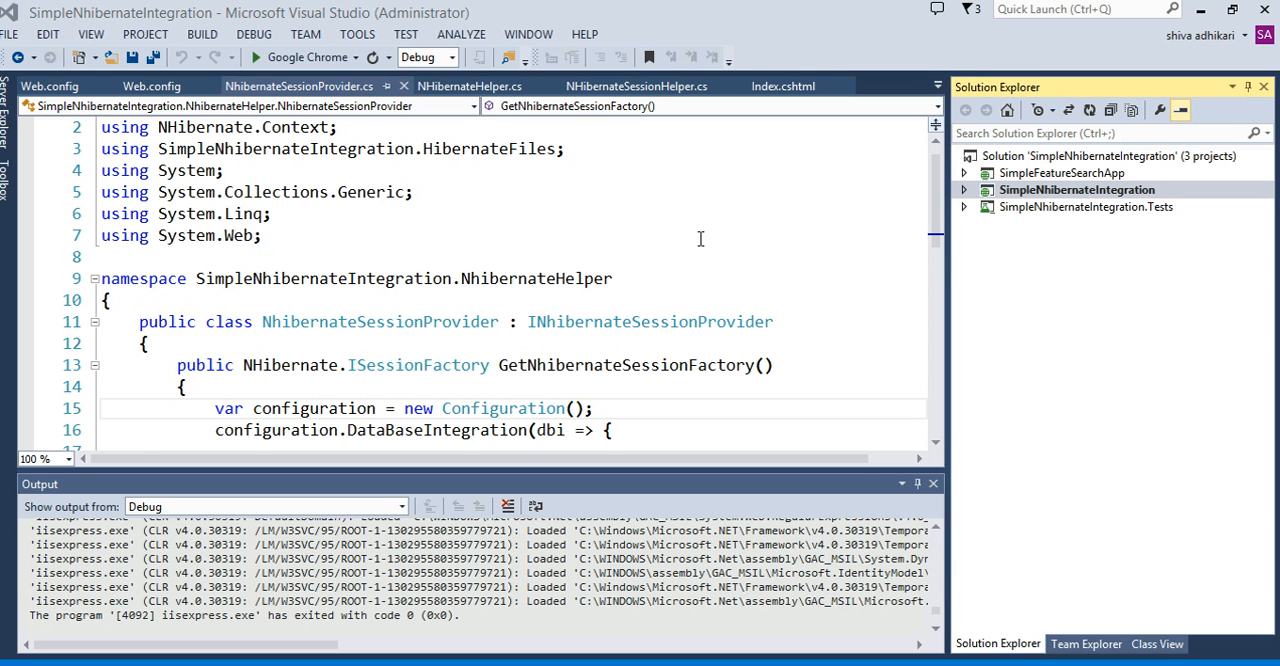
mouse_move(922, 290)
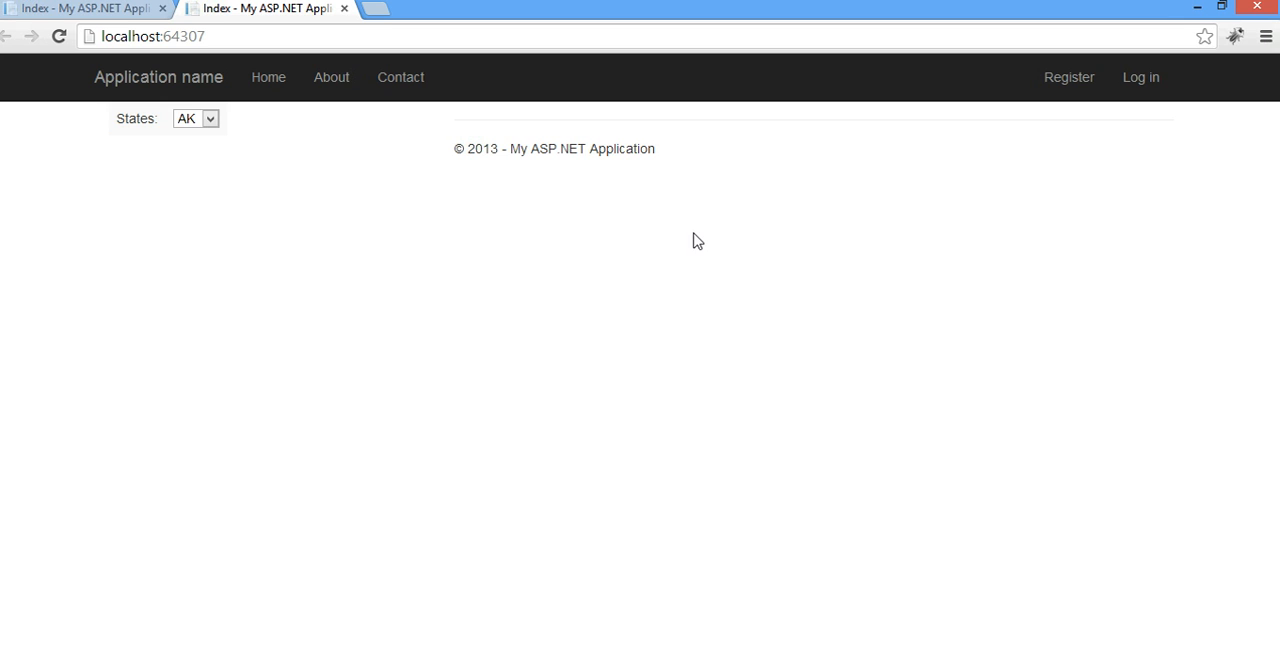
mouse_move(593, 253)
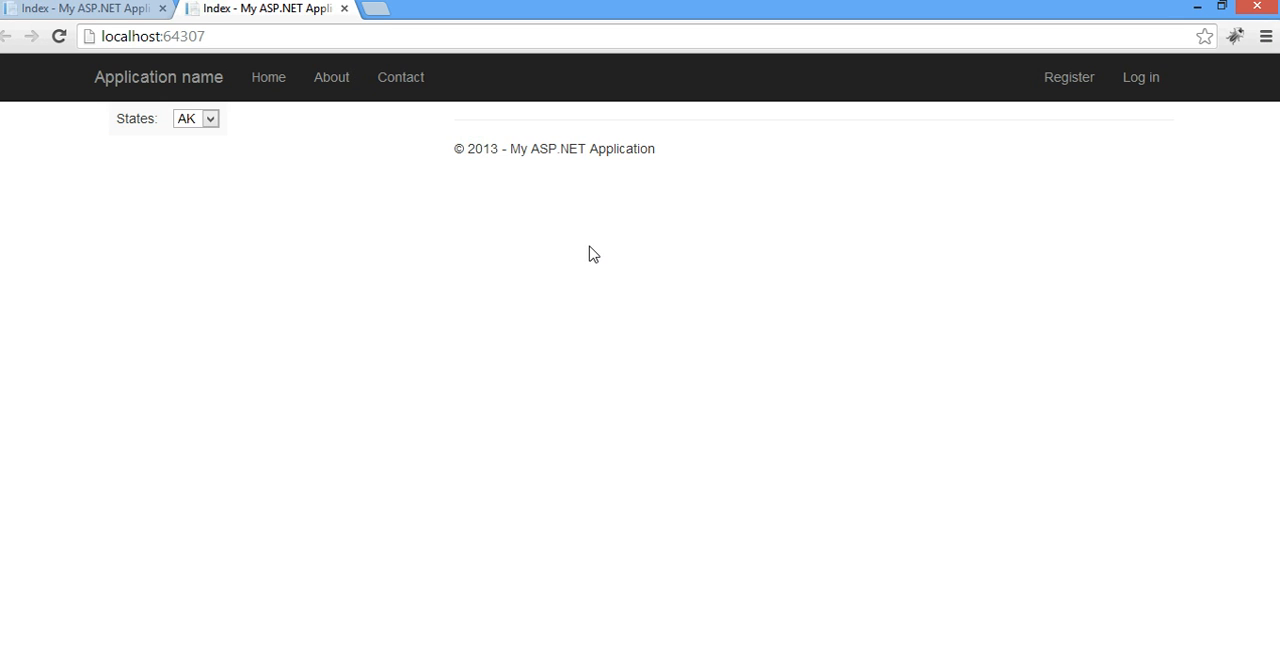
mouse_move(470, 275)
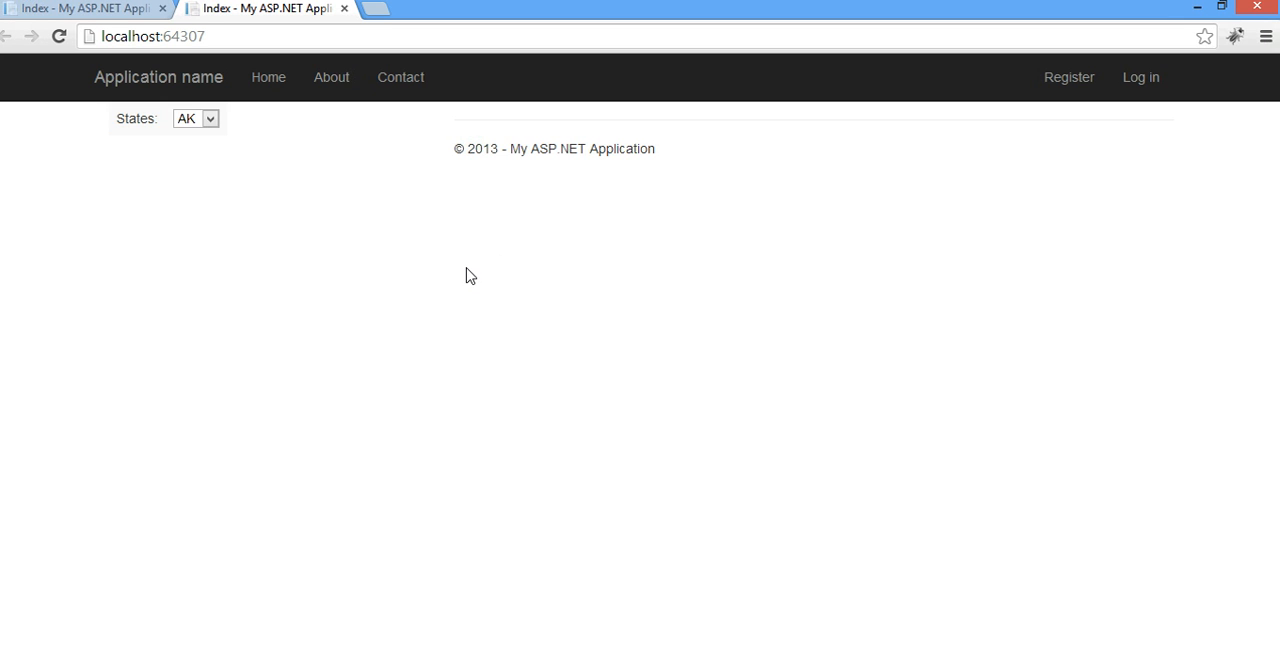
mouse_move(329, 186)
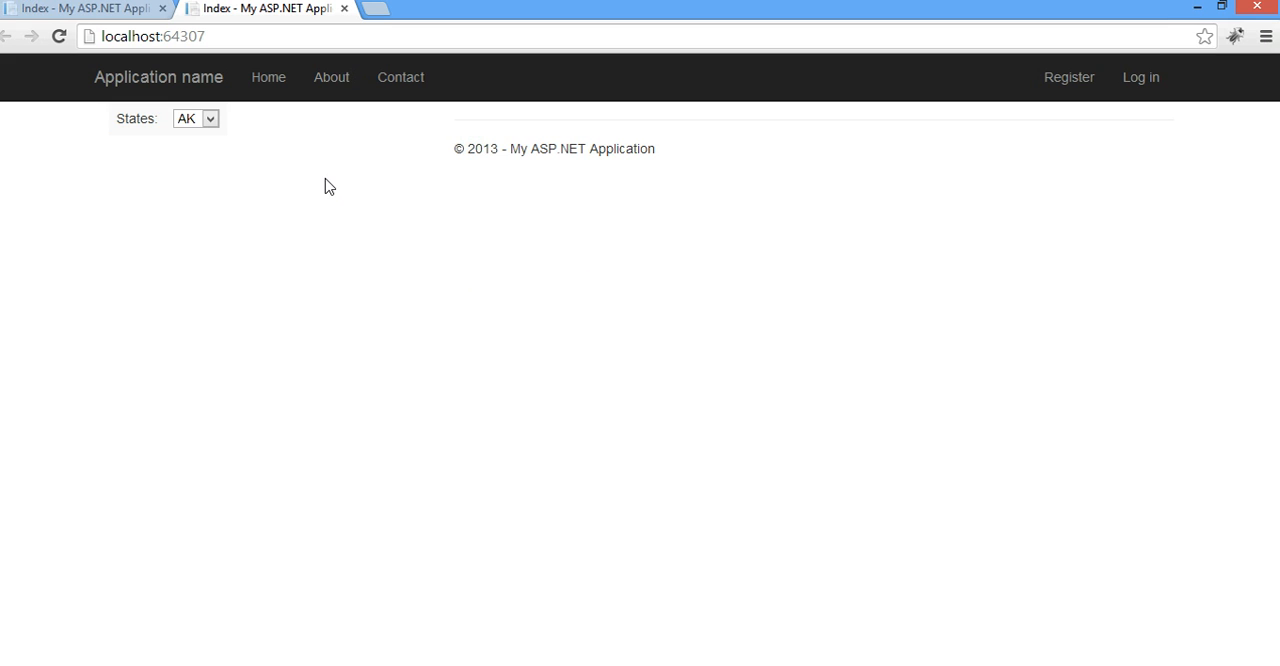
mouse_move(238, 135)
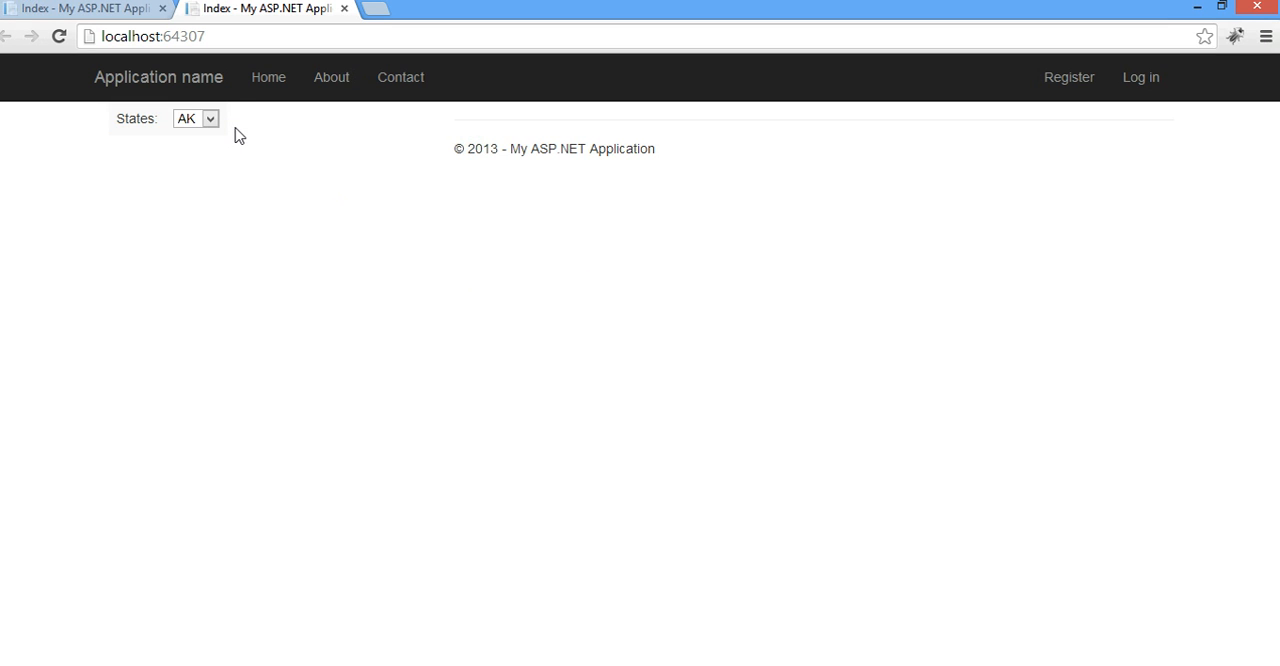
mouse_move(262, 188)
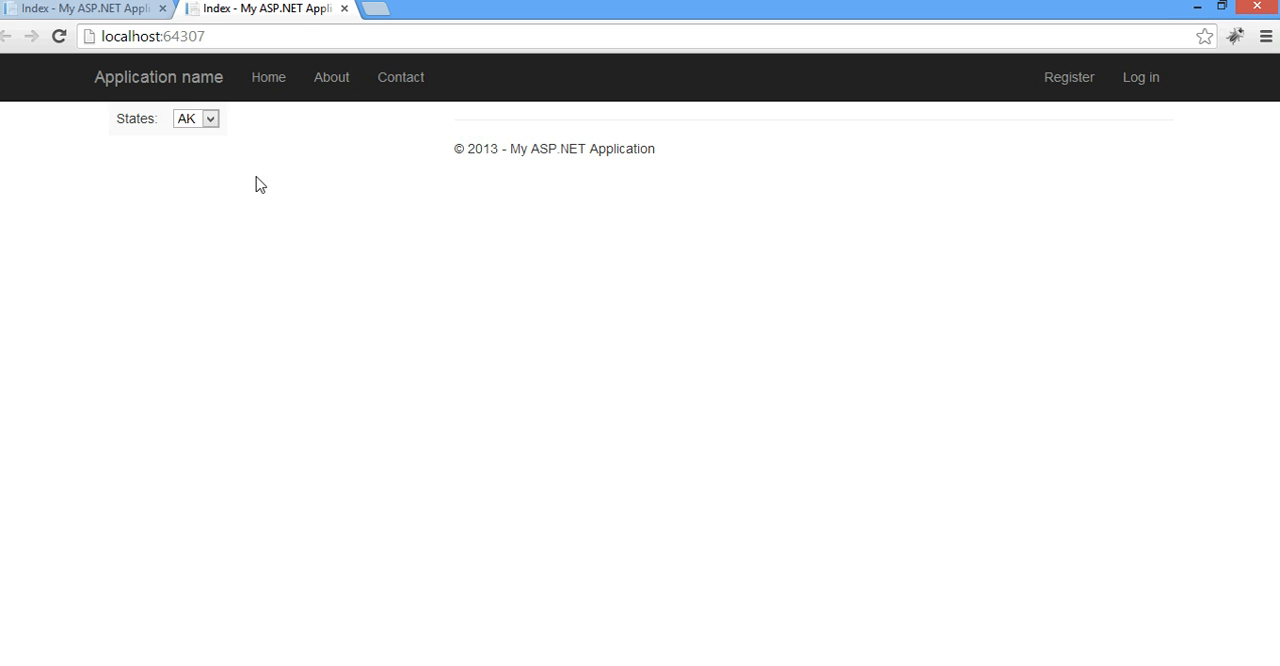
mouse_move(253, 170)
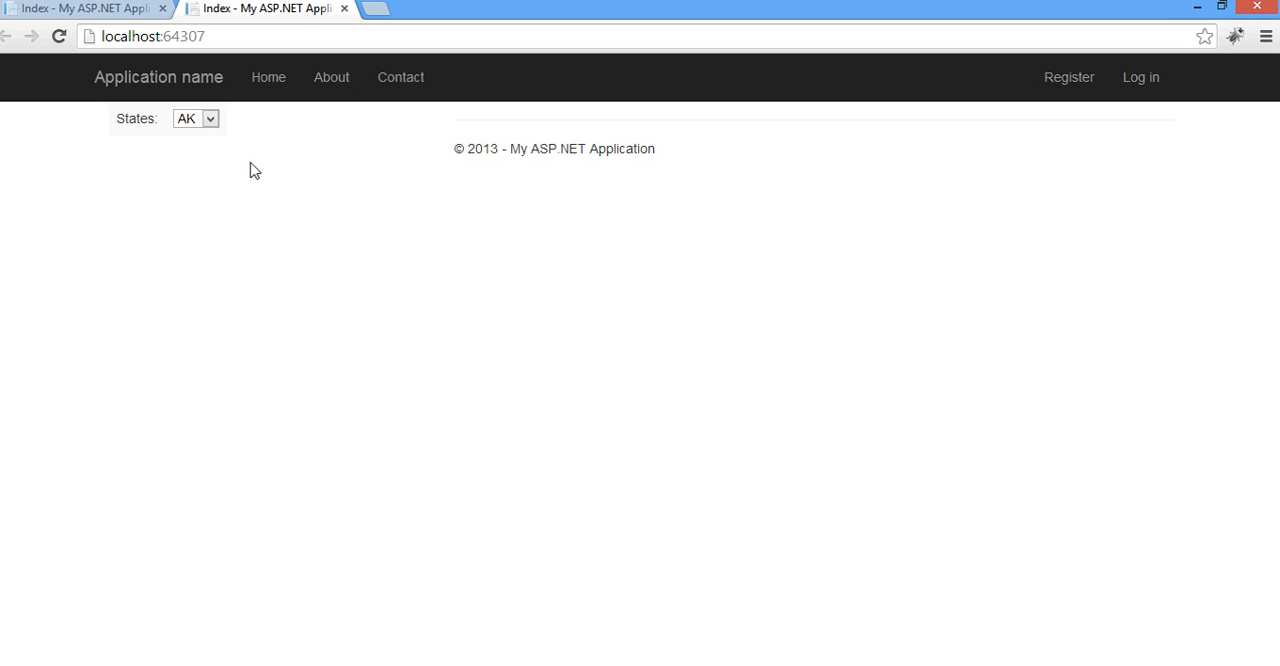
mouse_move(233, 135)
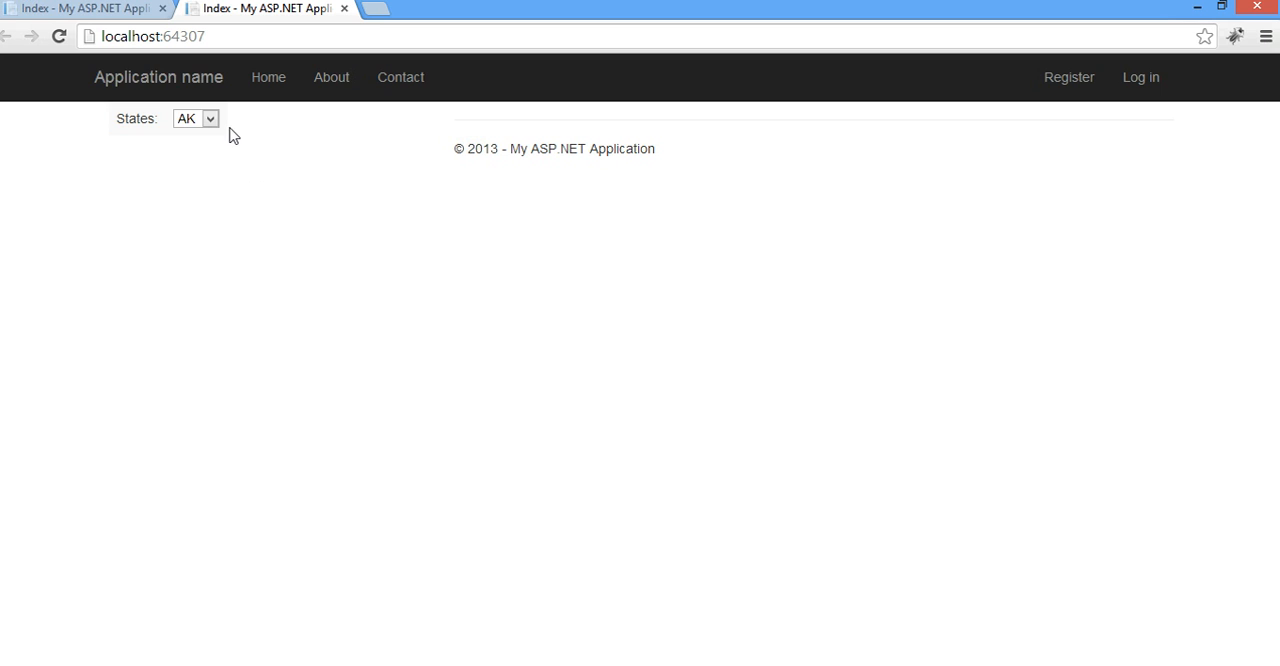
mouse_move(286, 162)
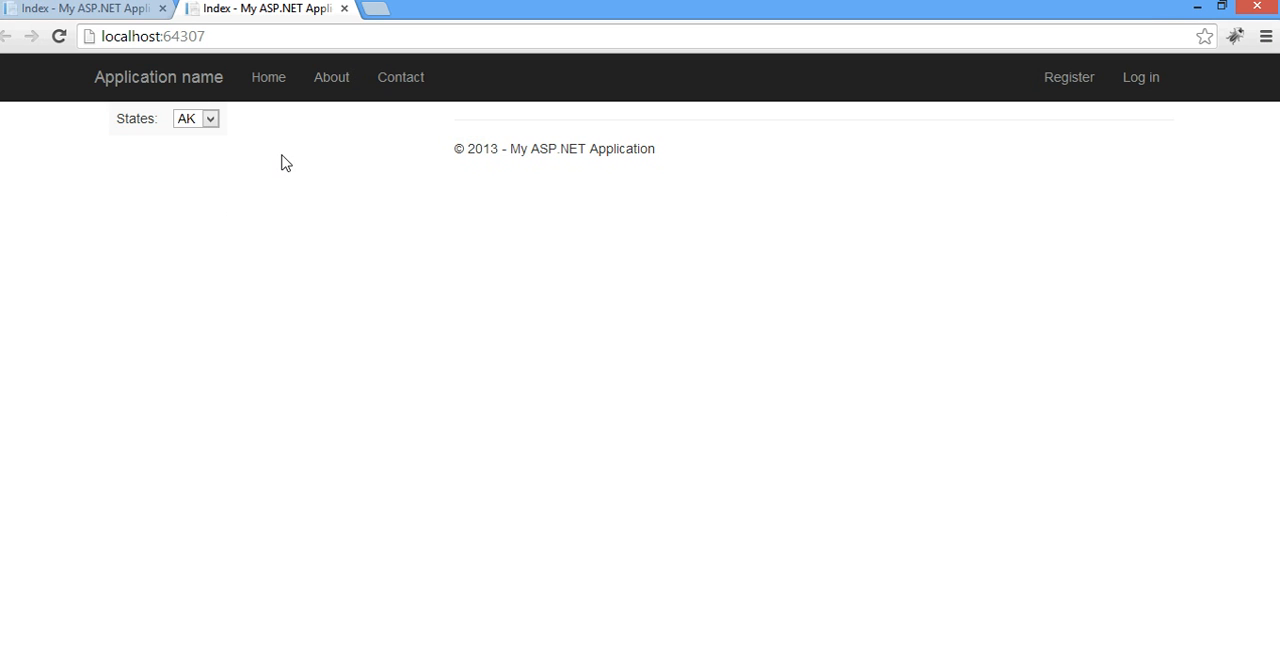
mouse_move(276, 135)
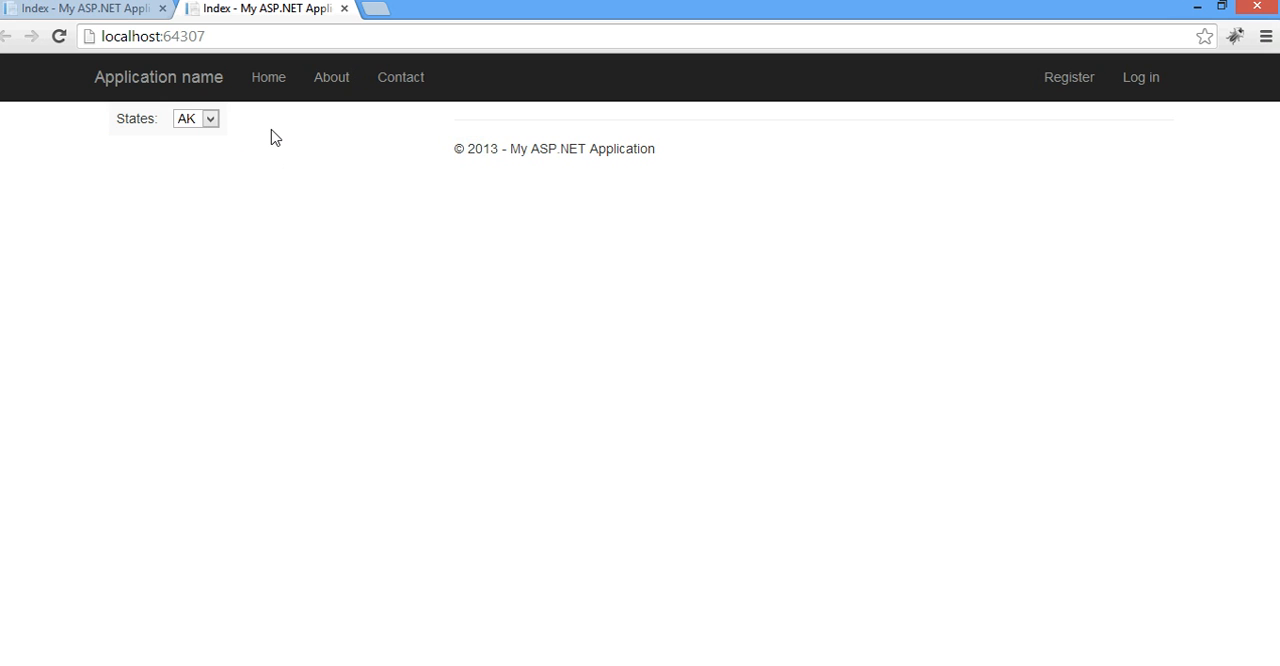
Choose CA as the state and Colusa as the county in the search form.
left_click(195, 118)
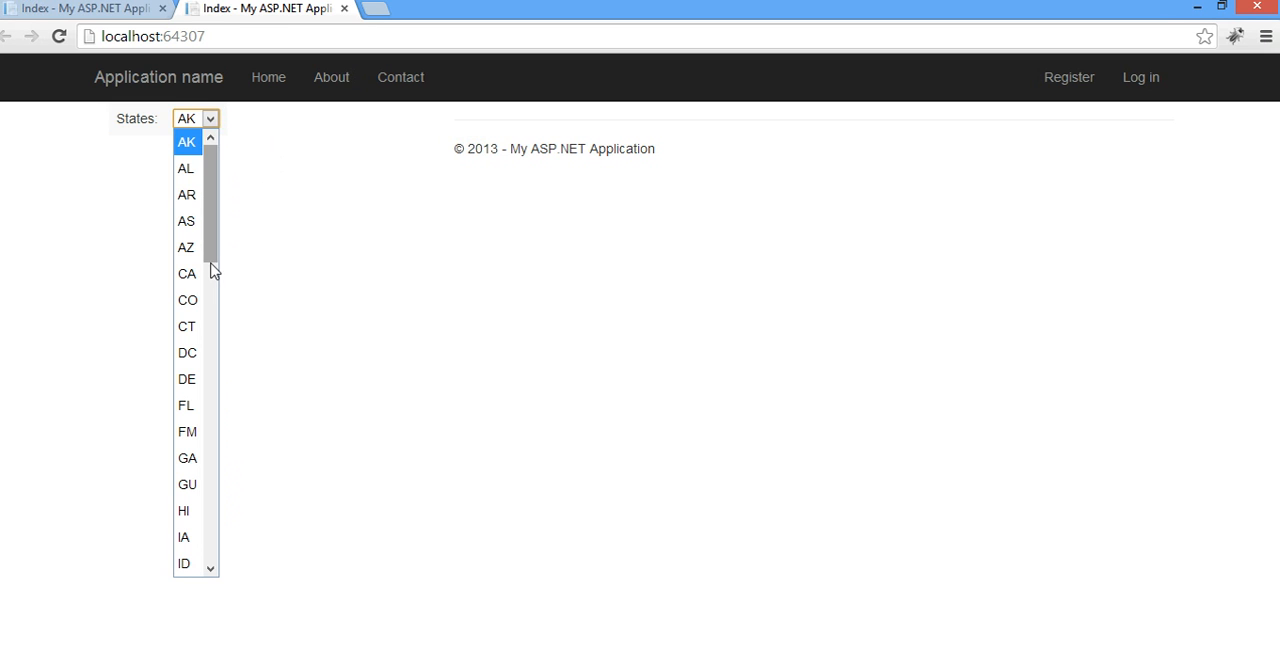
mouse_move(187, 167)
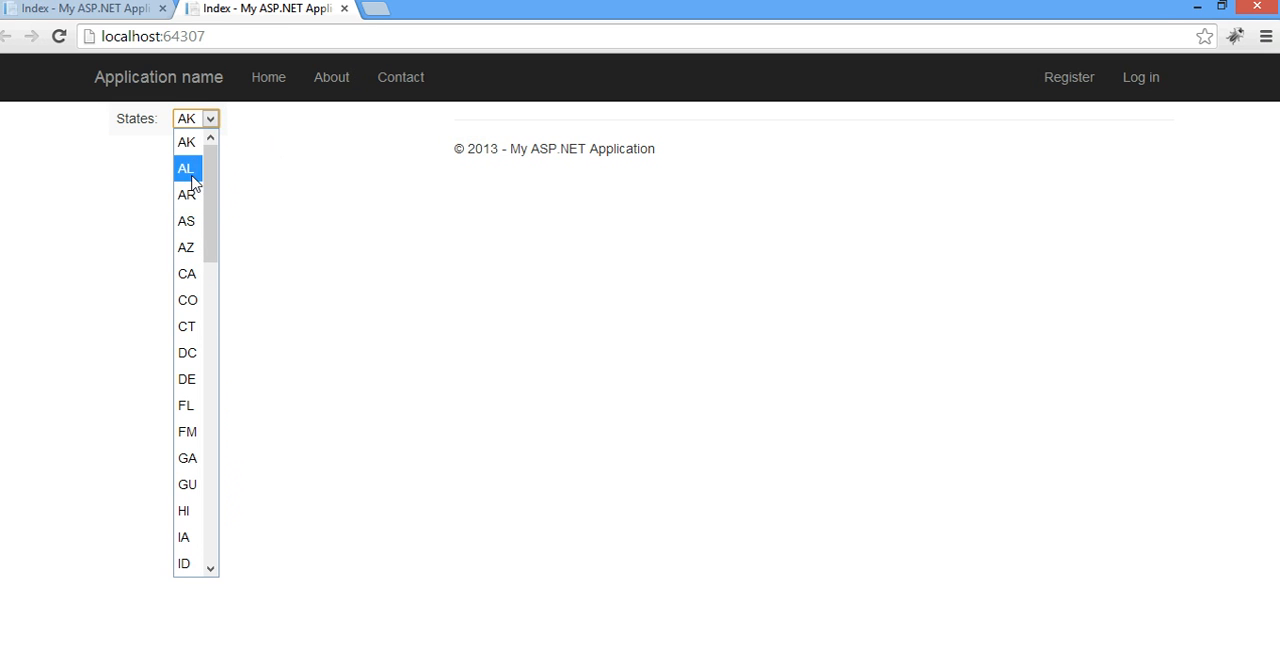
left_click(187, 273)
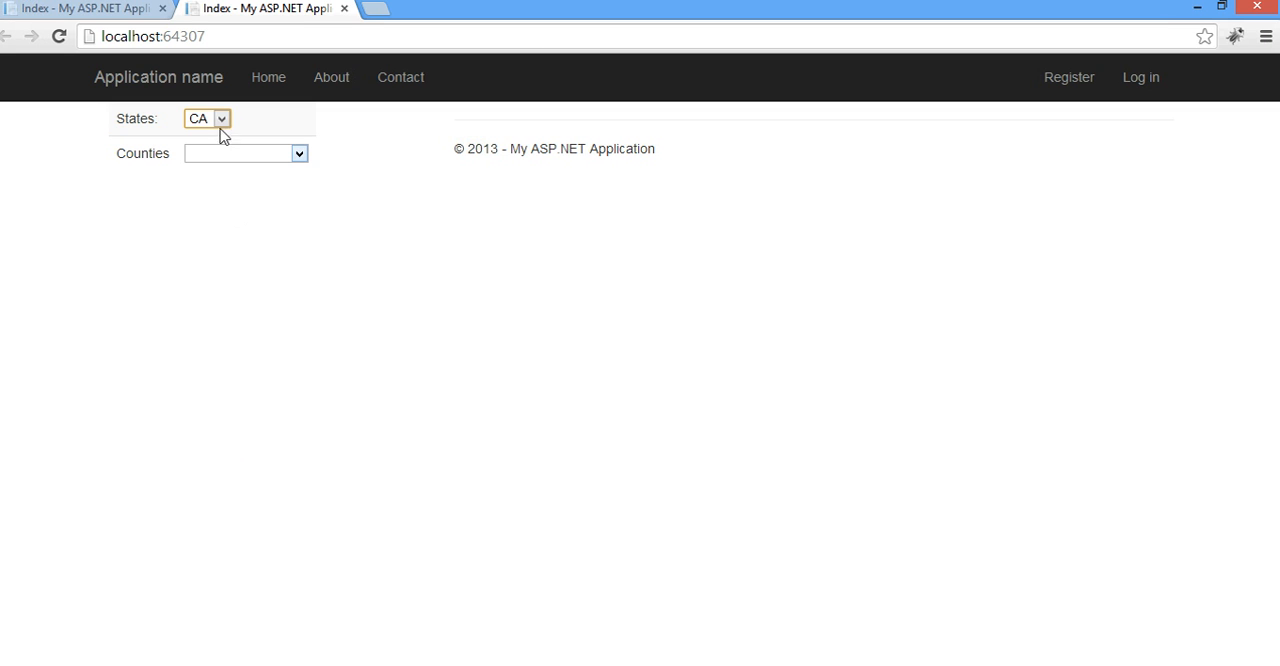
mouse_move(234, 158)
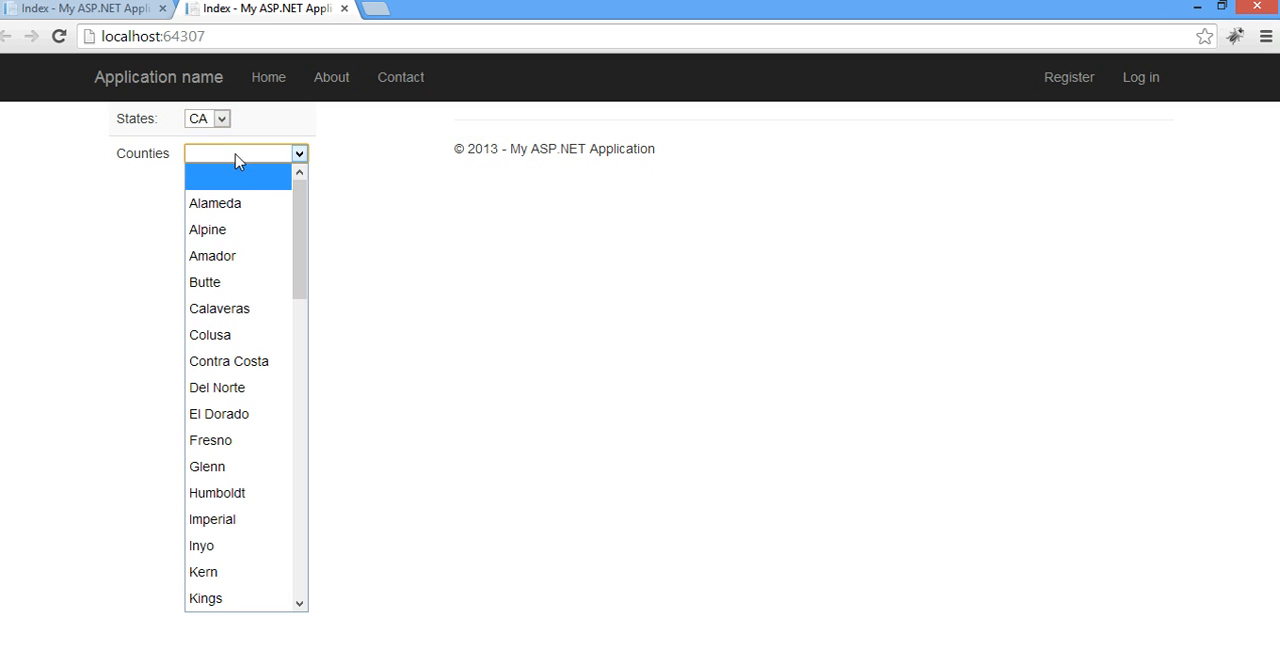
mouse_move(251, 190)
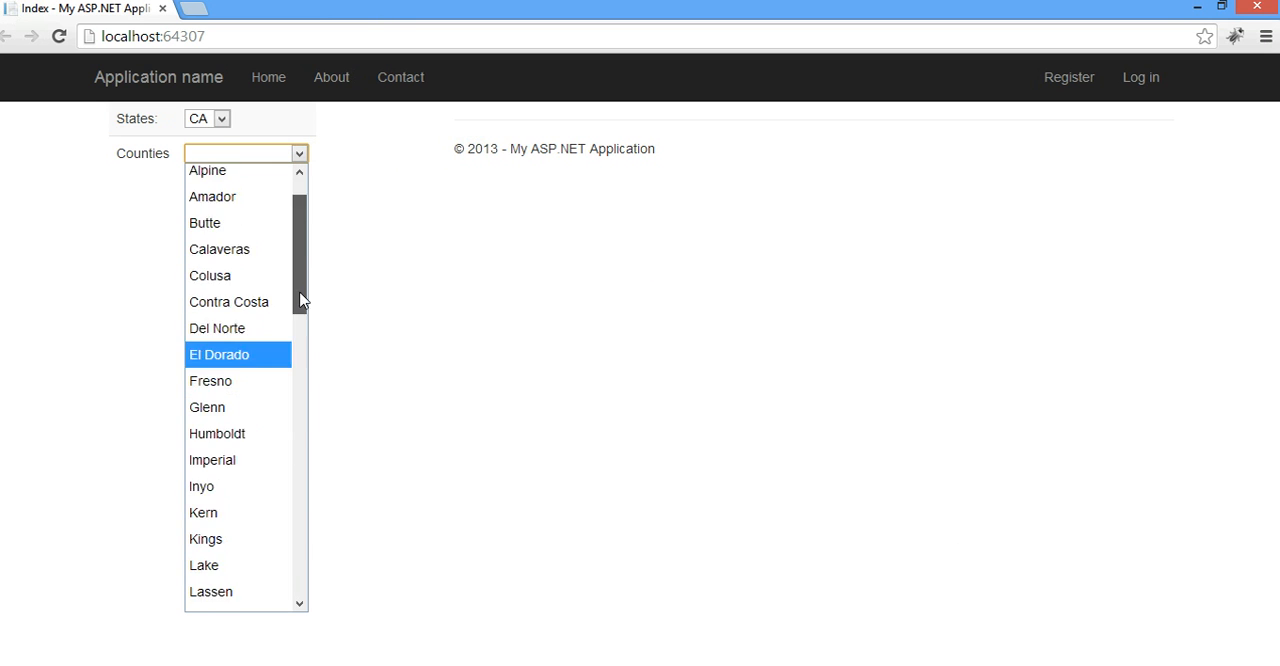
scroll("down", 3)
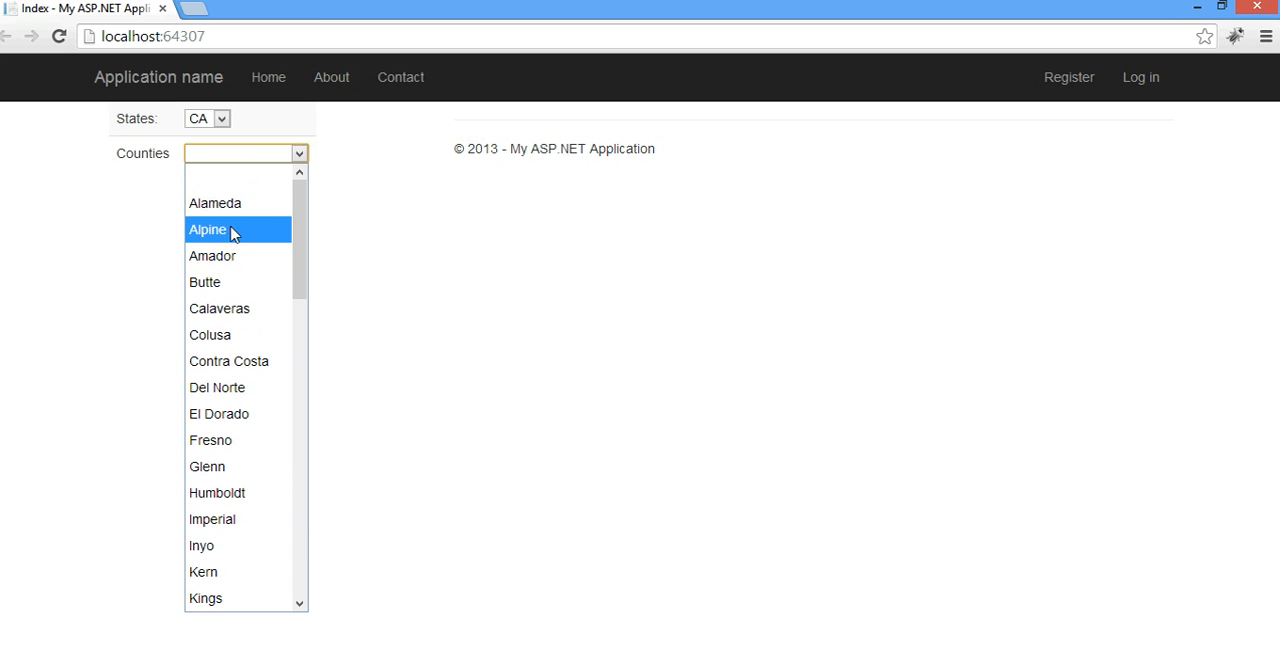
left_click(210, 334)
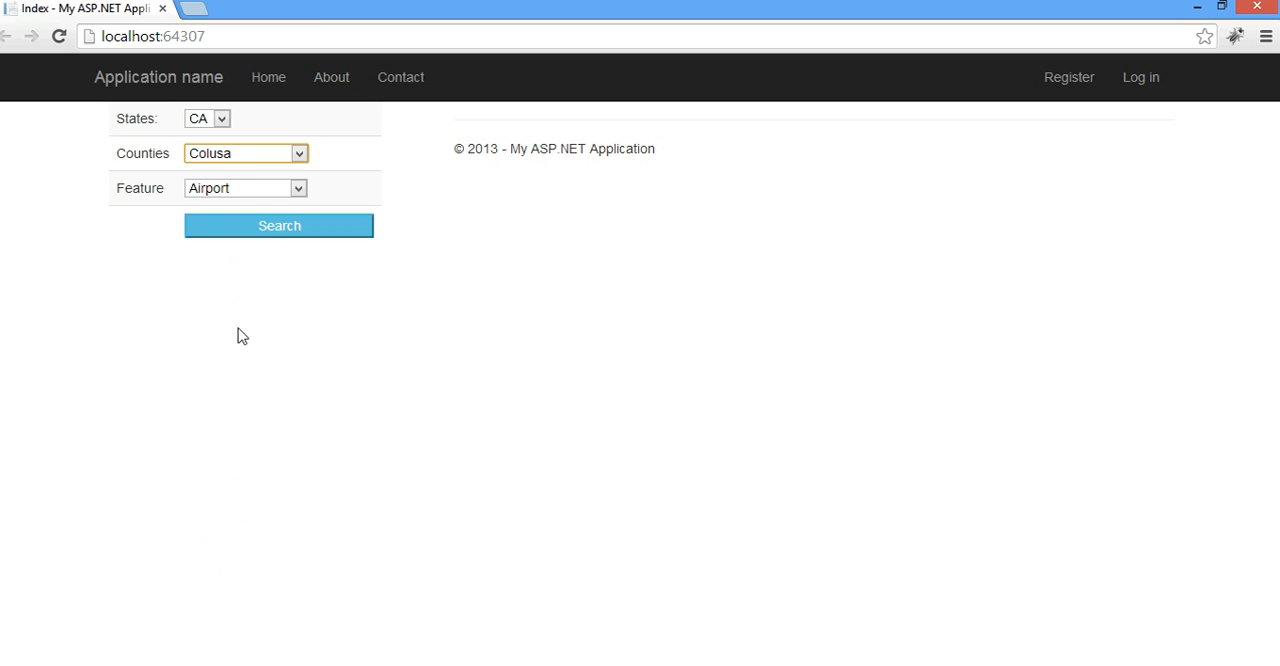
mouse_move(267, 196)
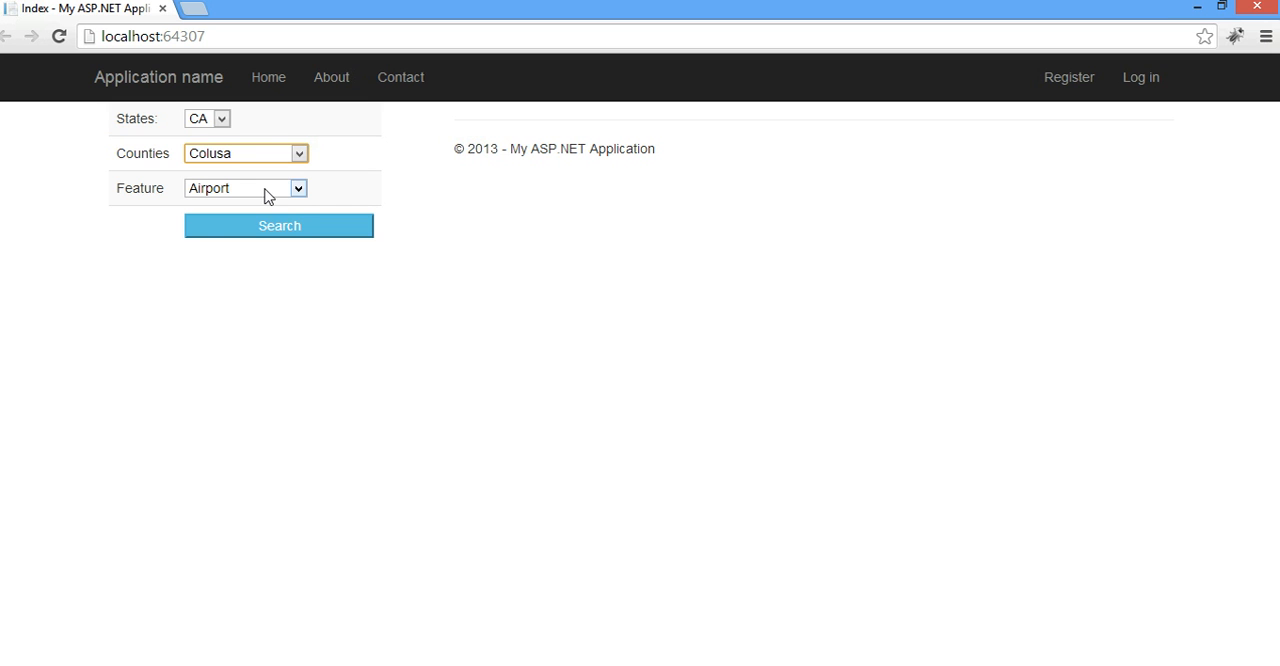
Choose Church as the feature type for the Colusa, CA search.
left_click(297, 188)
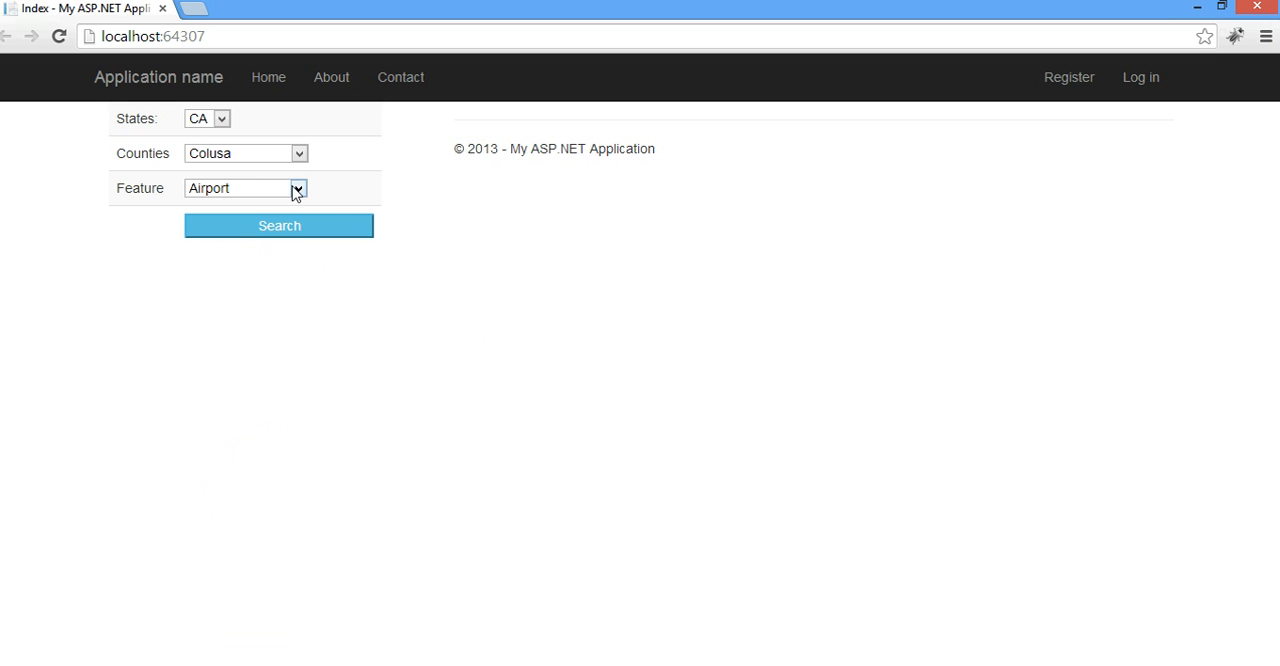
left_click(297, 188)
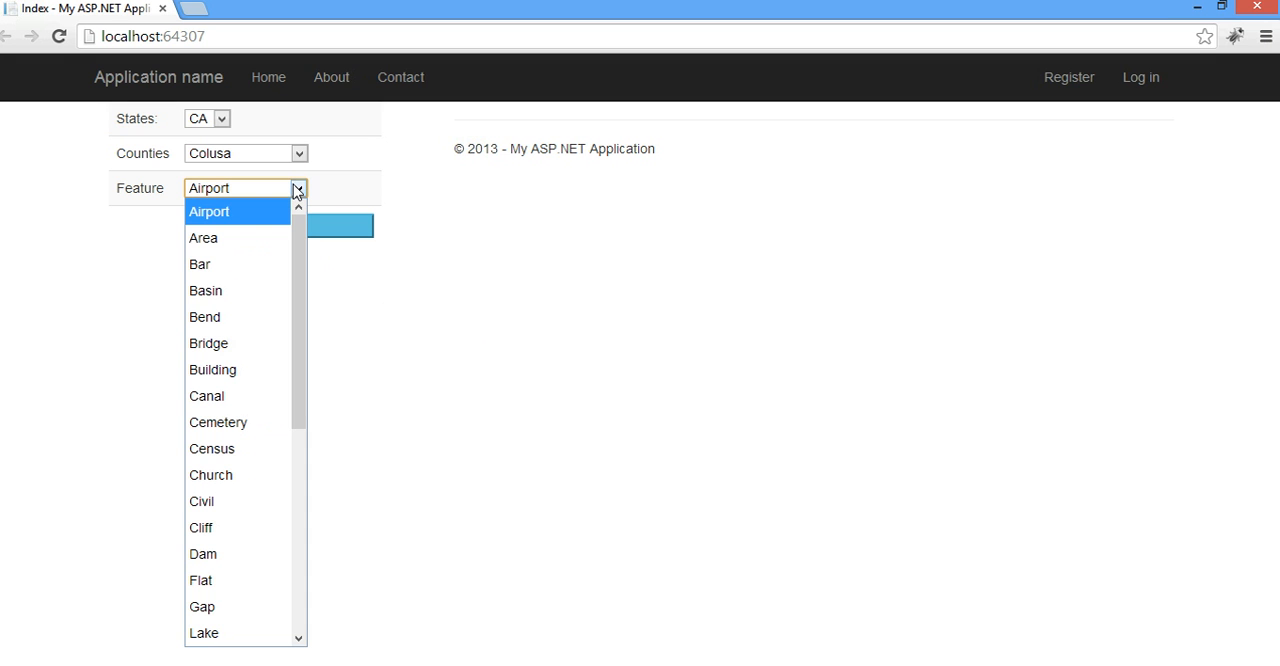
mouse_move(268, 202)
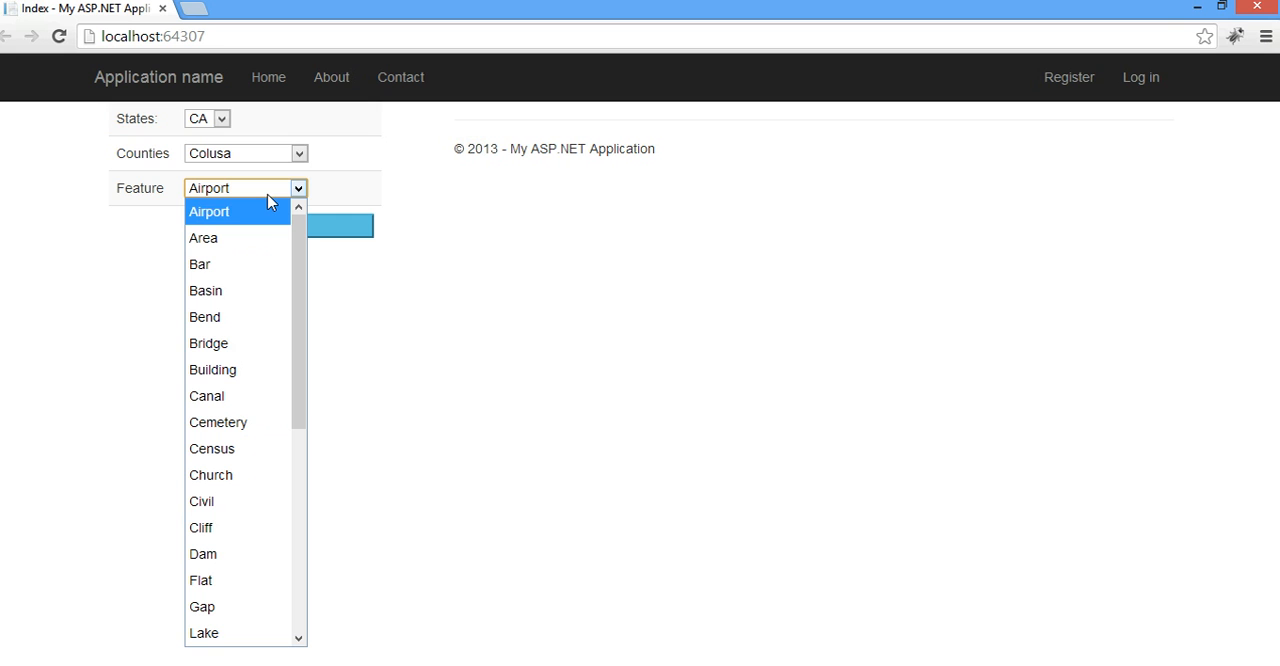
mouse_move(250, 317)
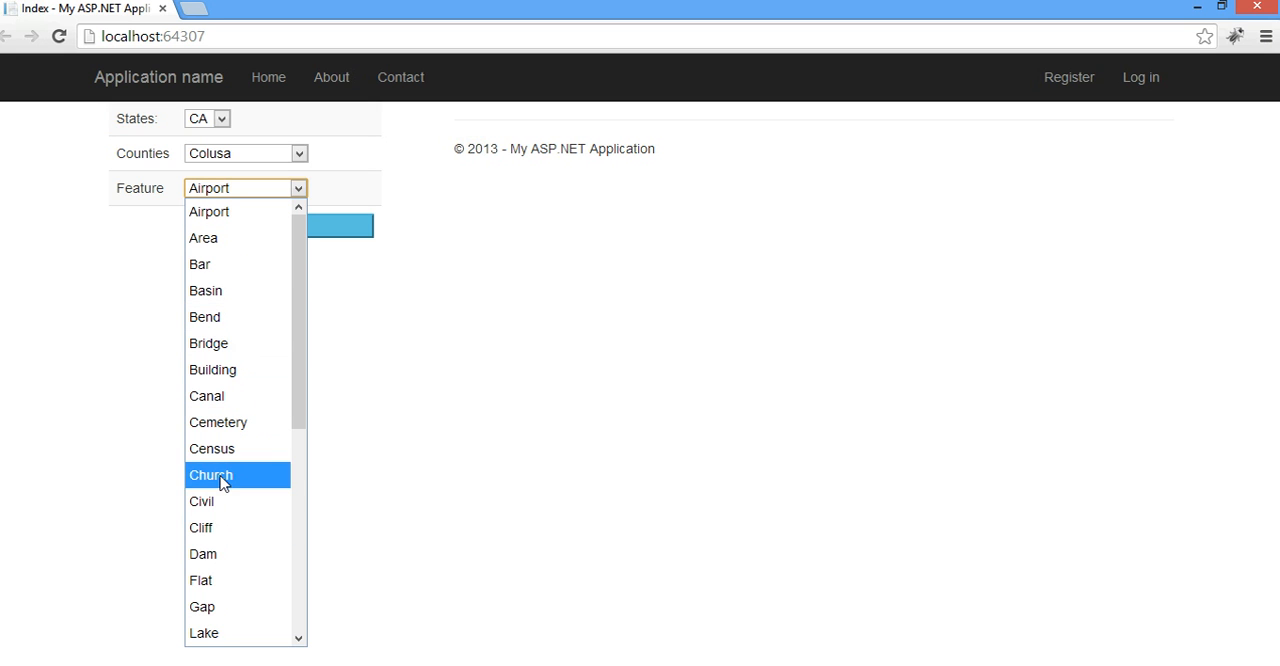
left_click(211, 475)
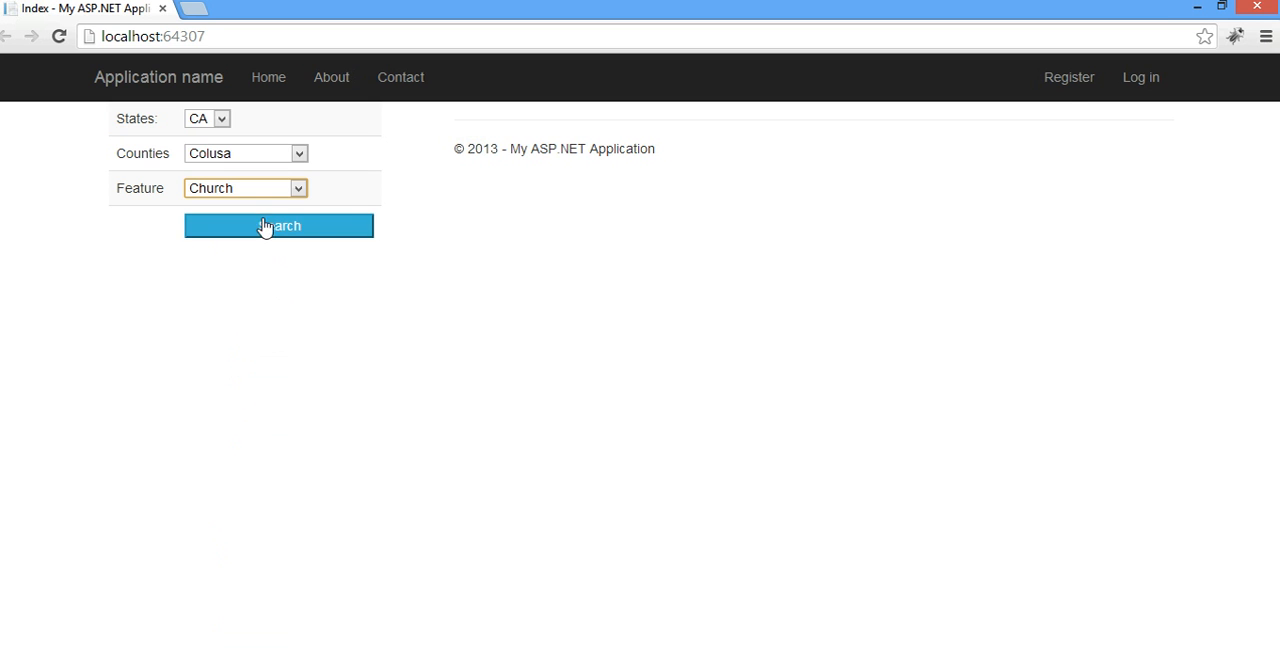
left_click(279, 225)
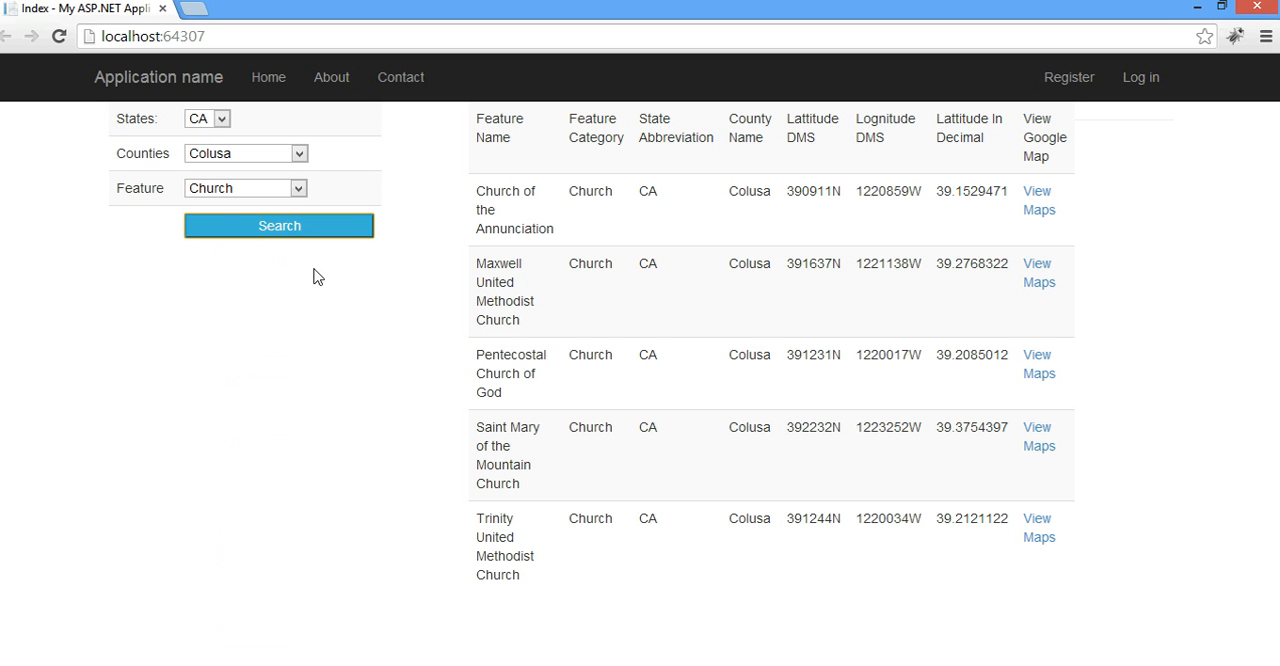
mouse_move(434, 218)
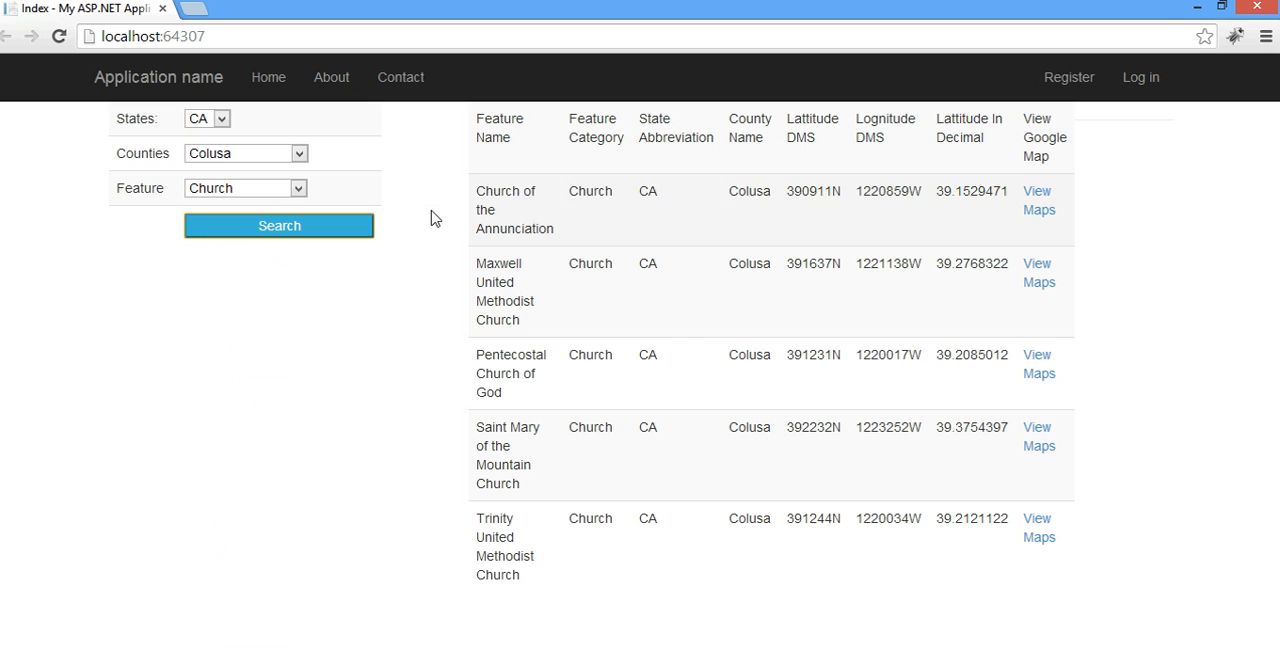
mouse_move(397, 356)
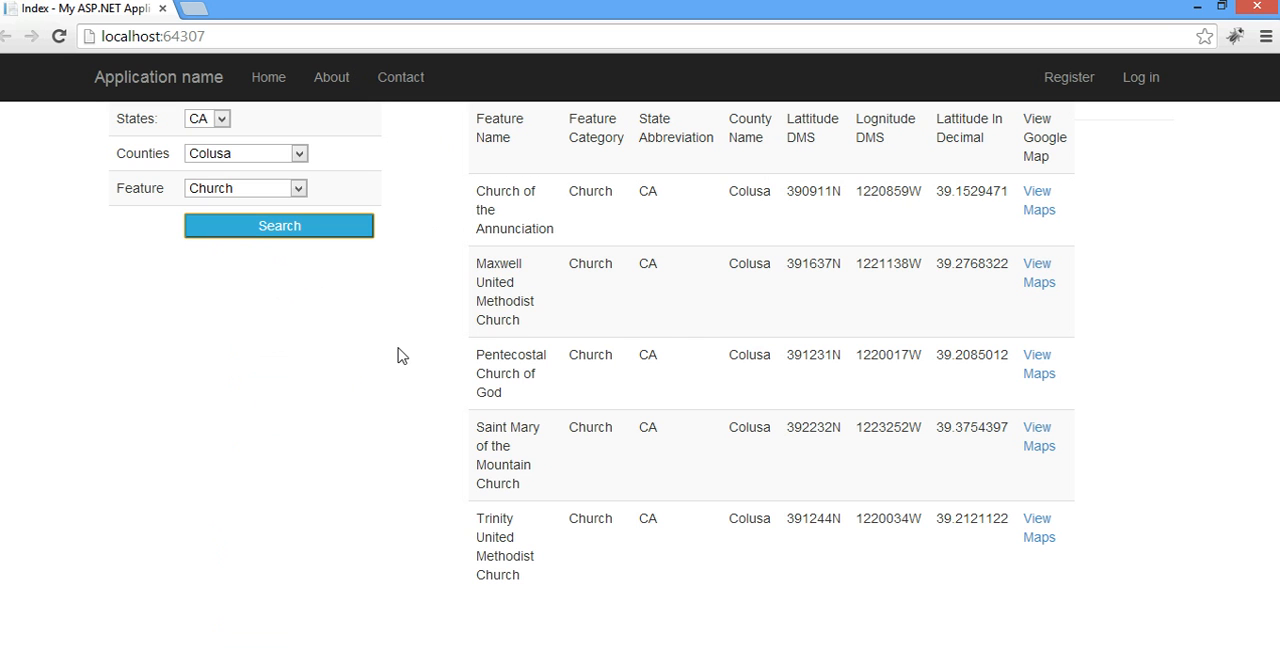
mouse_move(510, 258)
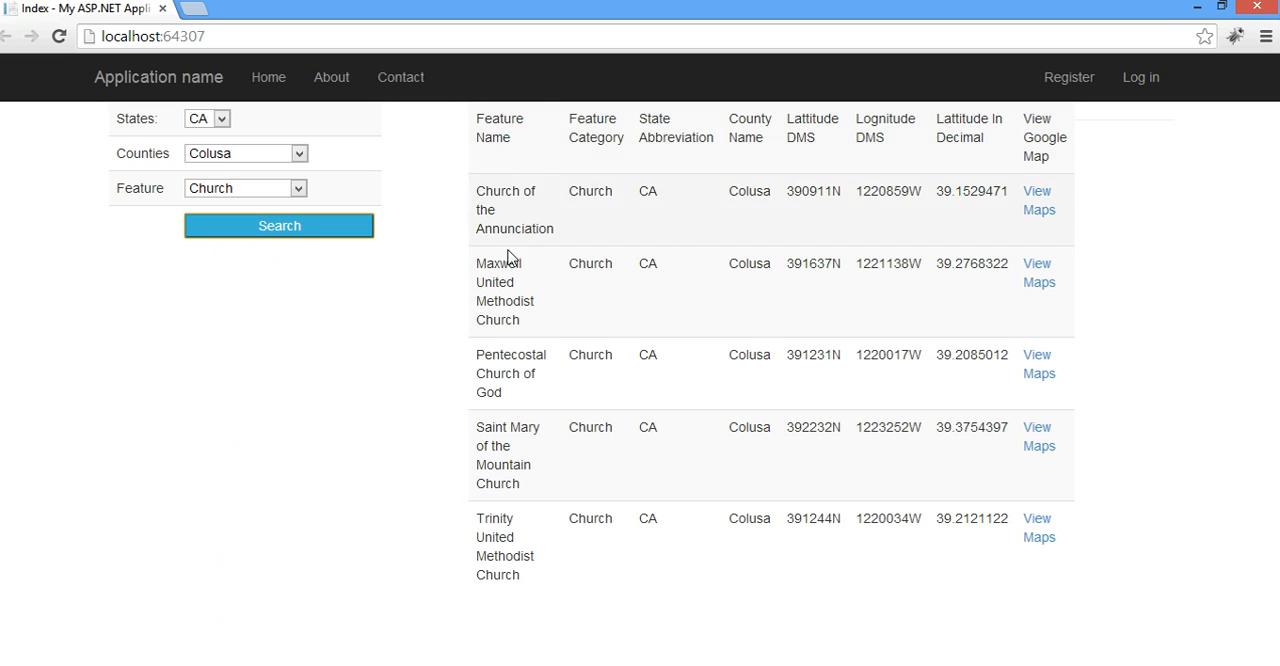
mouse_move(371, 196)
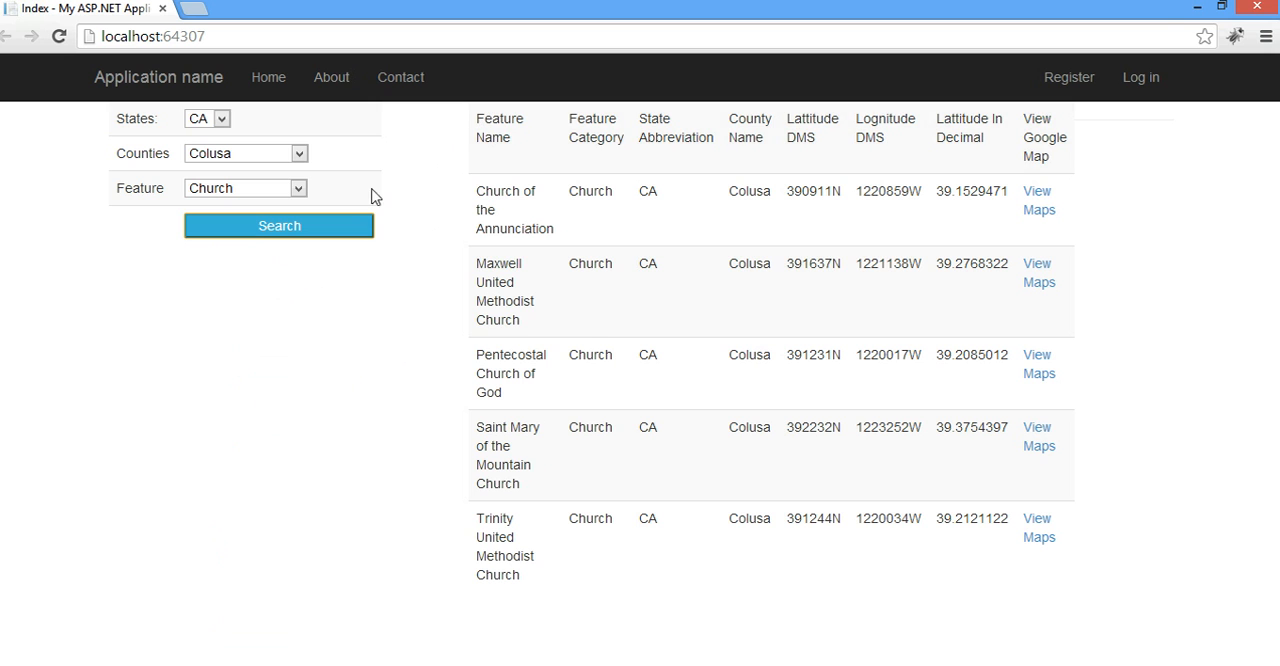
mouse_move(532, 207)
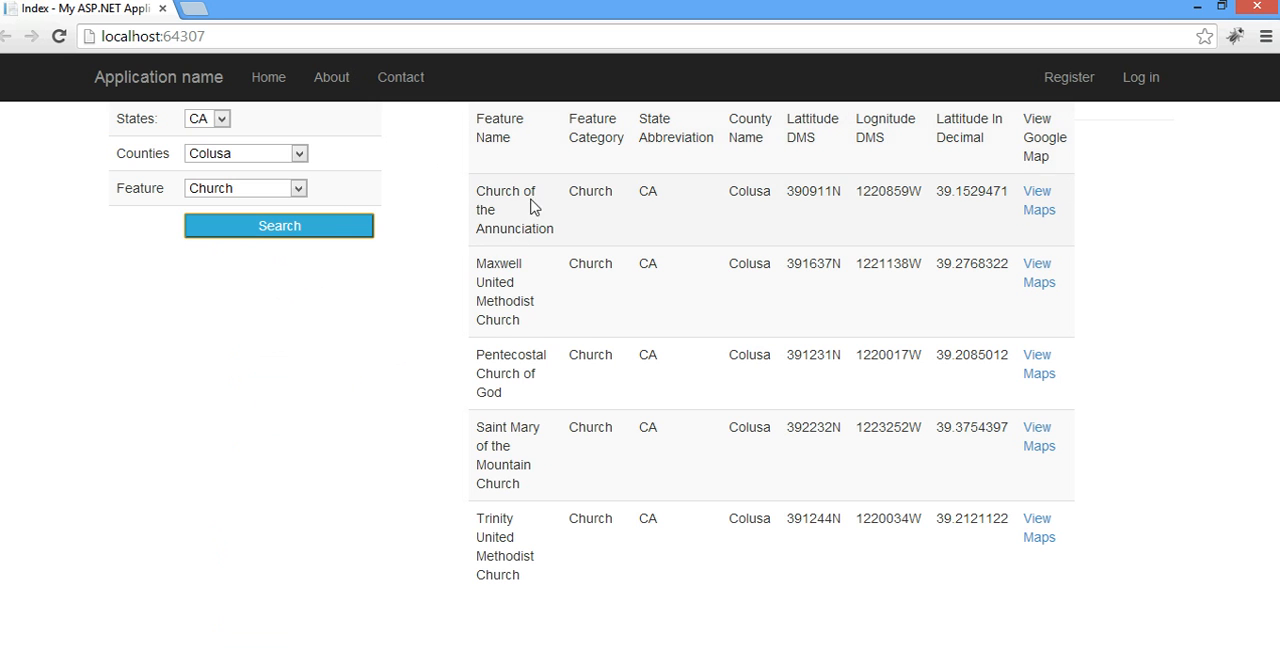
mouse_move(650, 210)
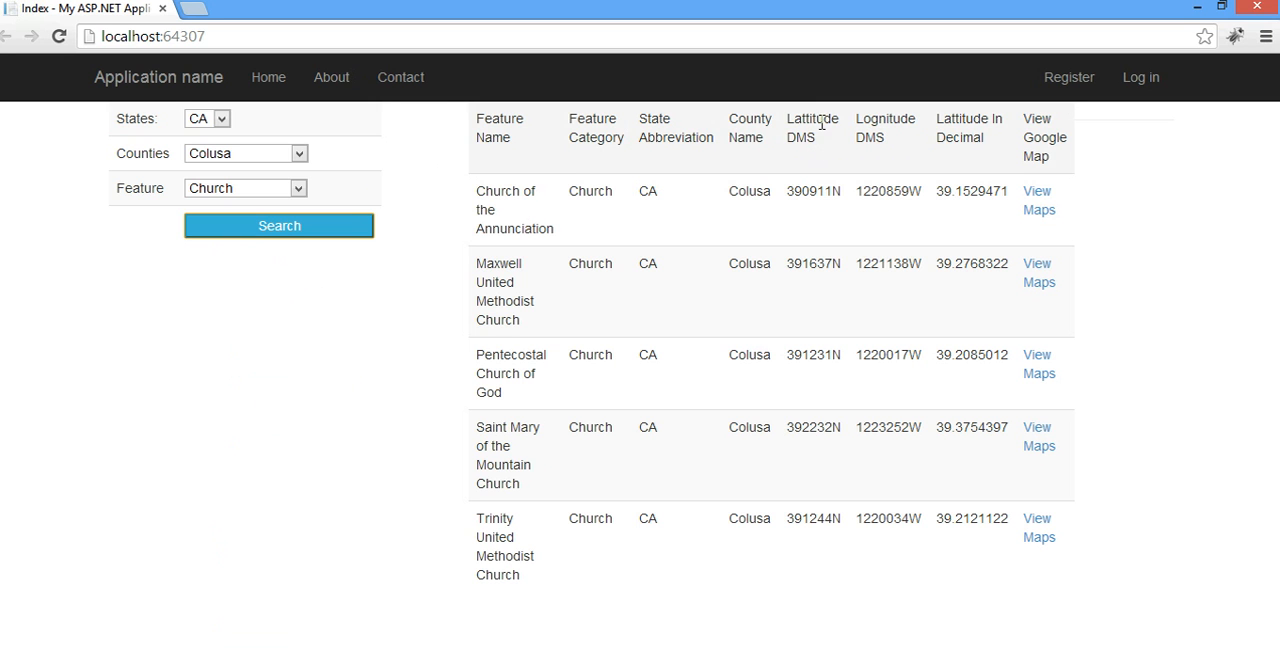
mouse_move(987, 362)
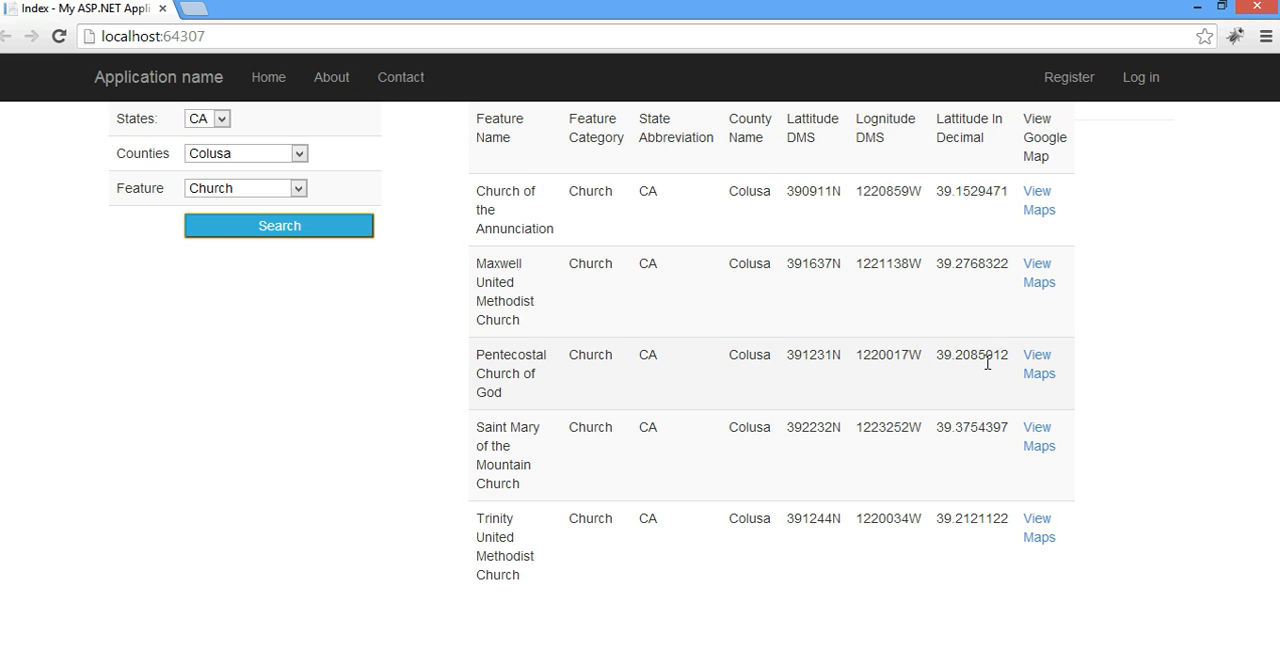
mouse_move(1038, 272)
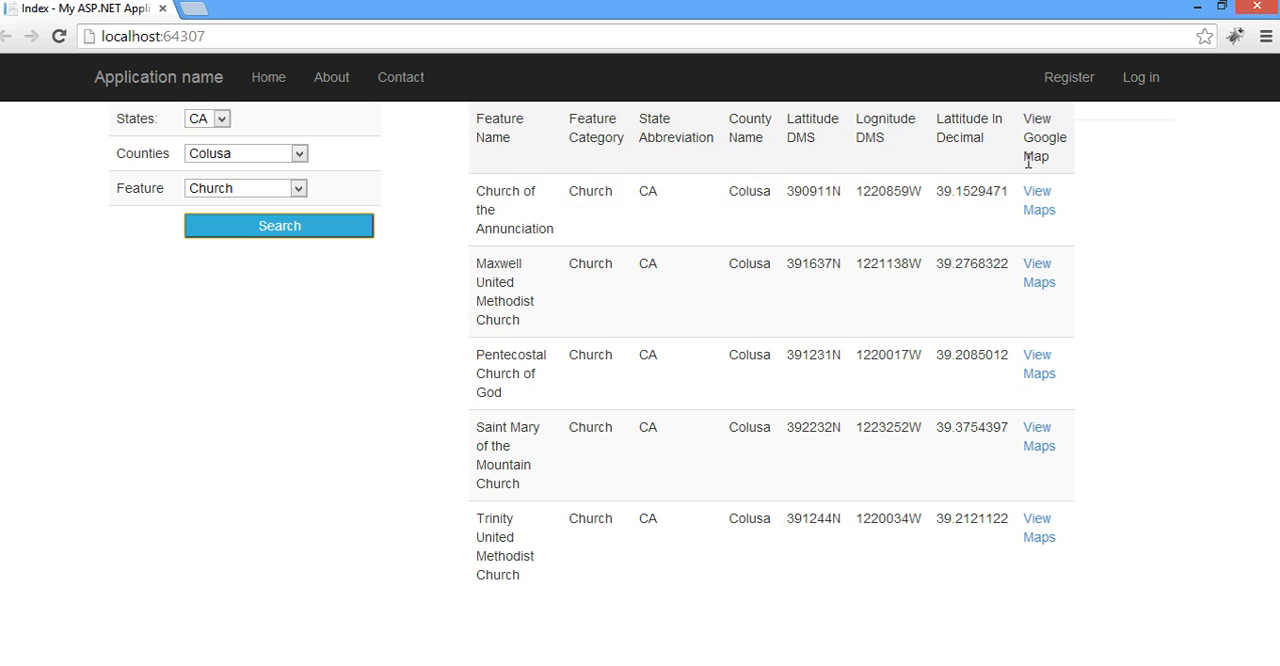
mouse_move(1038, 200)
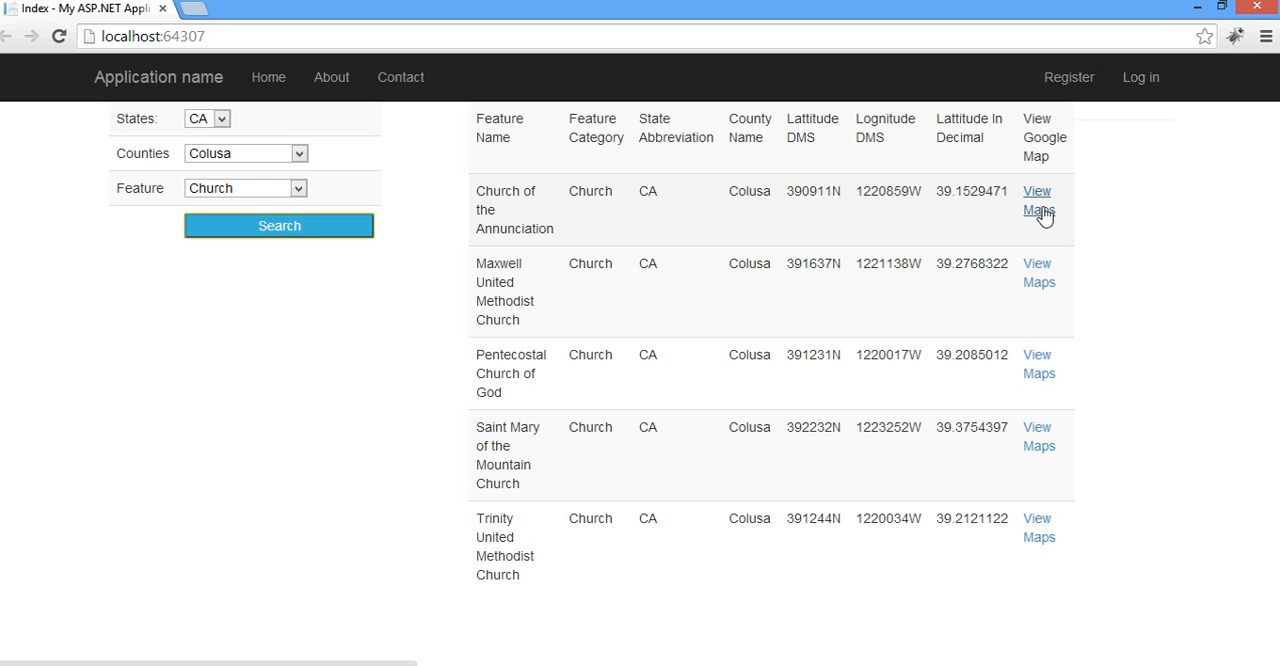
mouse_move(1039, 272)
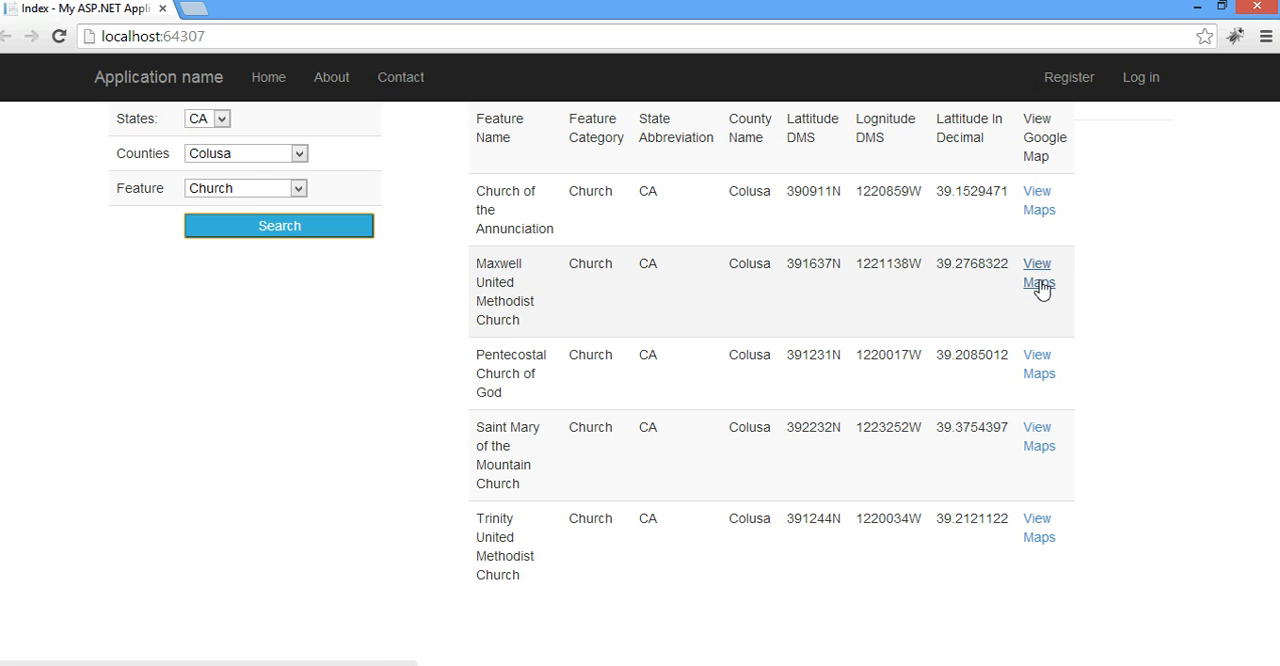
left_click(1038, 272)
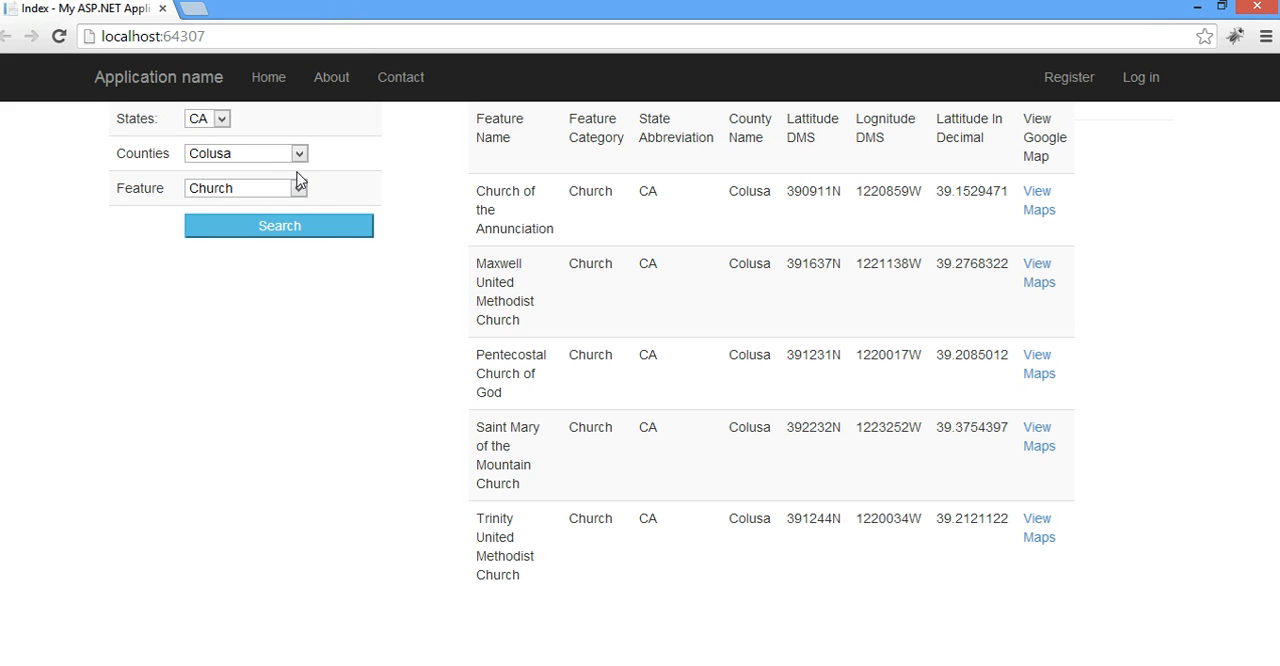
Choose MA as the state and Bristol as the county.
left_click(298, 153)
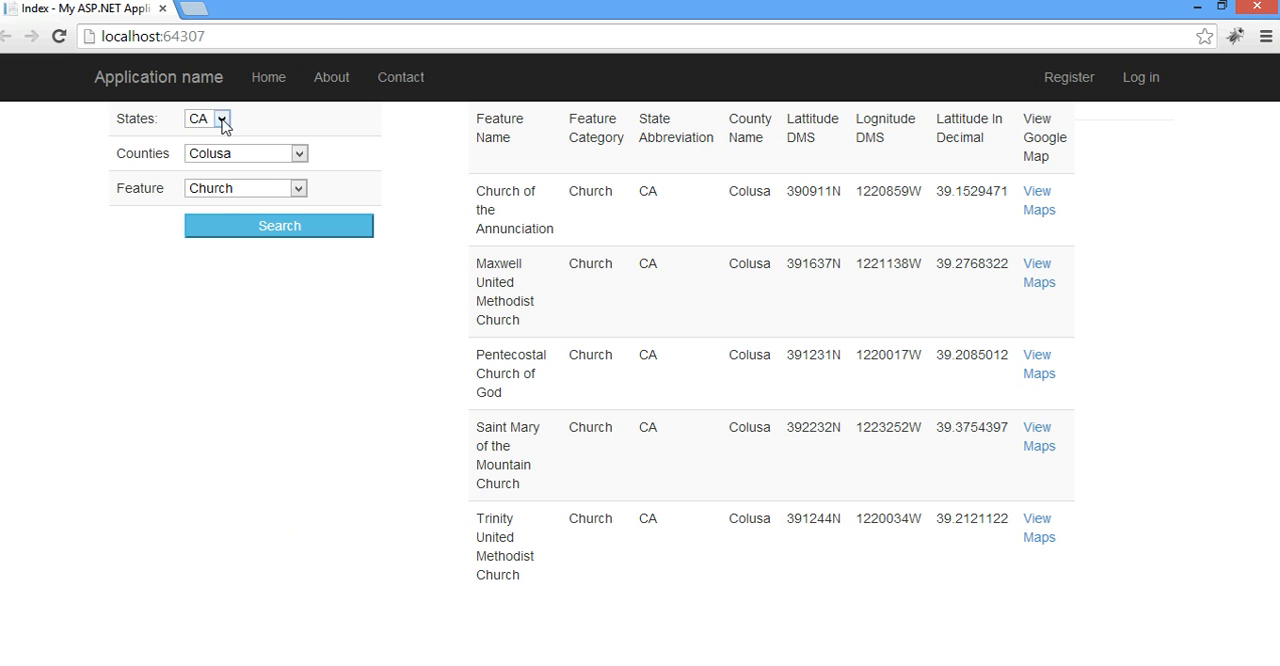
left_click(222, 118)
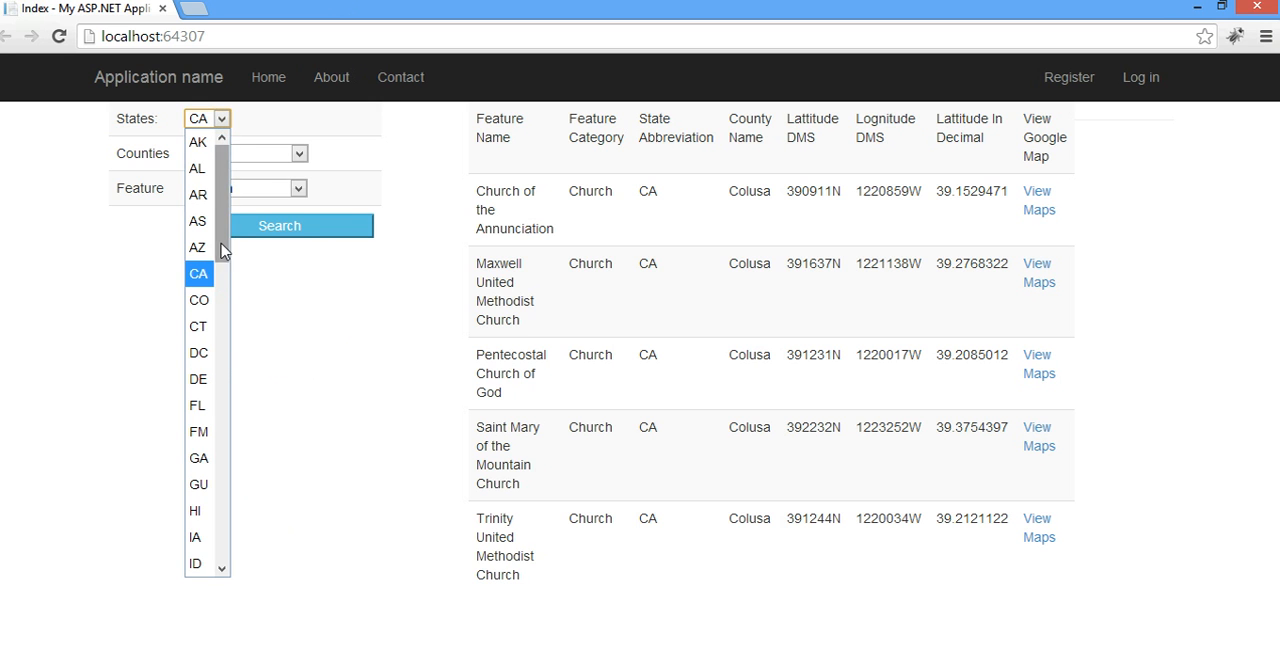
scroll("down", 3)
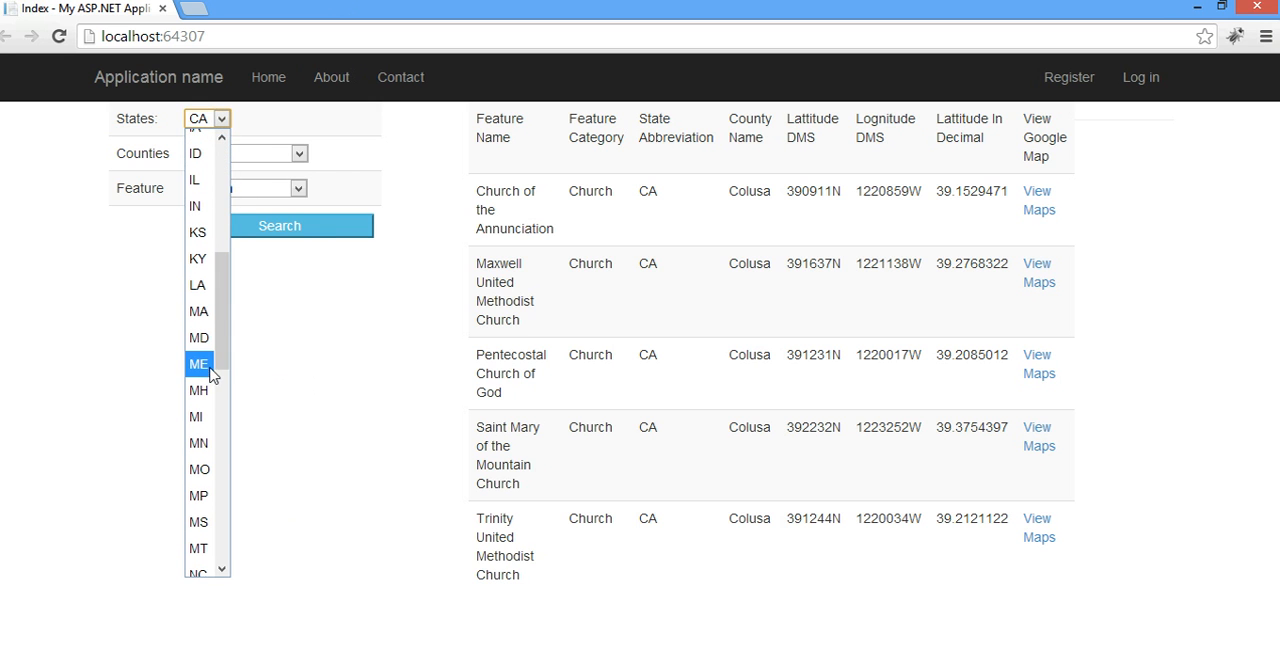
left_click(198, 311)
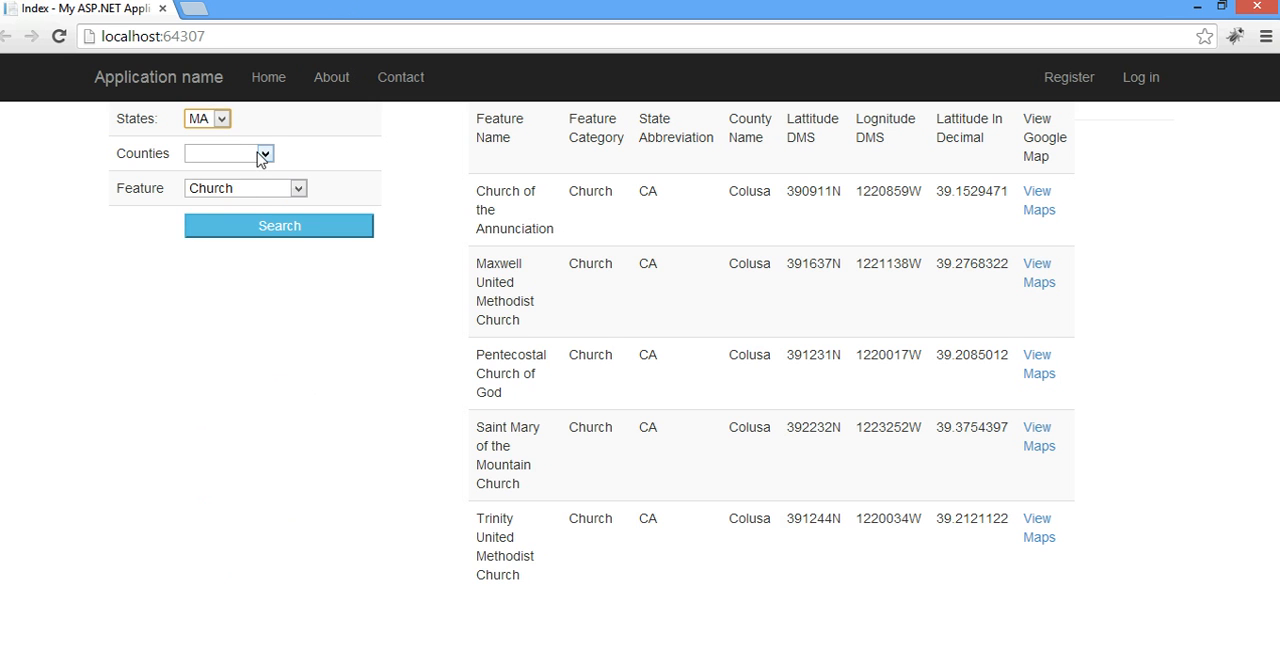
left_click(228, 153)
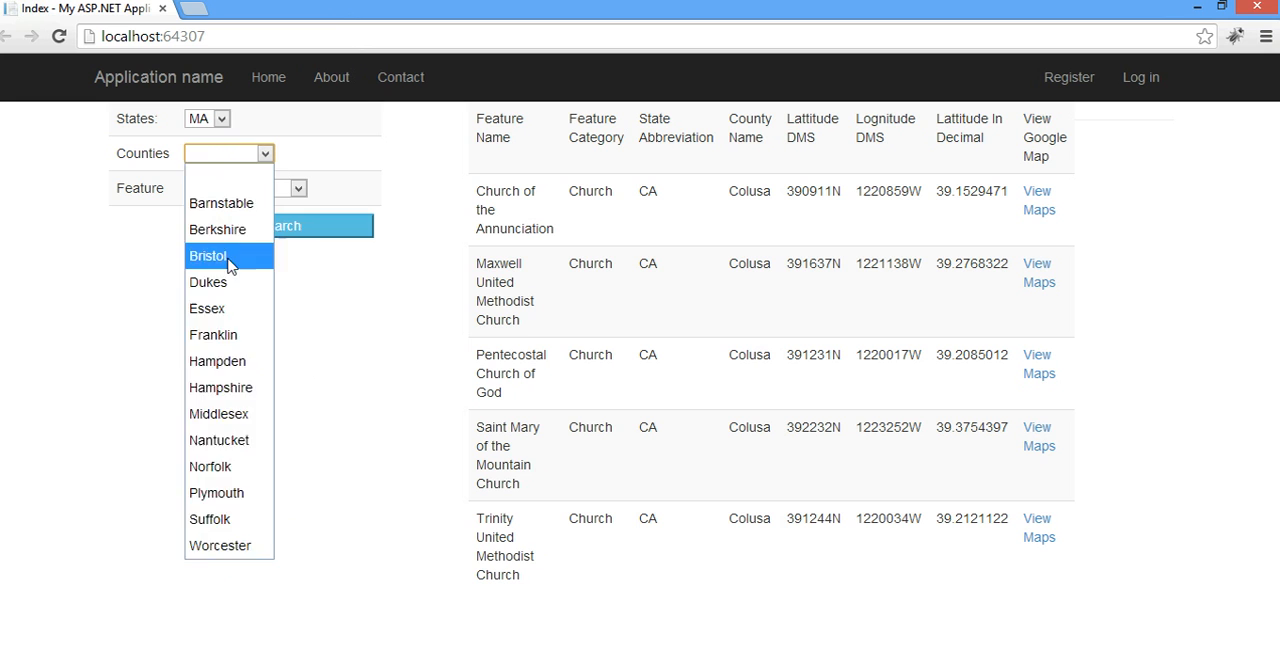
left_click(208, 256)
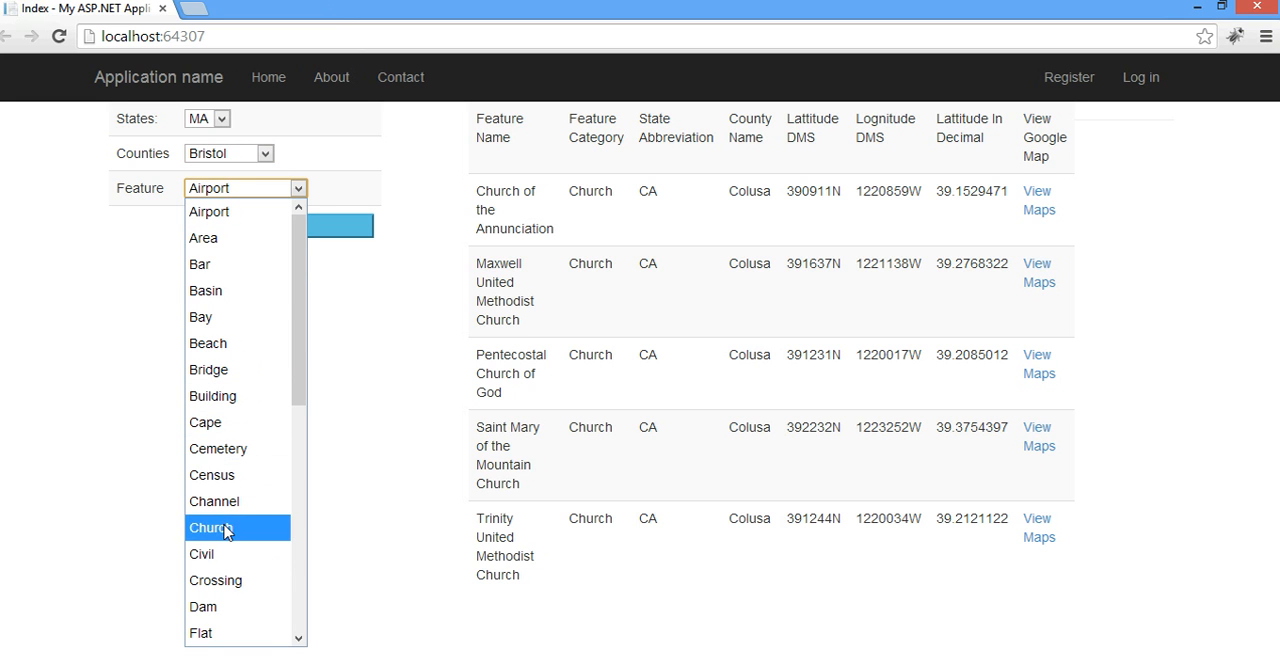
Choose Park as the feature type for the Bristol, MA search.
left_click(211, 527)
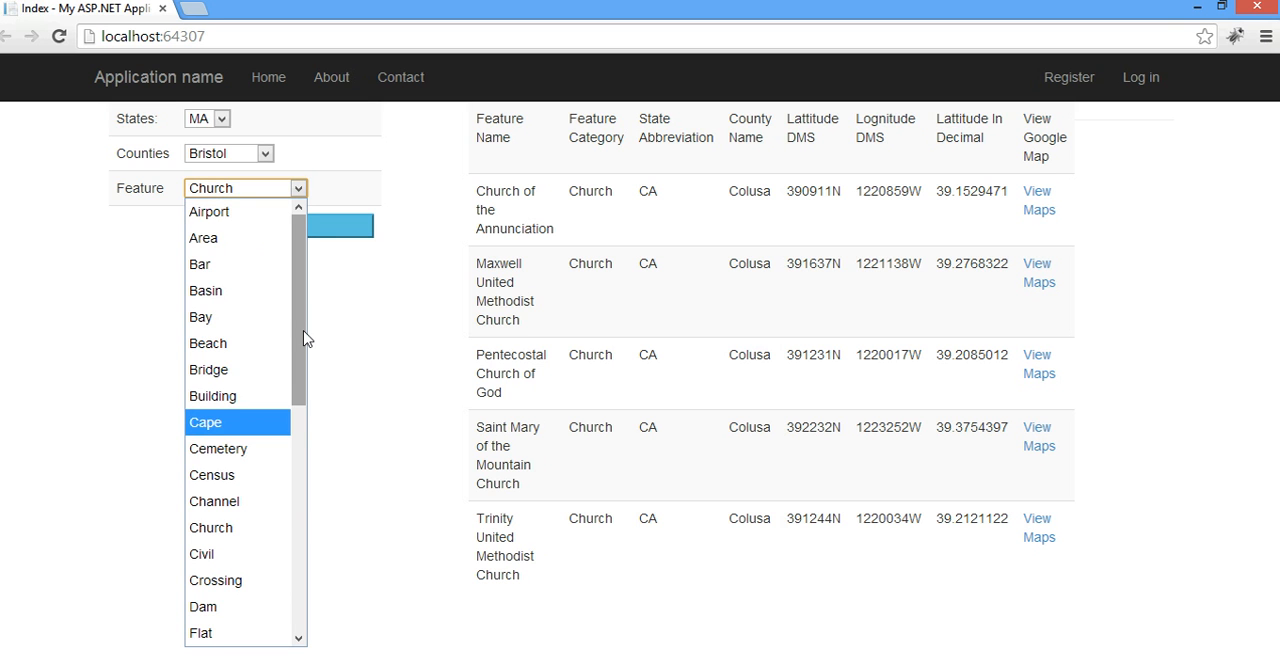
scroll("down", 3)
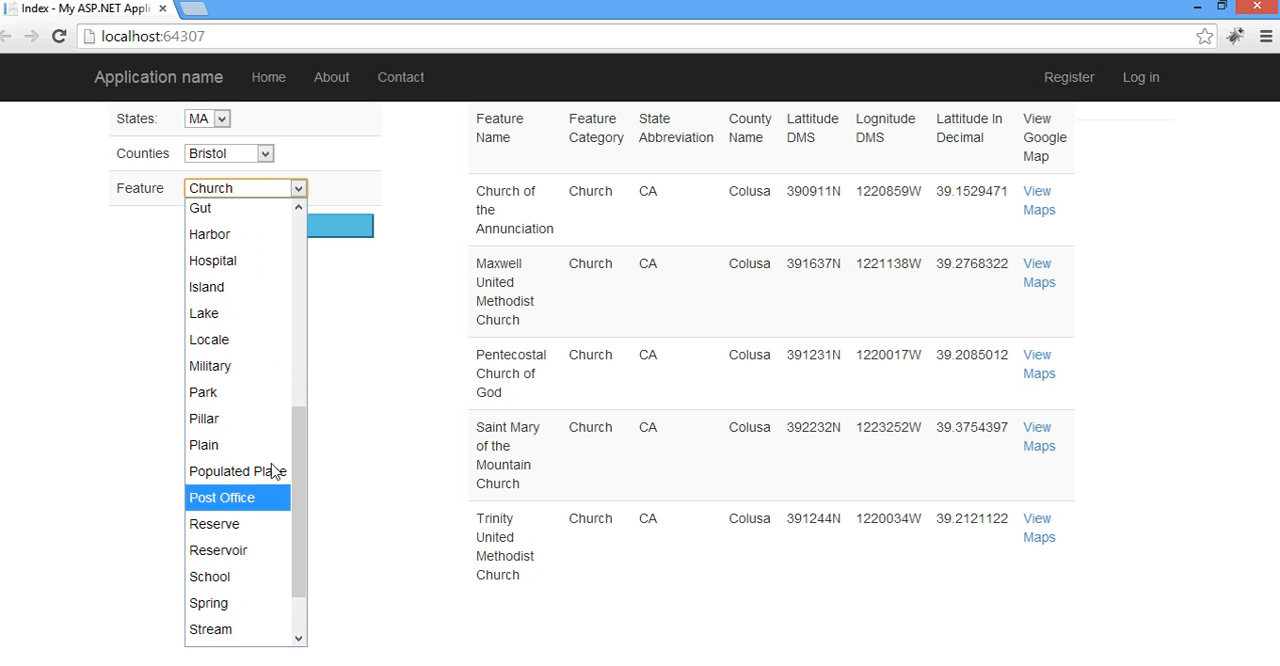
left_click(203, 391)
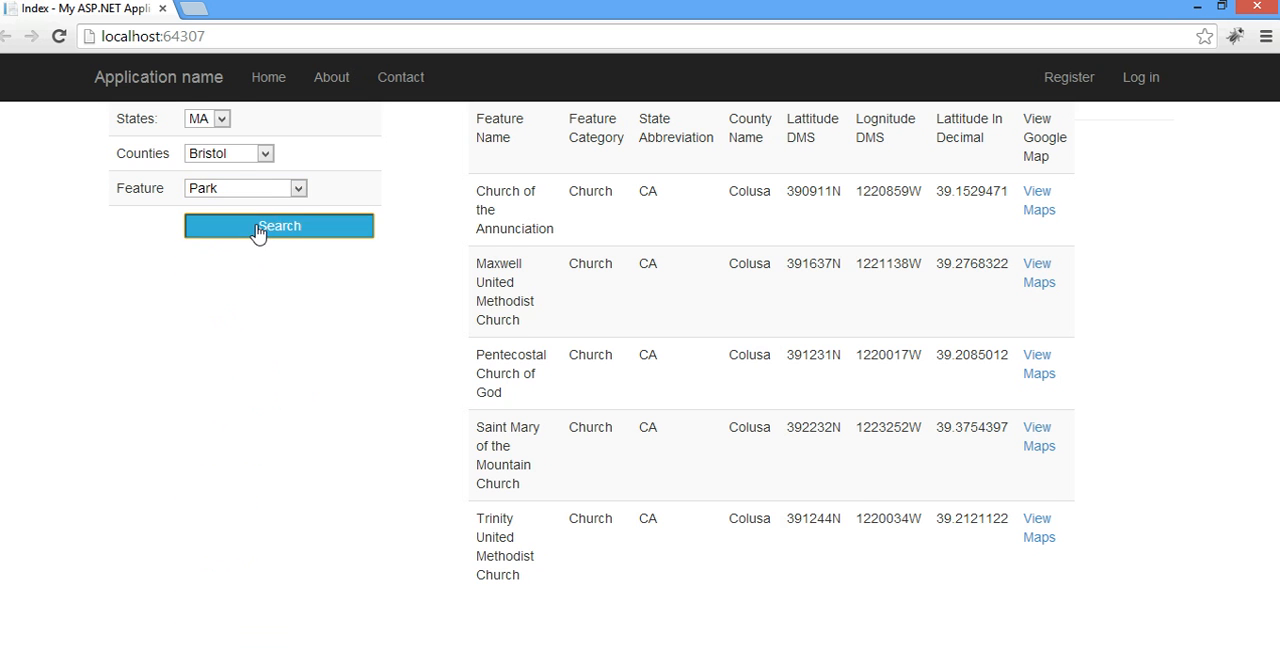
Run the search and browse the list of parks in Bristol County, MA.
left_click(271, 225)
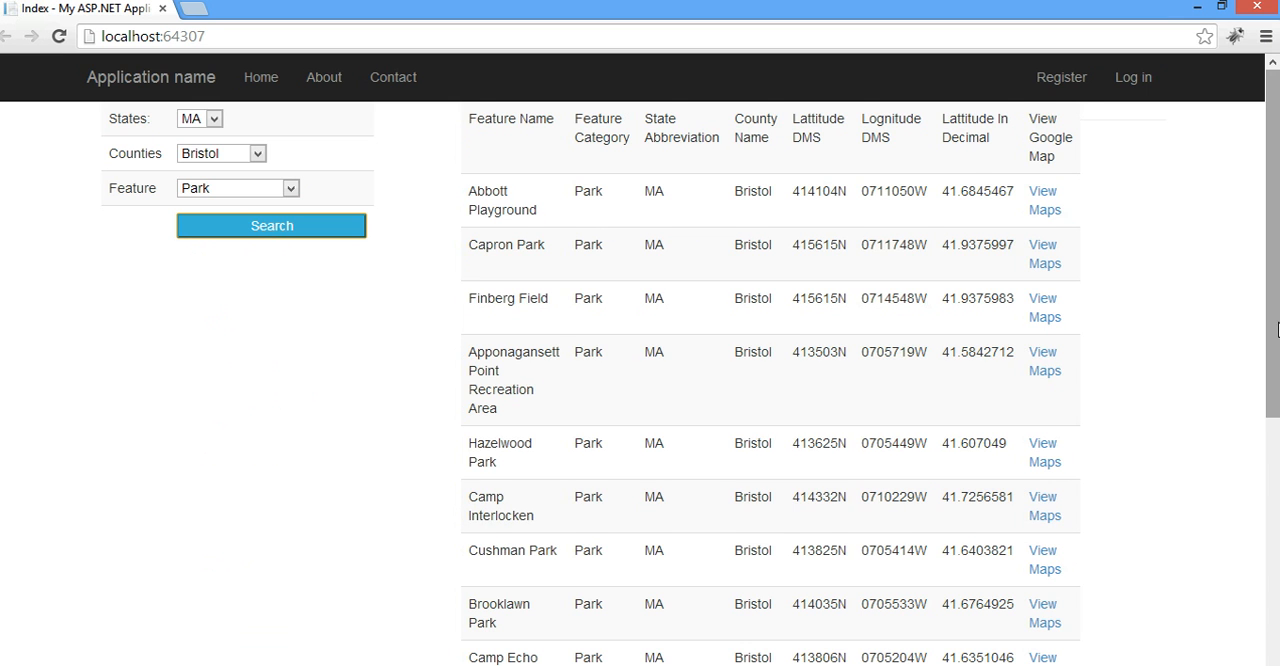
scroll("down", 3)
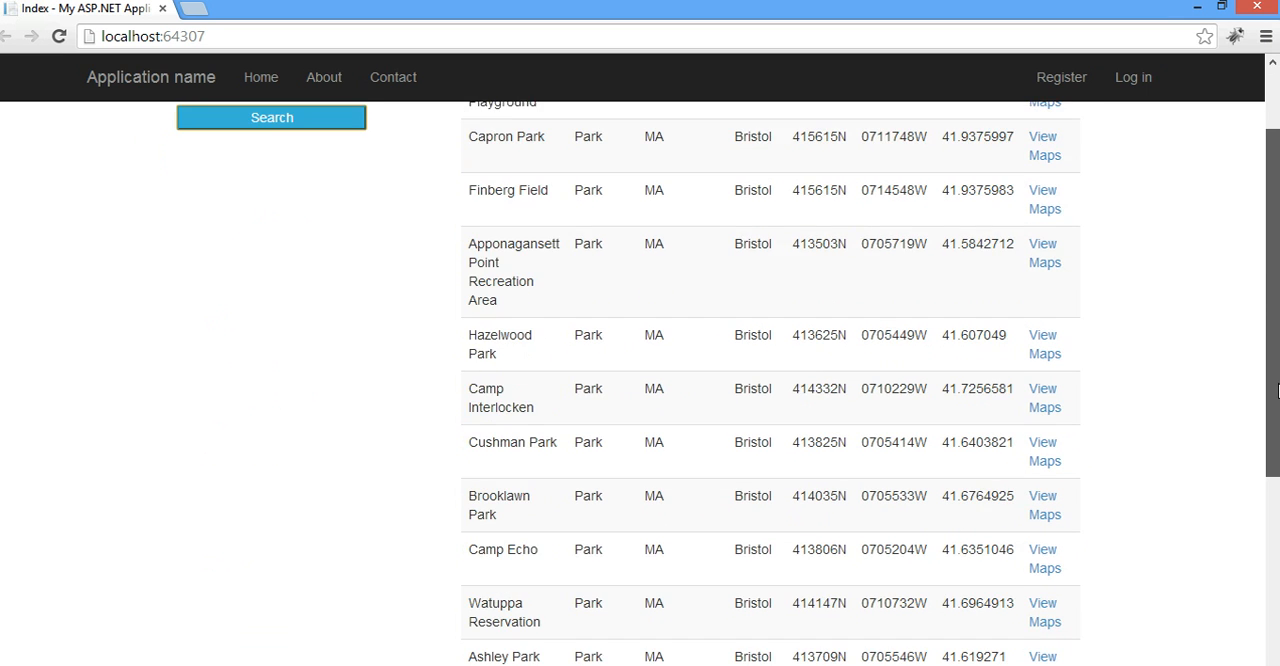
scroll("up", 3)
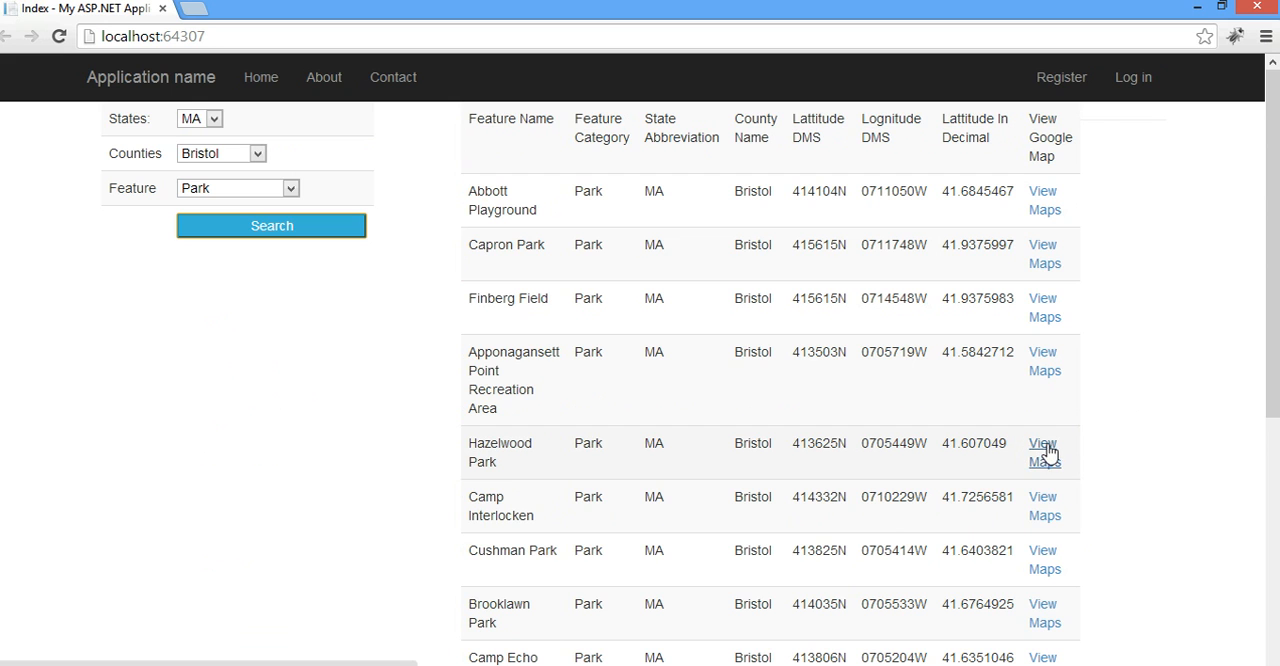
View Hazelwood Park's location on Google Maps from its result row.
left_click(1043, 452)
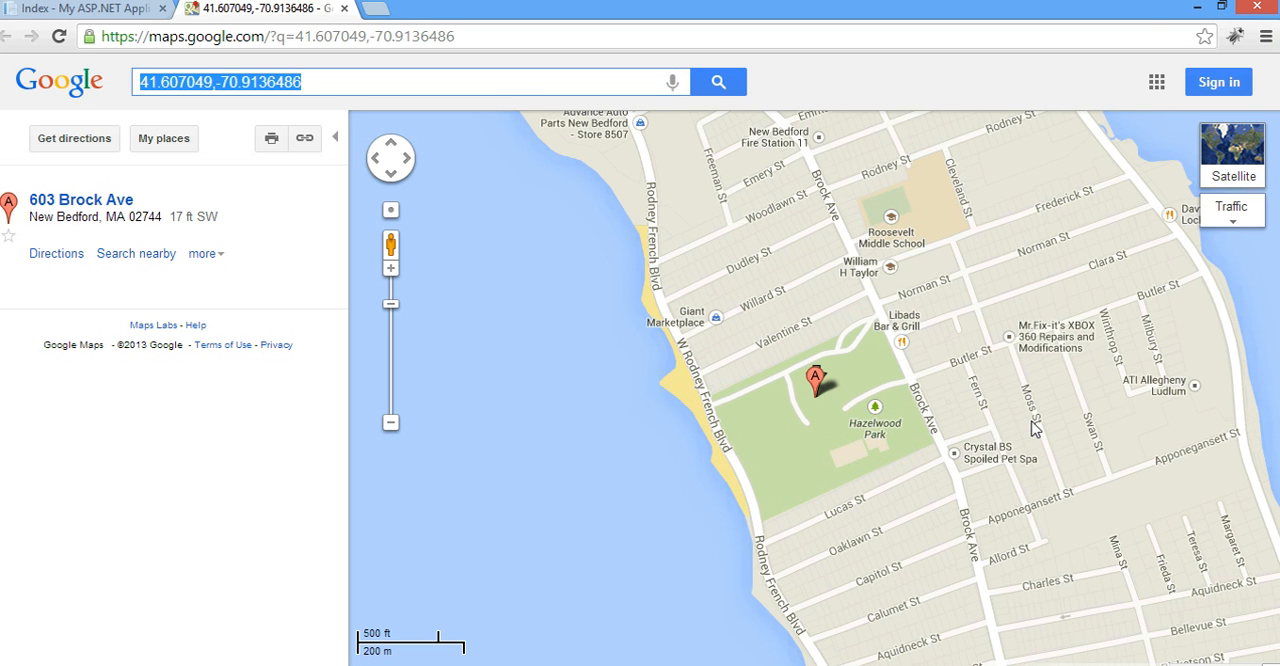
mouse_move(507, 309)
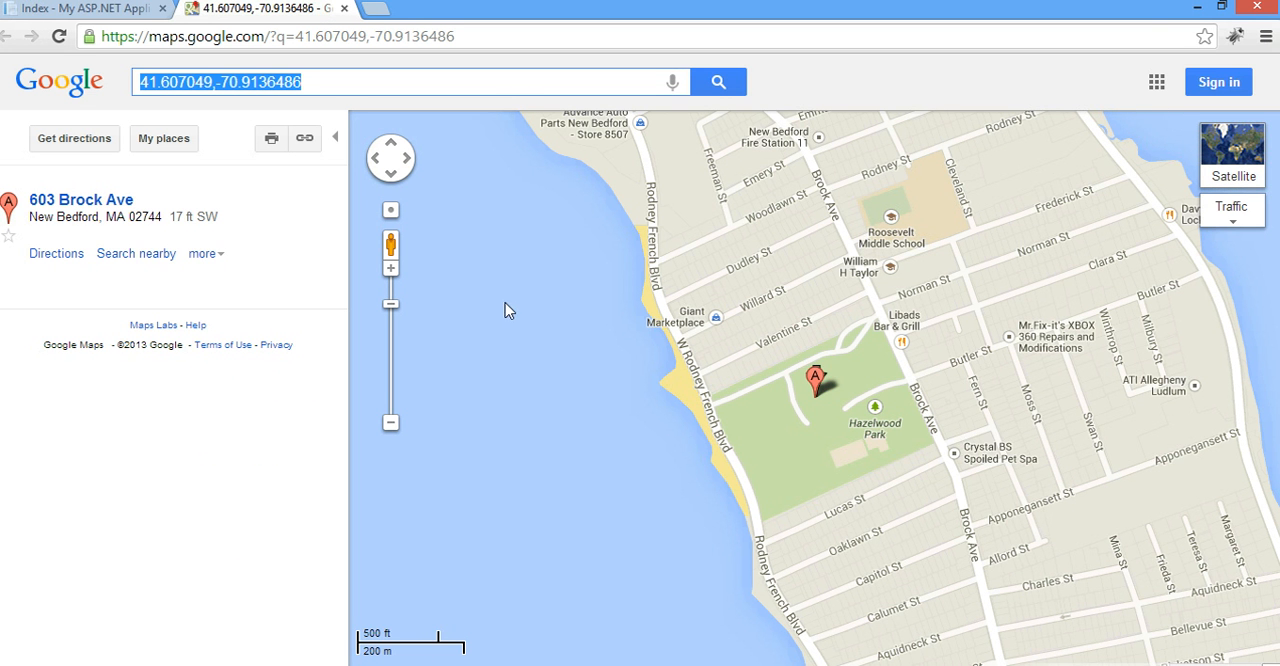
mouse_move(350, 20)
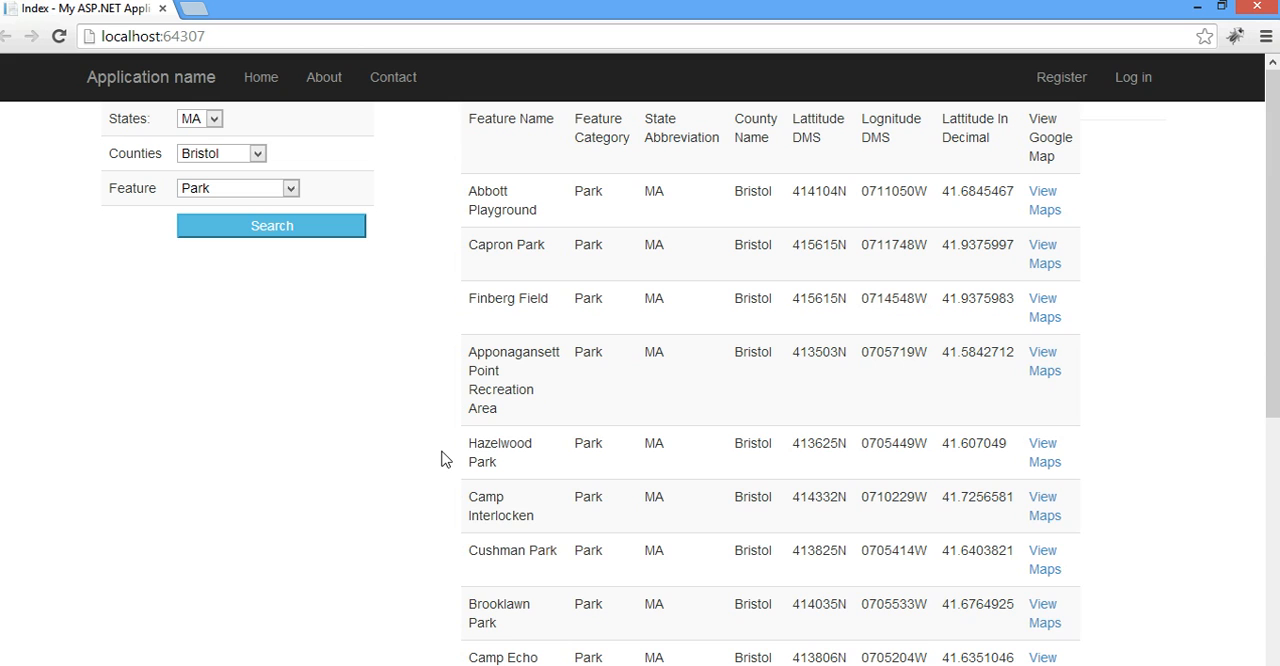
mouse_move(451, 611)
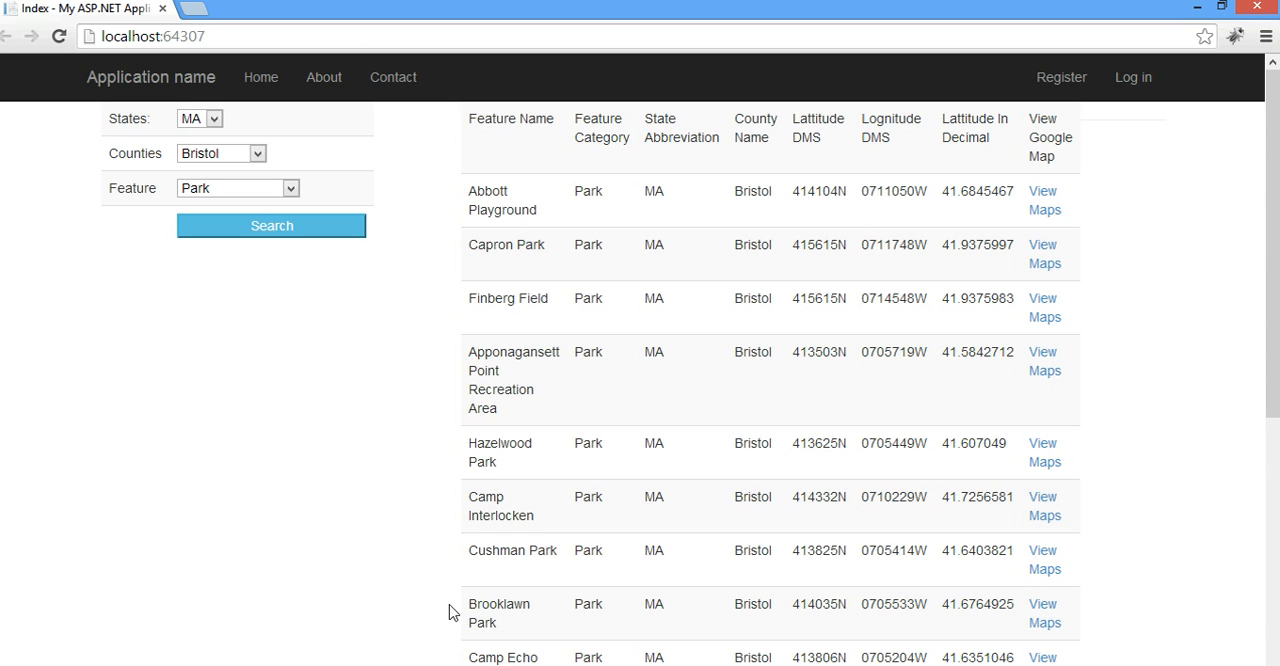
mouse_move(500, 428)
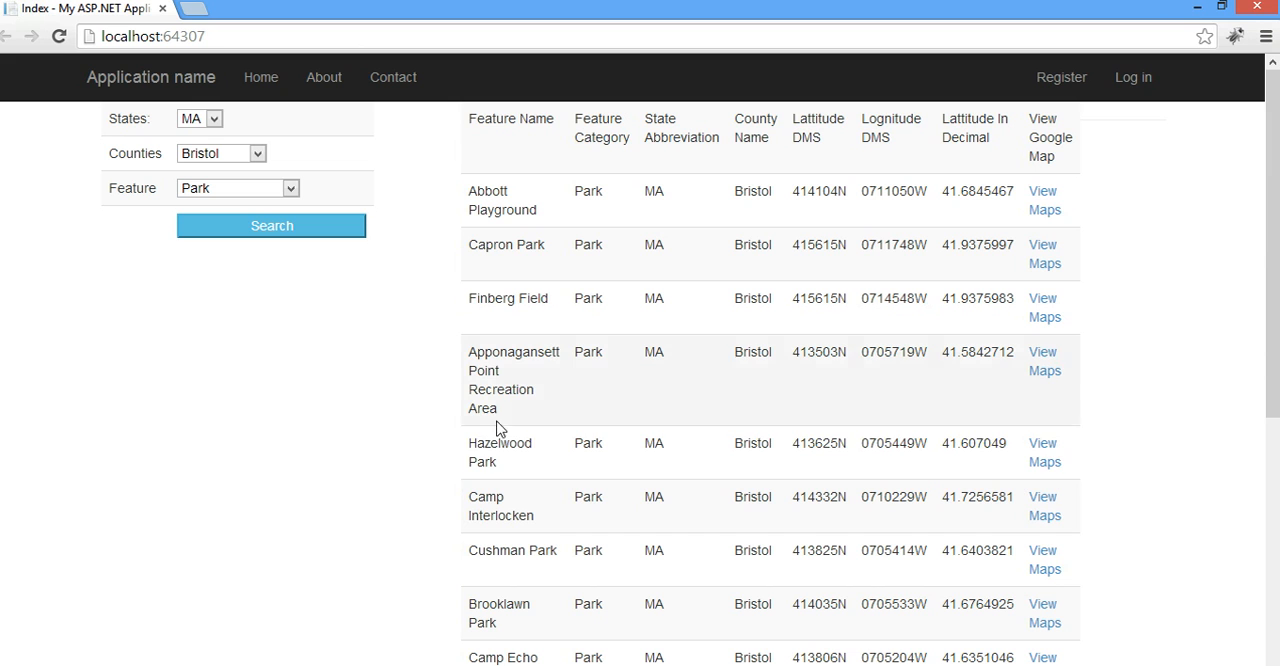
mouse_move(455, 408)
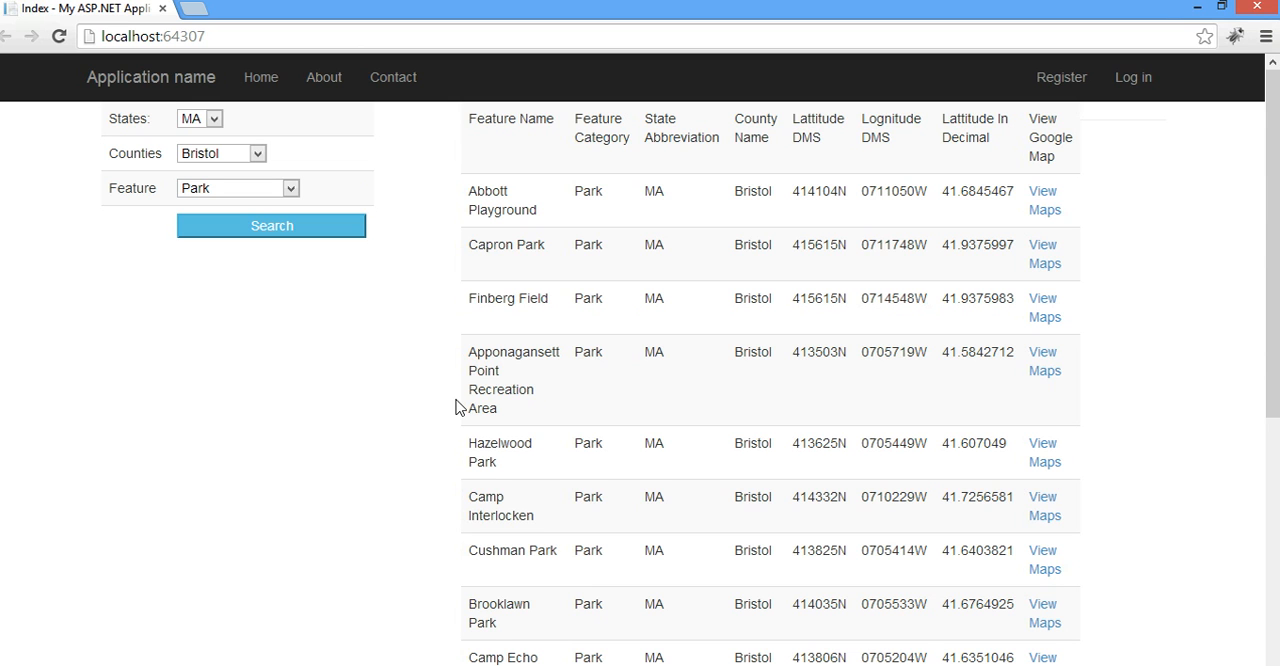
mouse_move(360, 608)
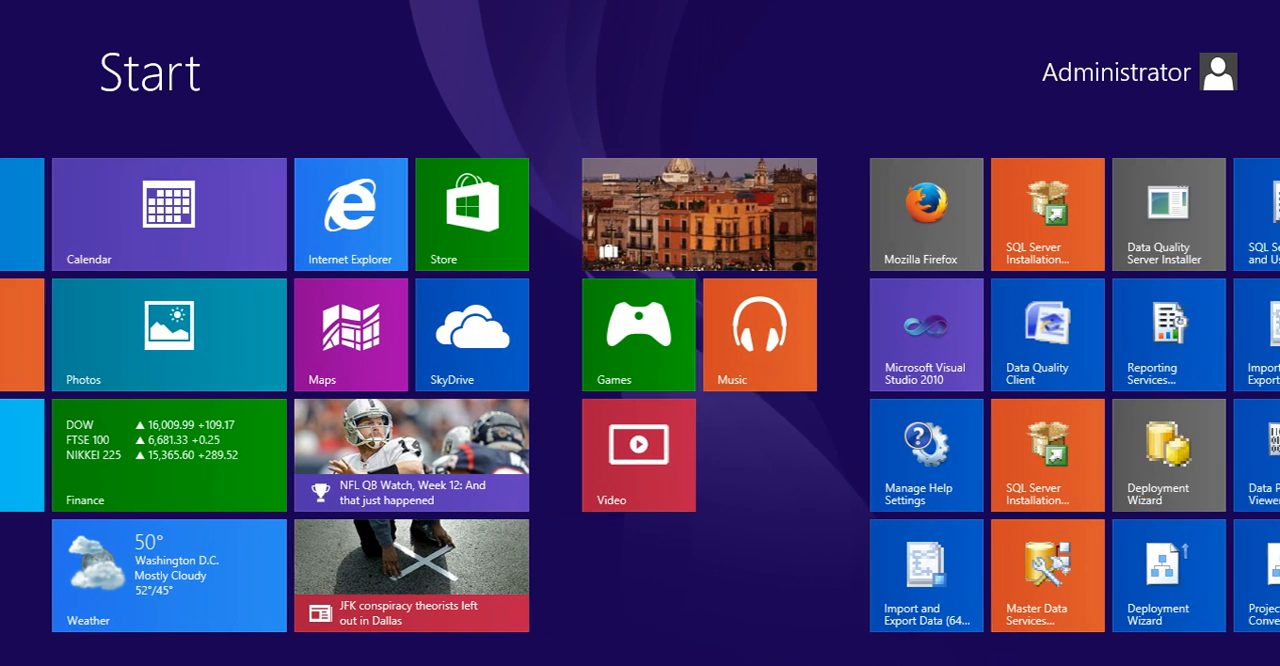
Launch Visual Studio 2013 from its tile on the Windows Start screen.
scroll("right", 3)
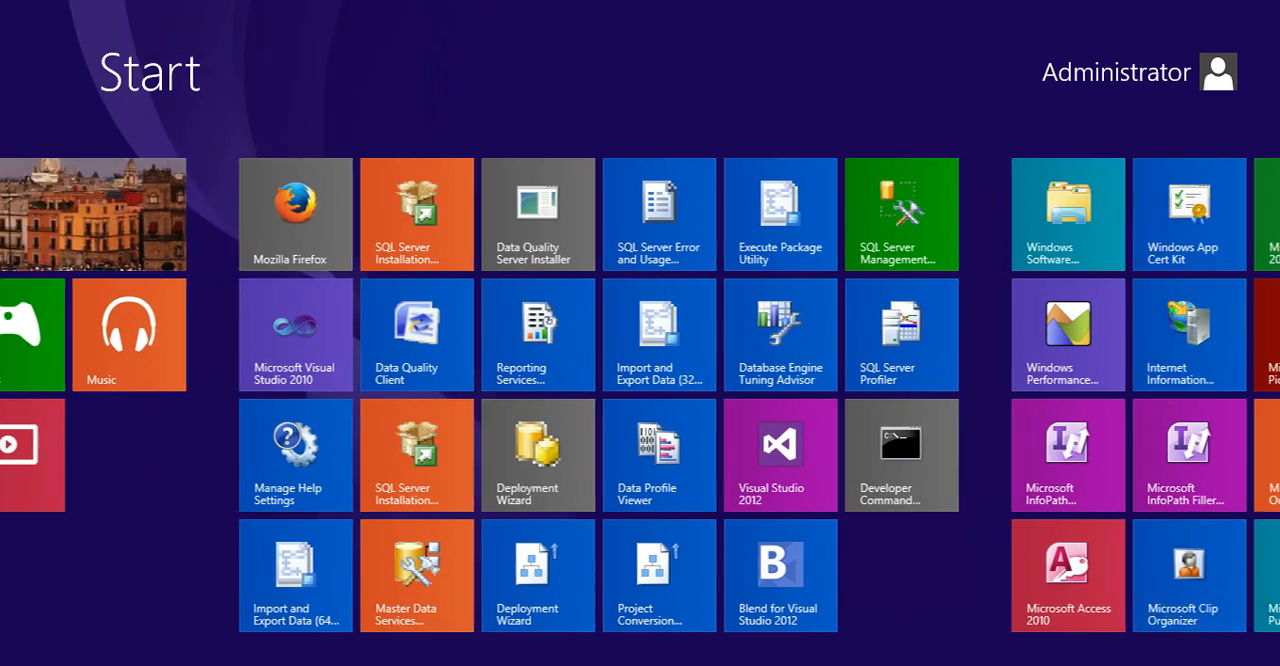
scroll("right", 3)
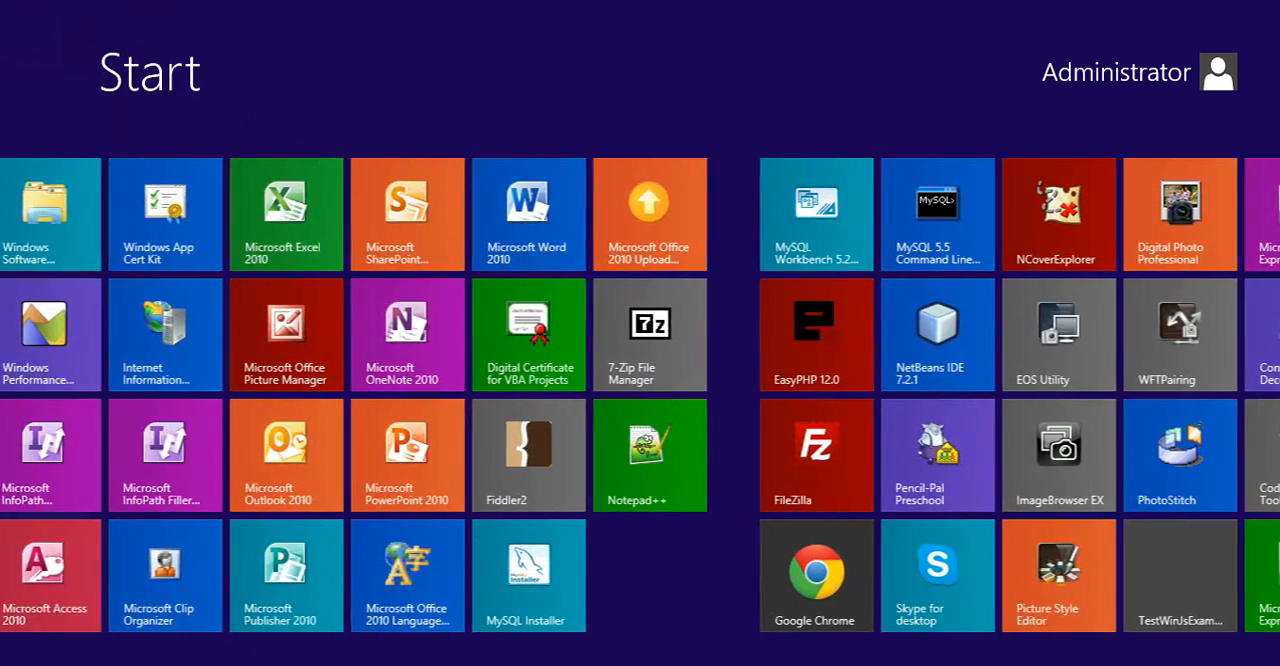
scroll("right", 3)
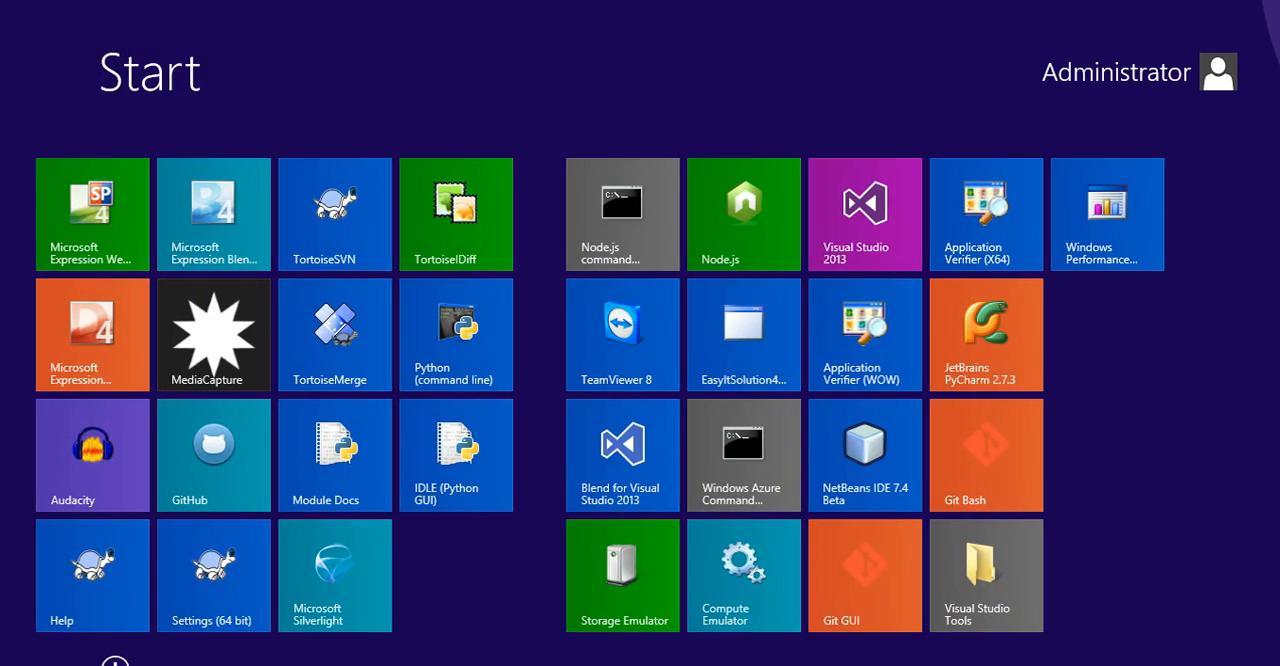
left_click(864, 214)
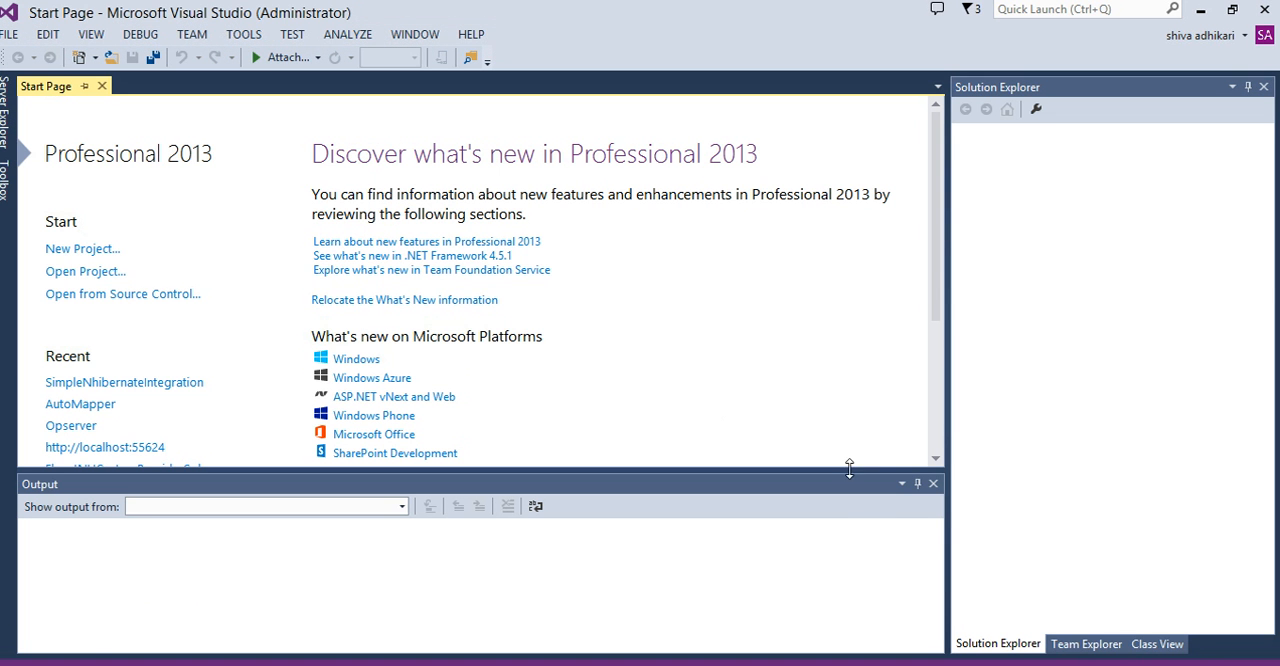
Start a new project via FILE > New > Project to bring up the New Project dialog.
left_click(933, 483)
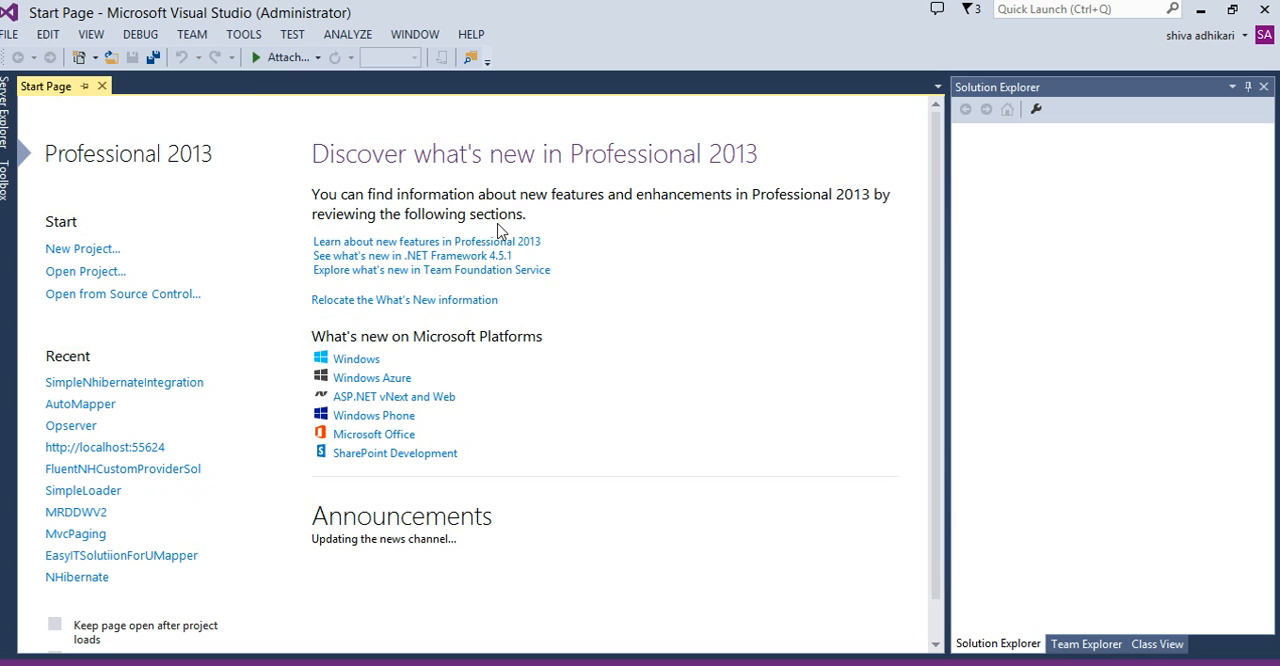
left_click(9, 33)
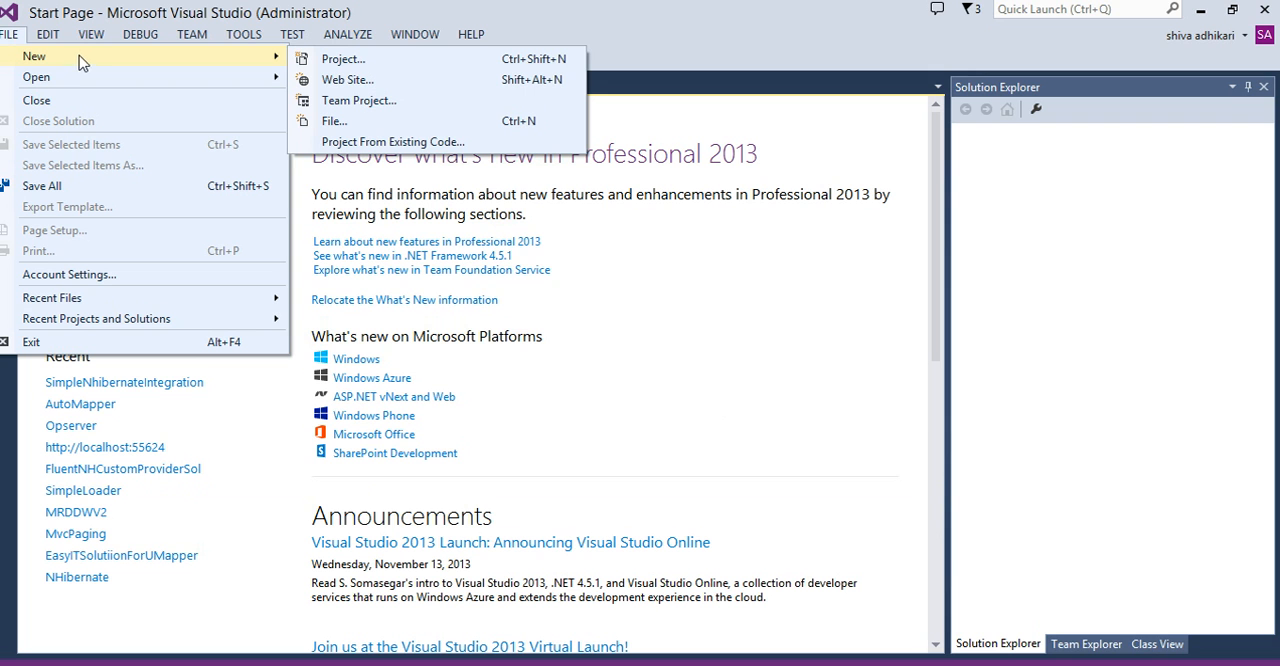
mouse_move(343, 58)
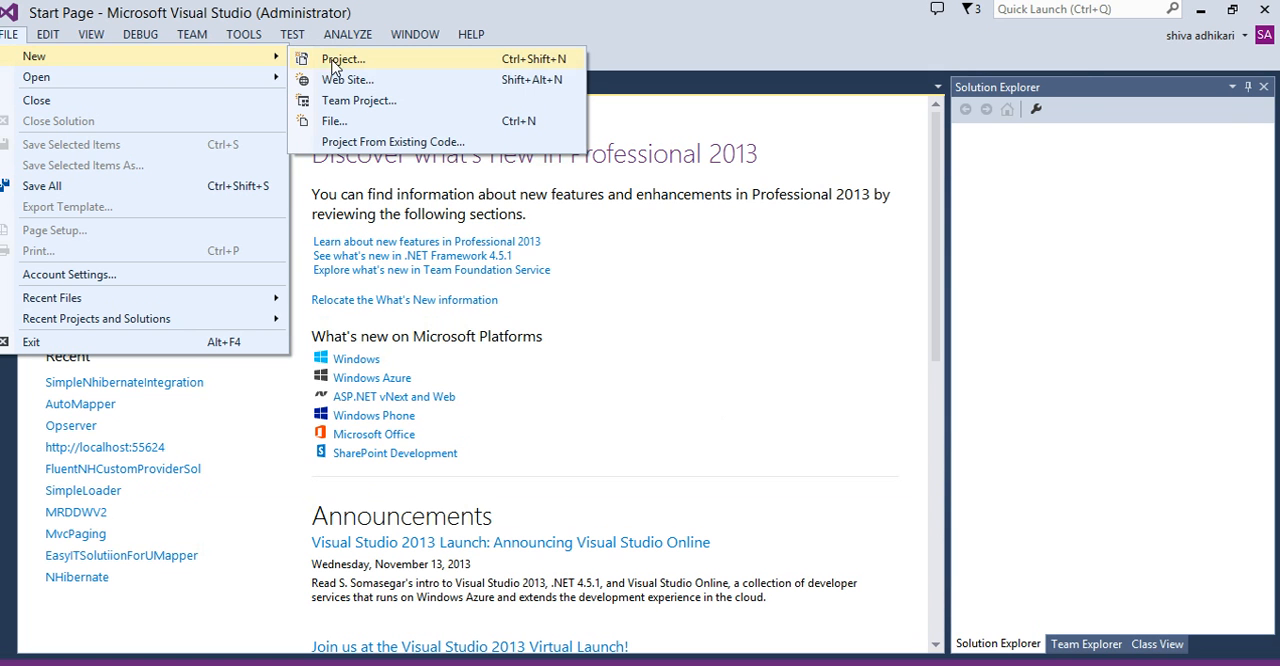
left_click(343, 58)
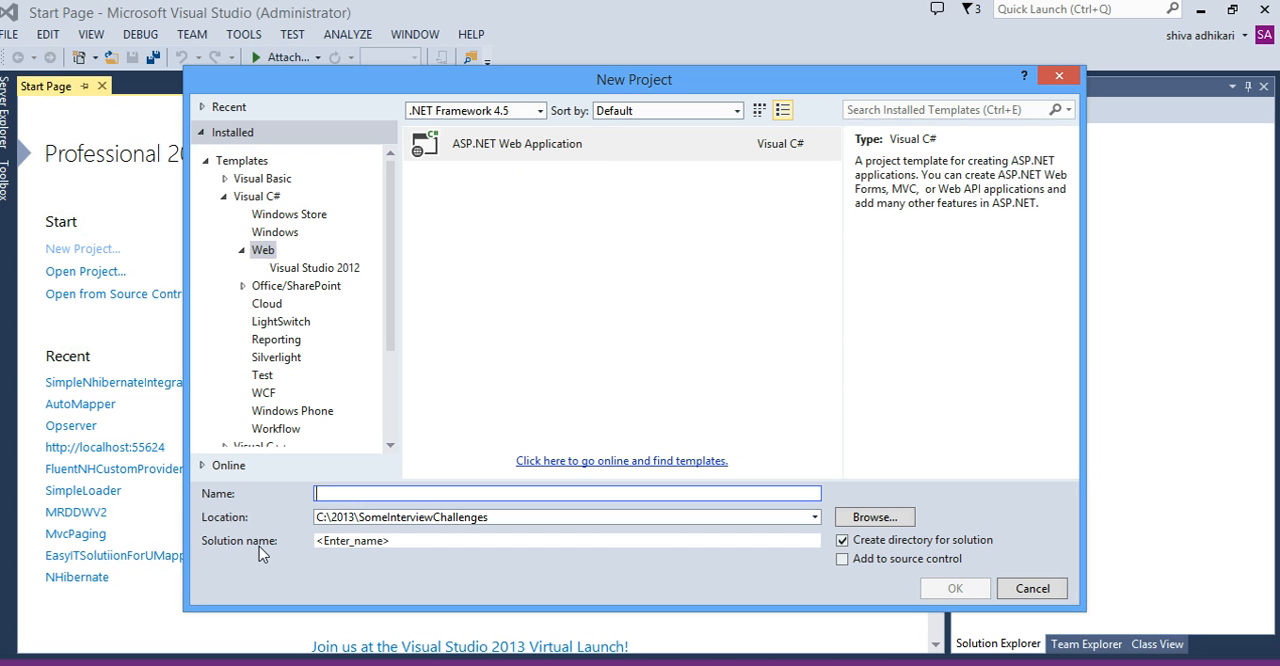
Name the ASP.NET web application mvcSearchWithNhibernate, correcting a typo, and confirm.
type("Some")
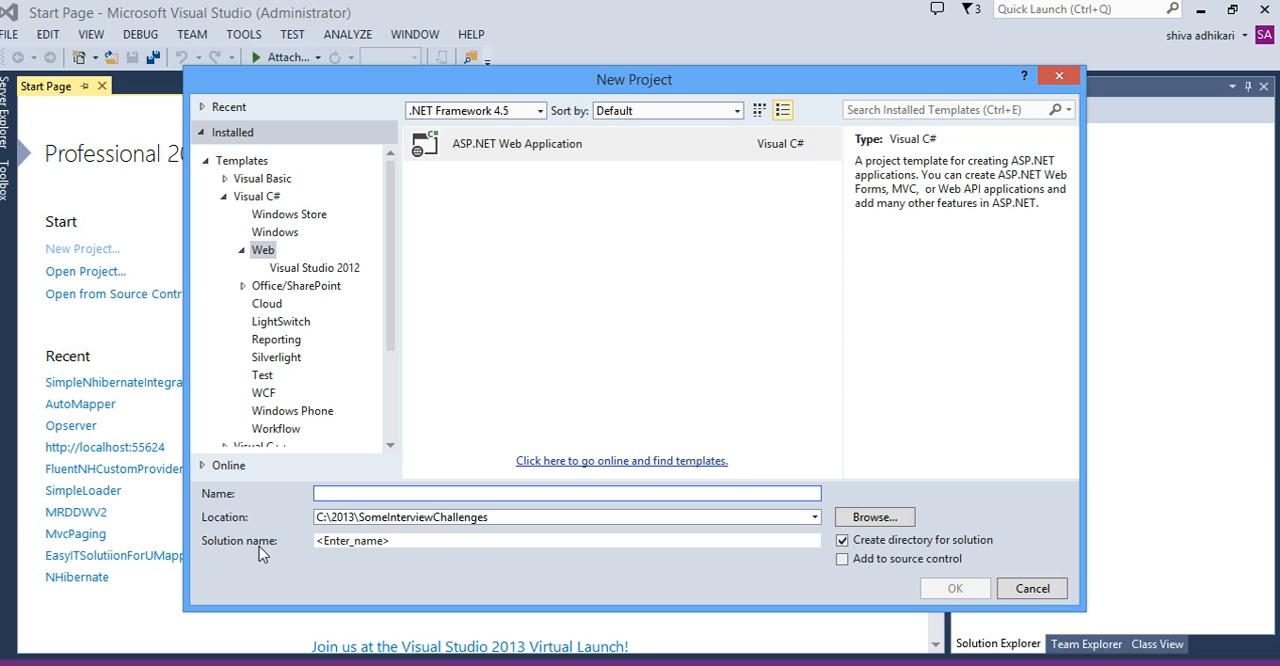
type("mvcSear")
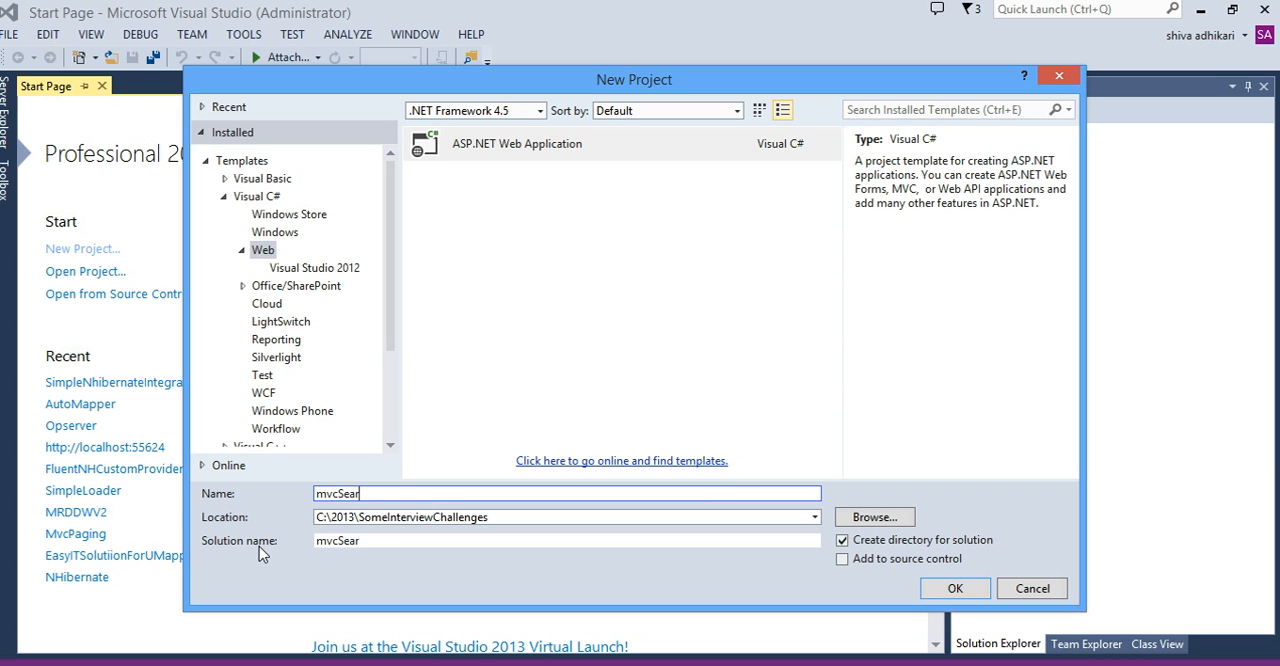
type("chWiht")
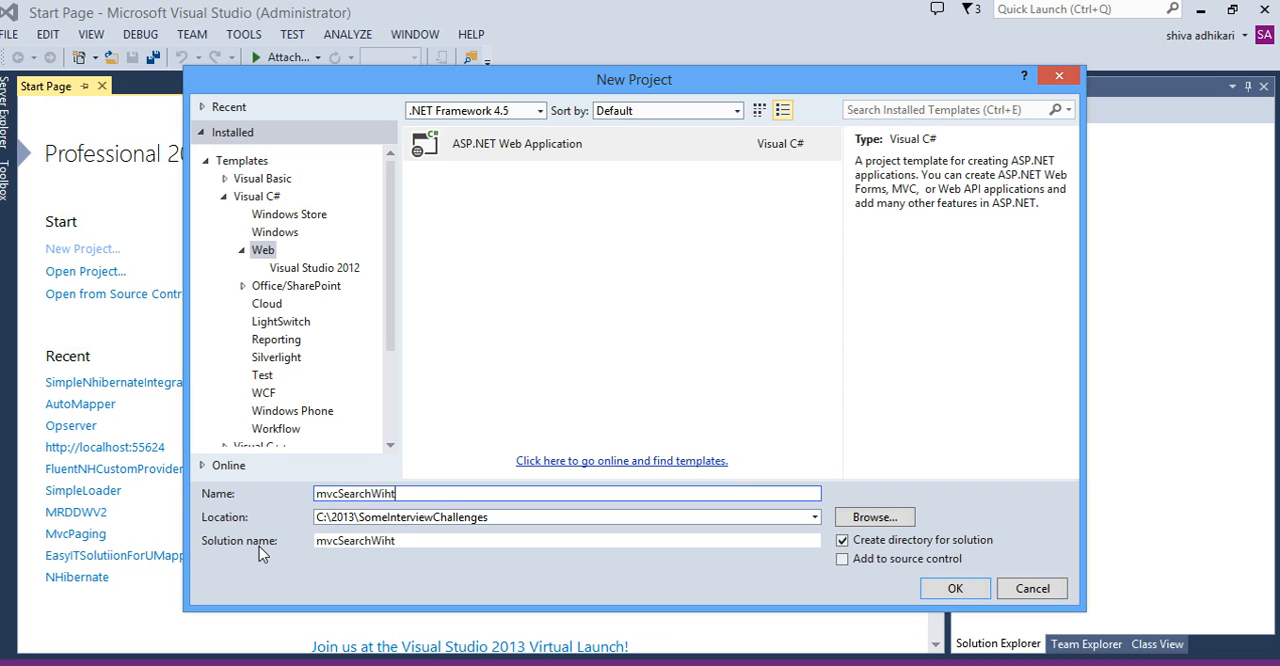
key("BackSpace")
type("thNhiber")
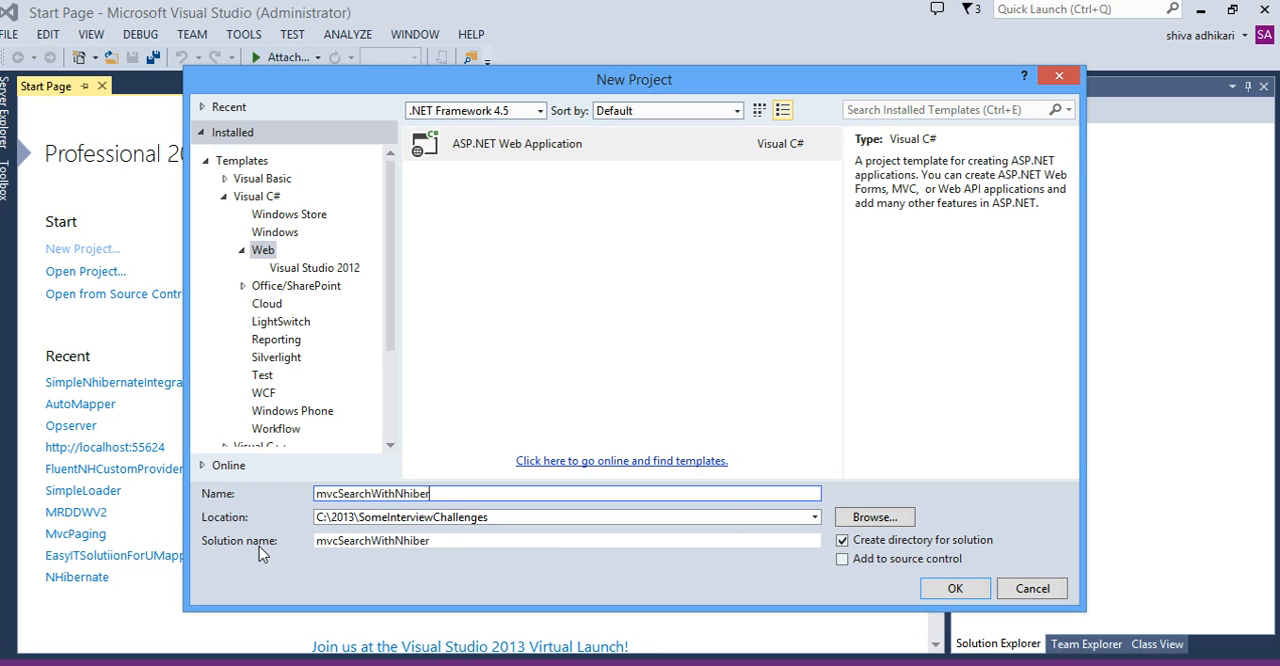
left_click(953, 588)
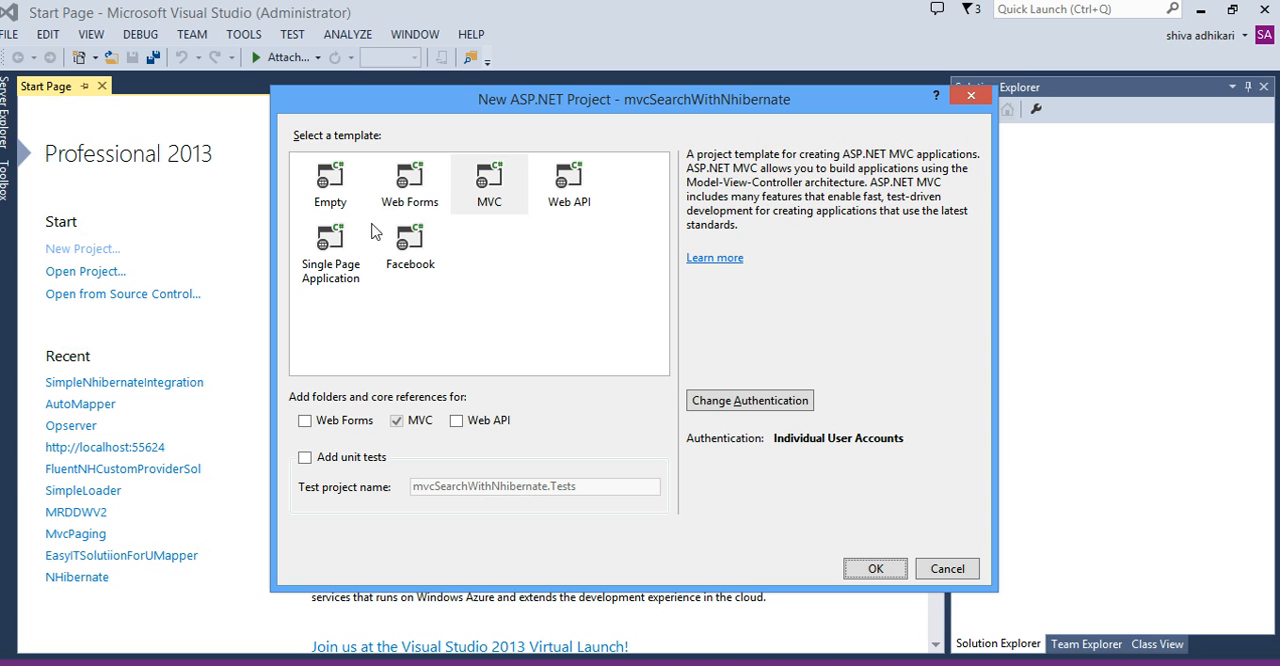
mouse_move(422, 120)
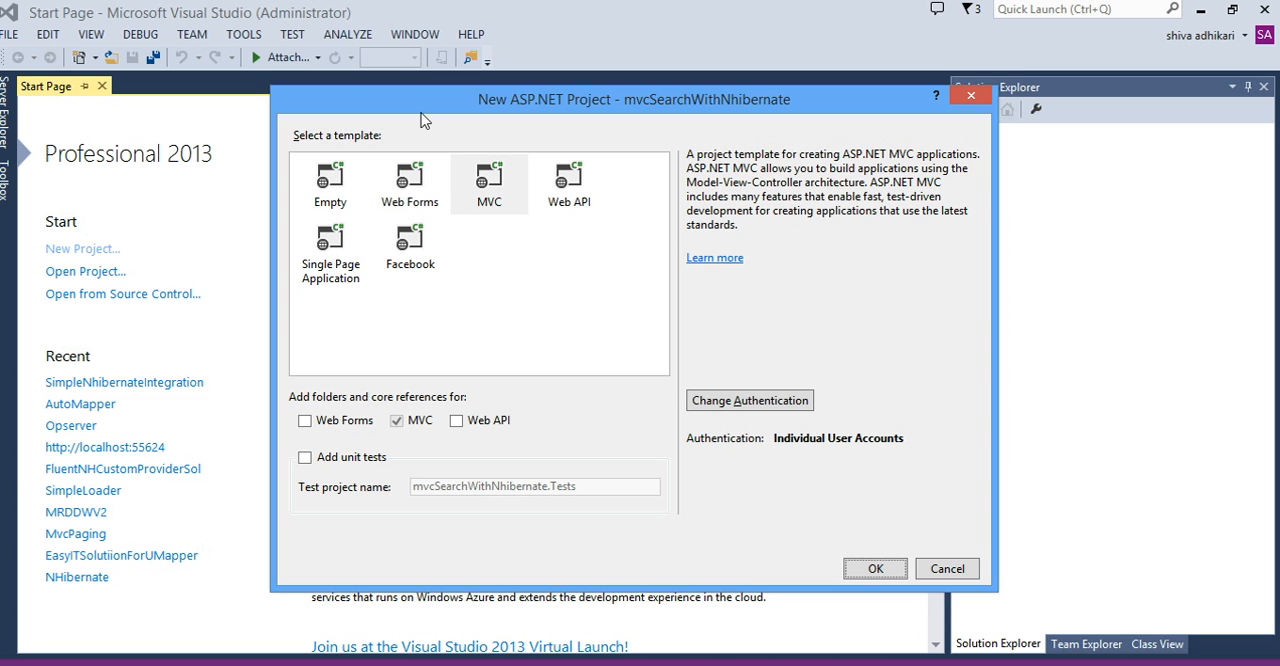
Create the project using the MVC template.
left_click(489, 184)
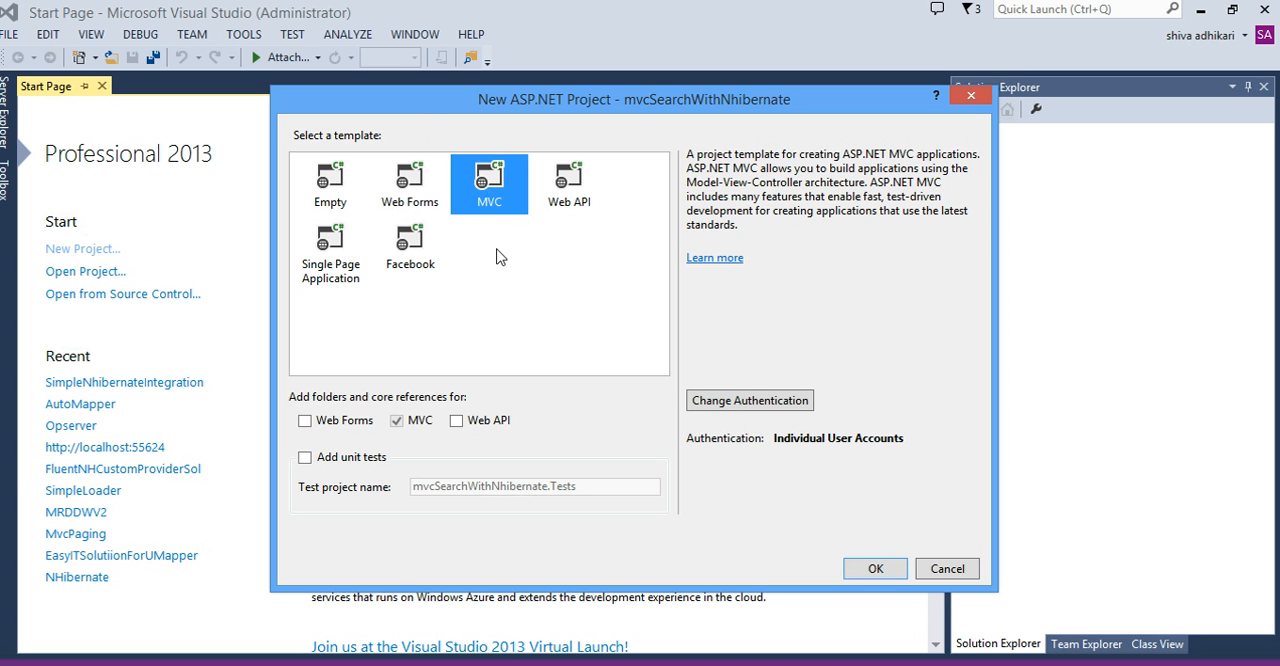
mouse_move(547, 532)
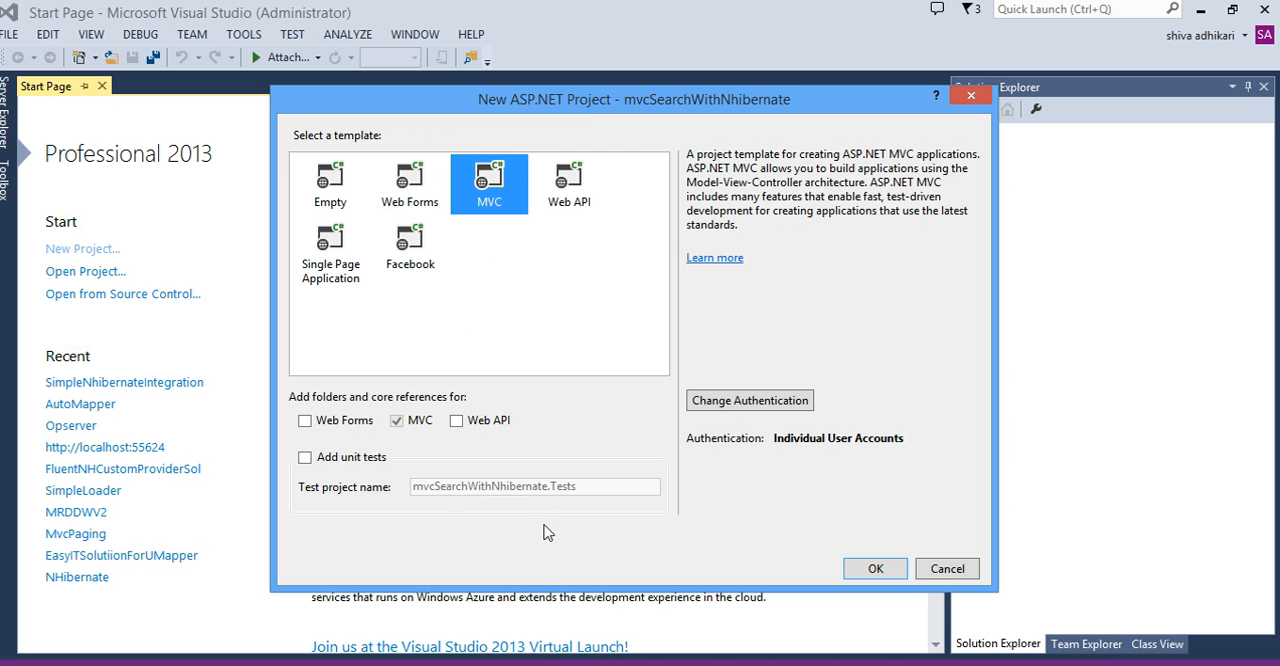
mouse_move(920, 606)
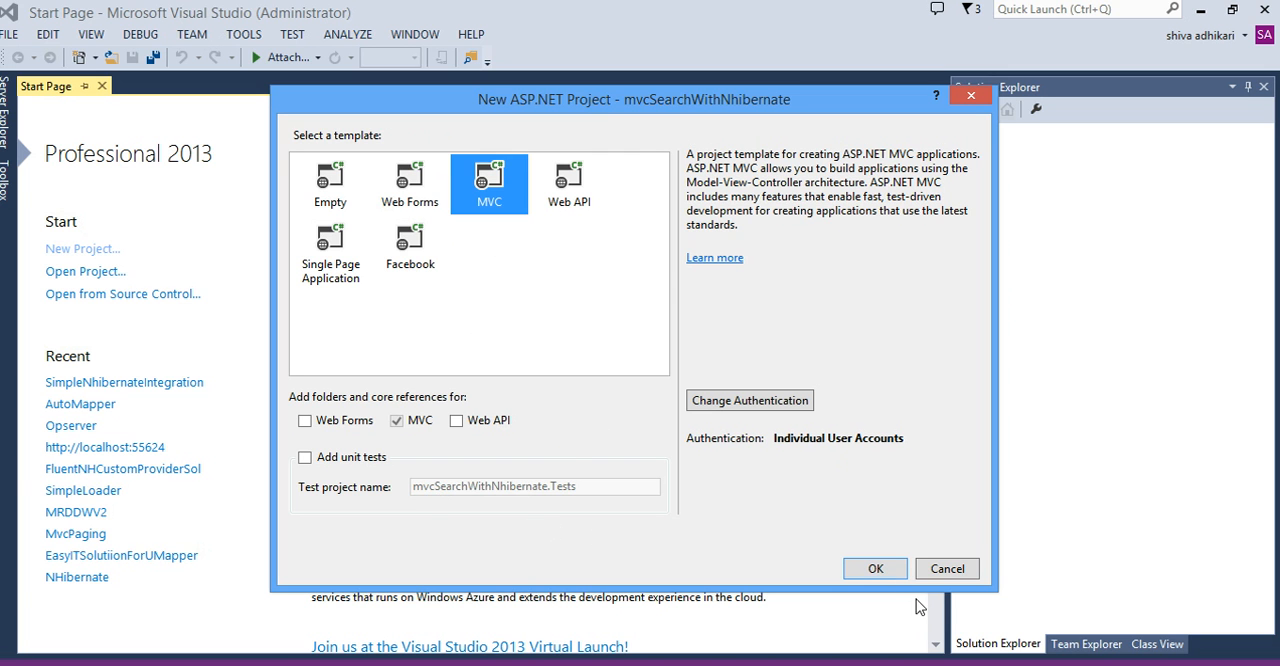
left_click(874, 568)
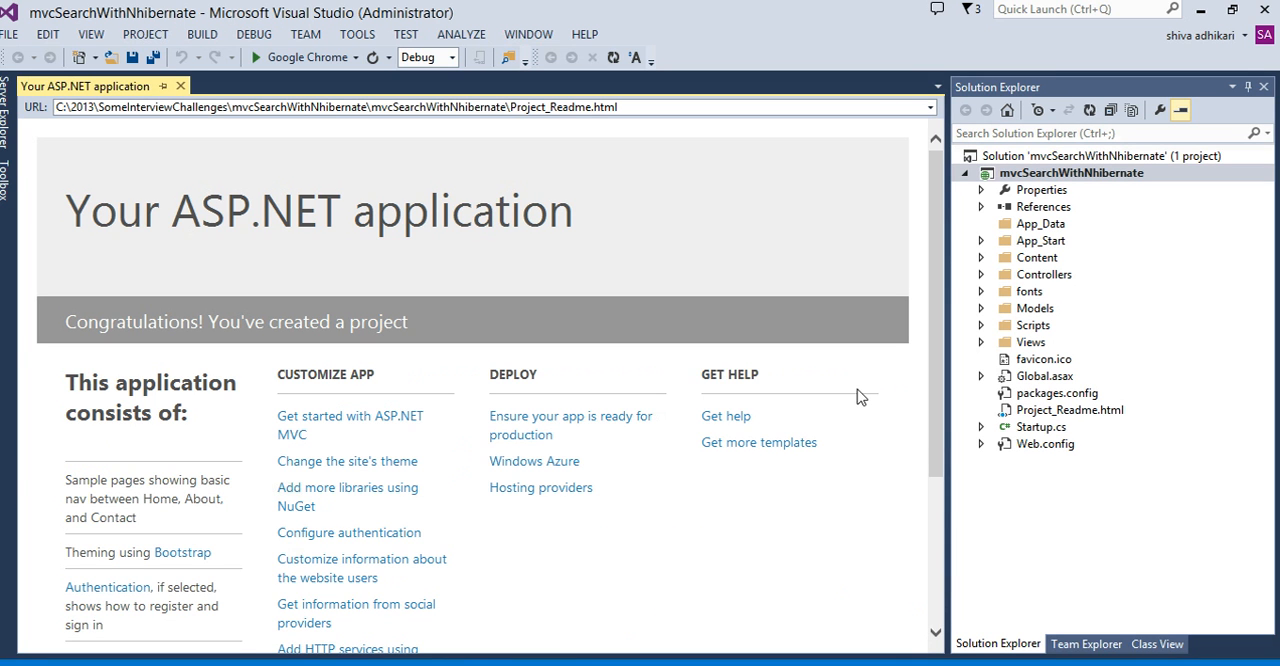
mouse_move(364, 182)
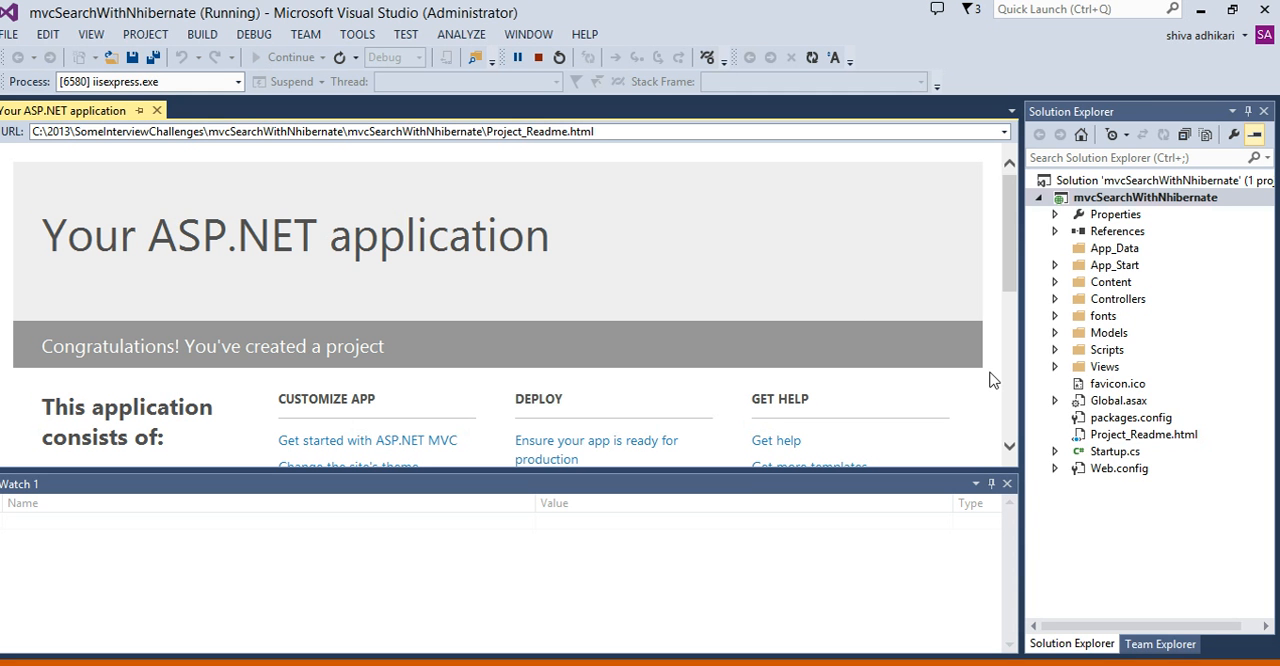
mouse_move(1070, 310)
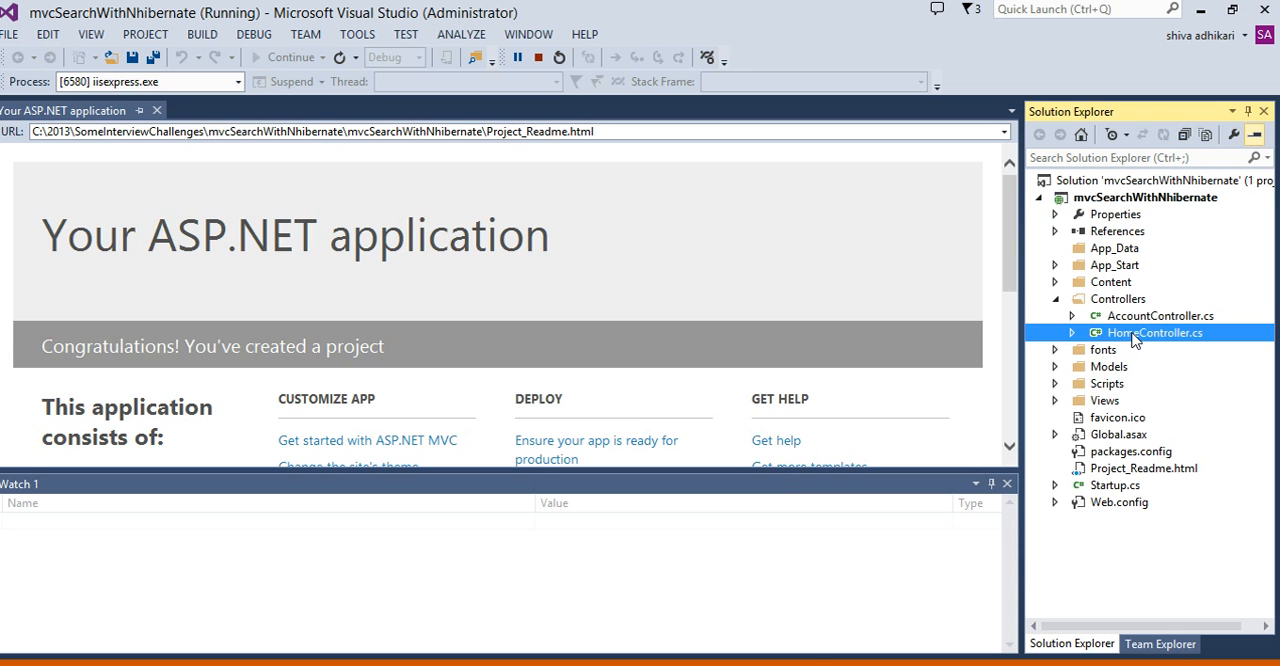
Open HomeController.cs from the Controllers folder in Solution Explorer.
double_click(1154, 333)
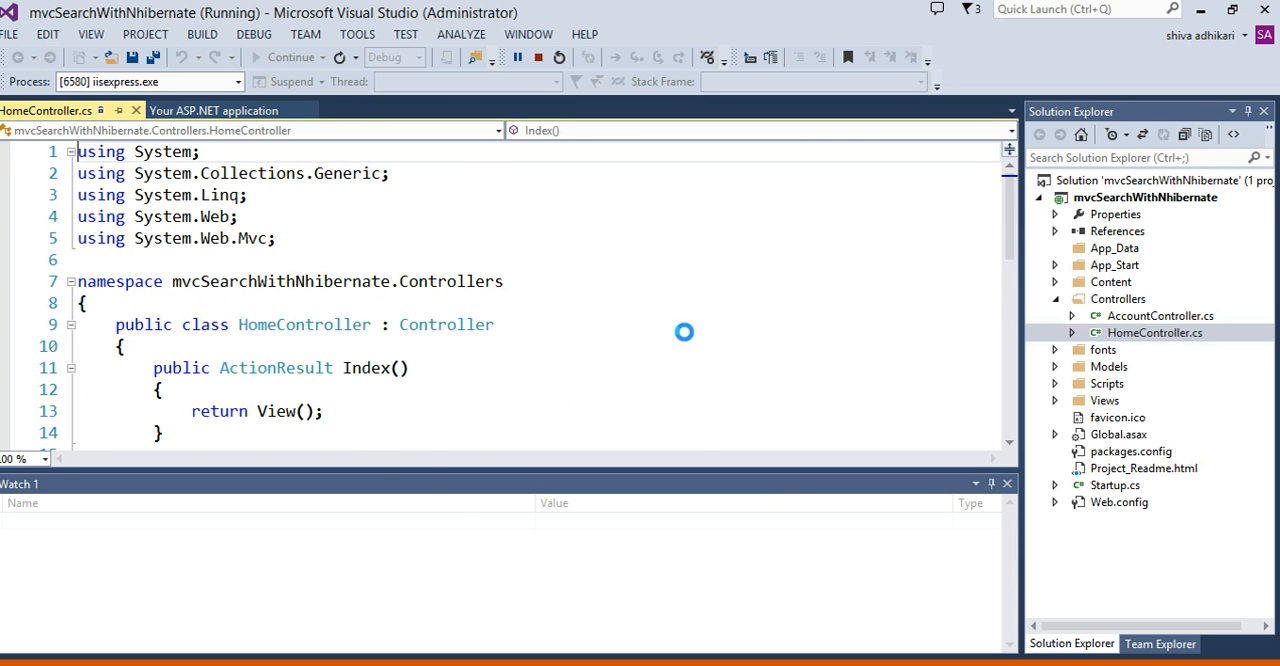
Stop debugging and expand the App_Start folder in Solution Explorer.
left_click(517, 57)
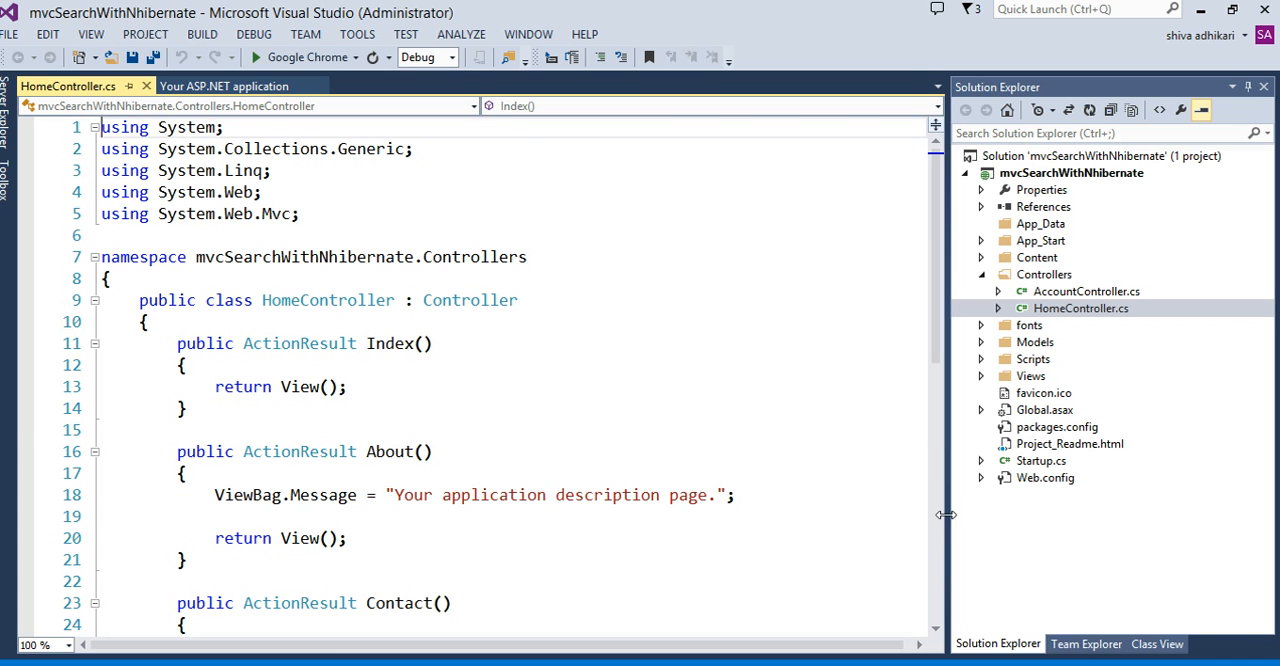
mouse_move(797, 284)
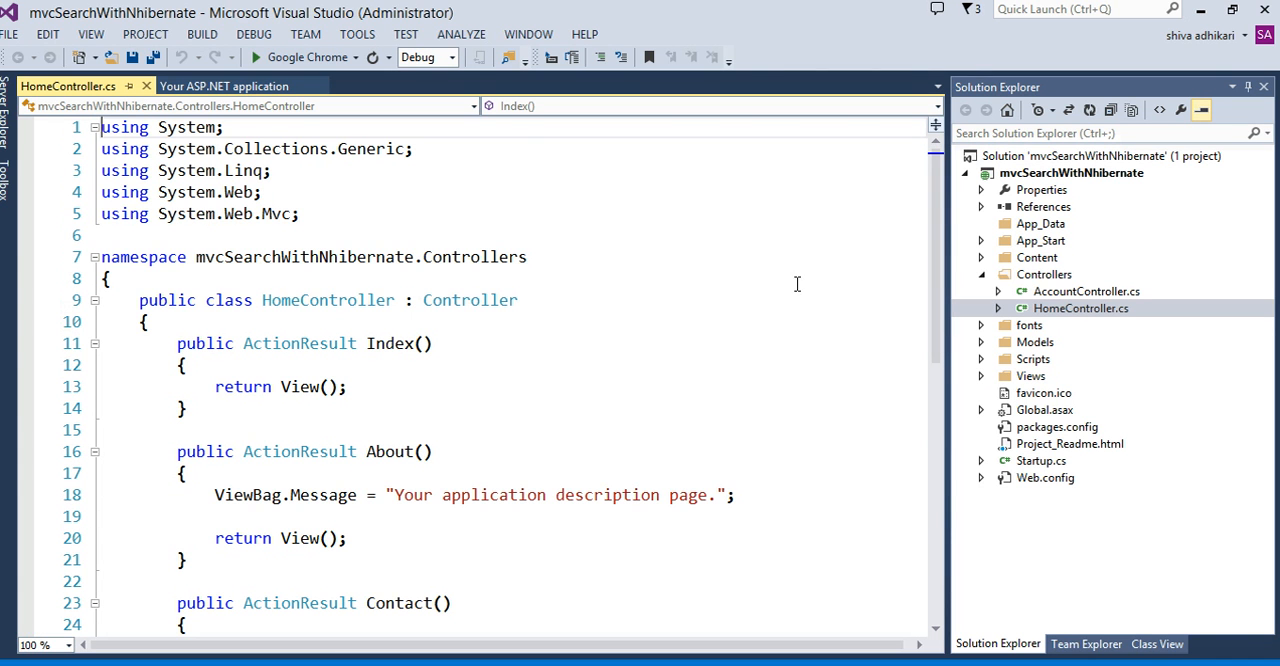
mouse_move(1011, 245)
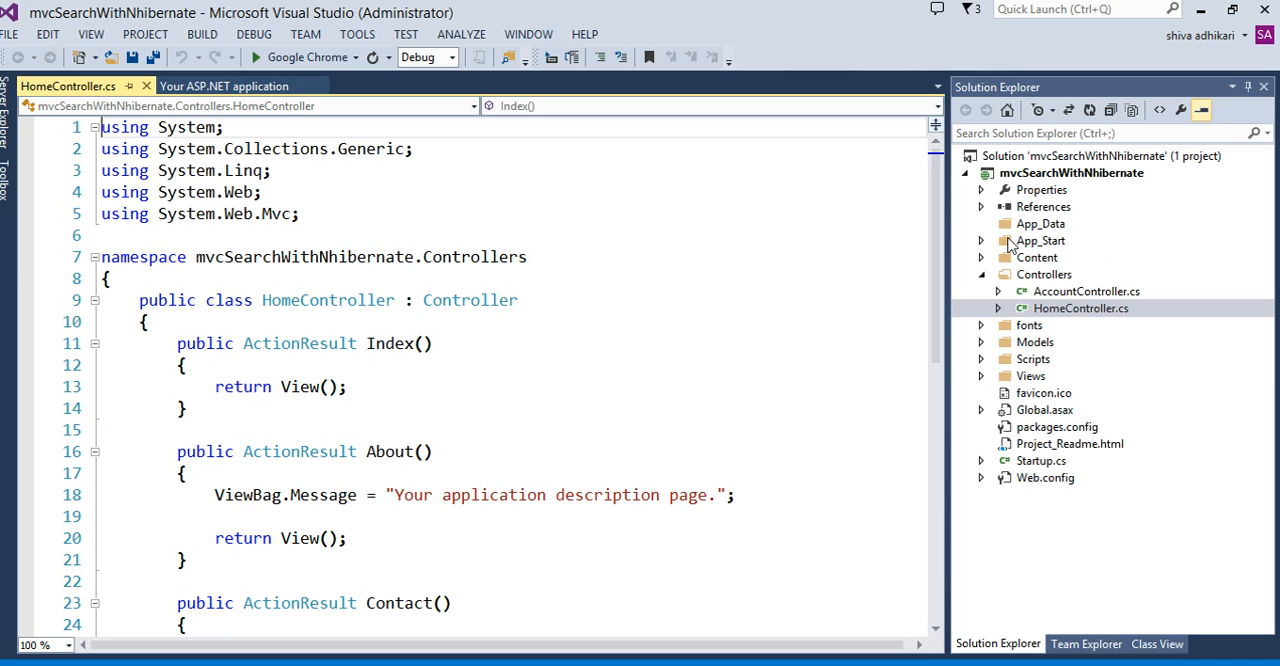
left_click(982, 240)
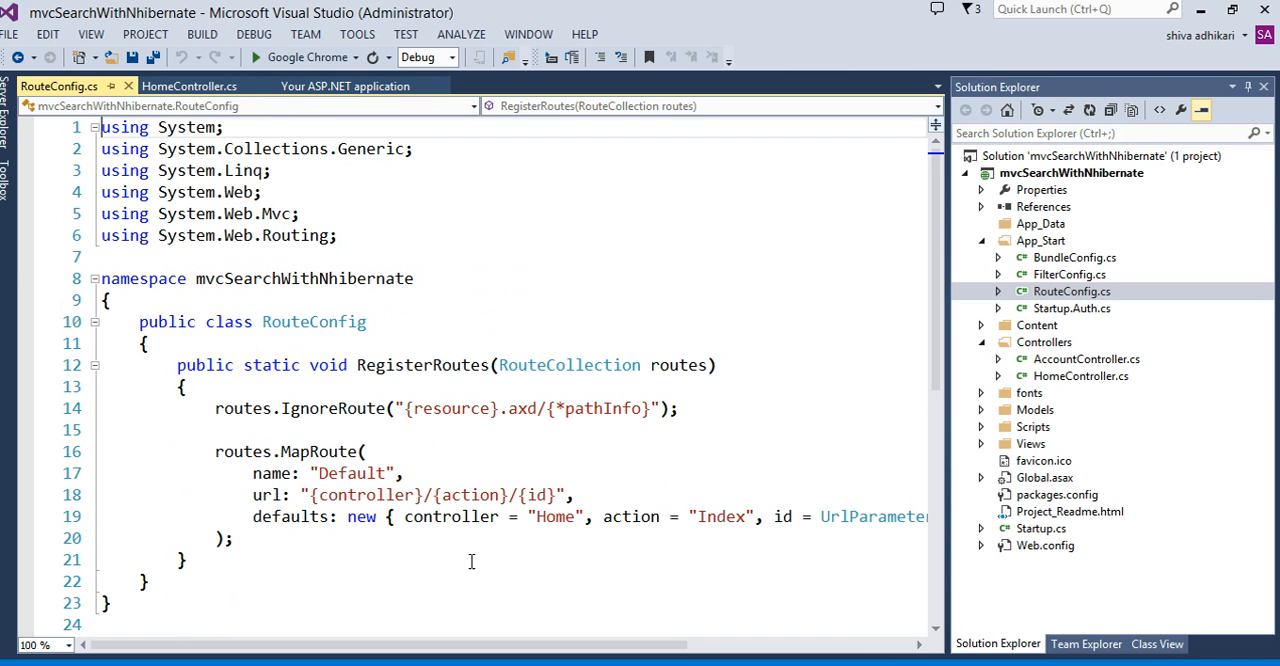
Replace the default route controller Home with CountyInfoSearch in RouteConfig.cs.
left_click(368, 451)
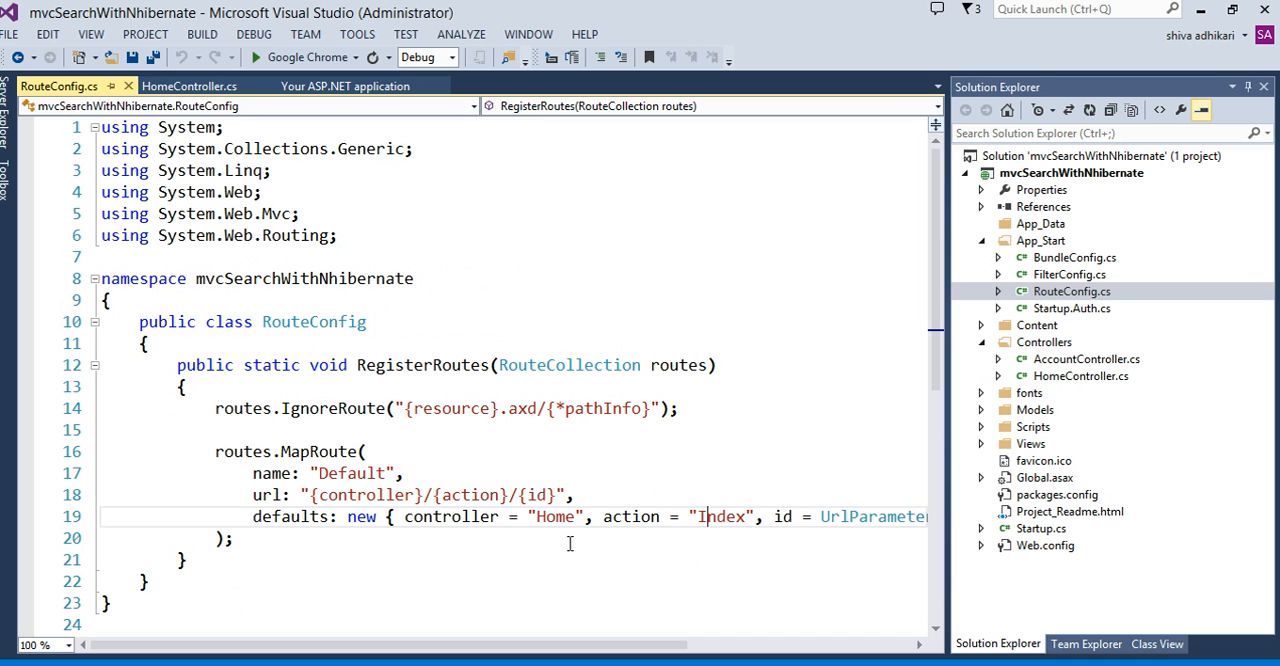
double_click(554, 516)
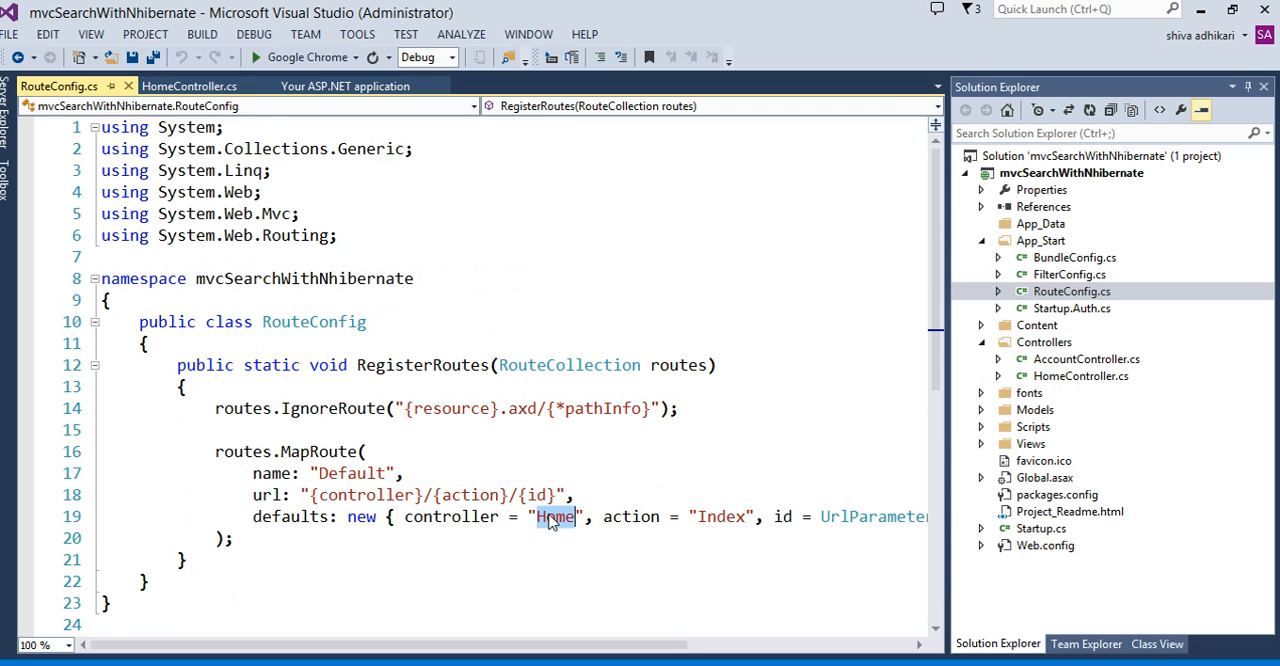
type("Fea")
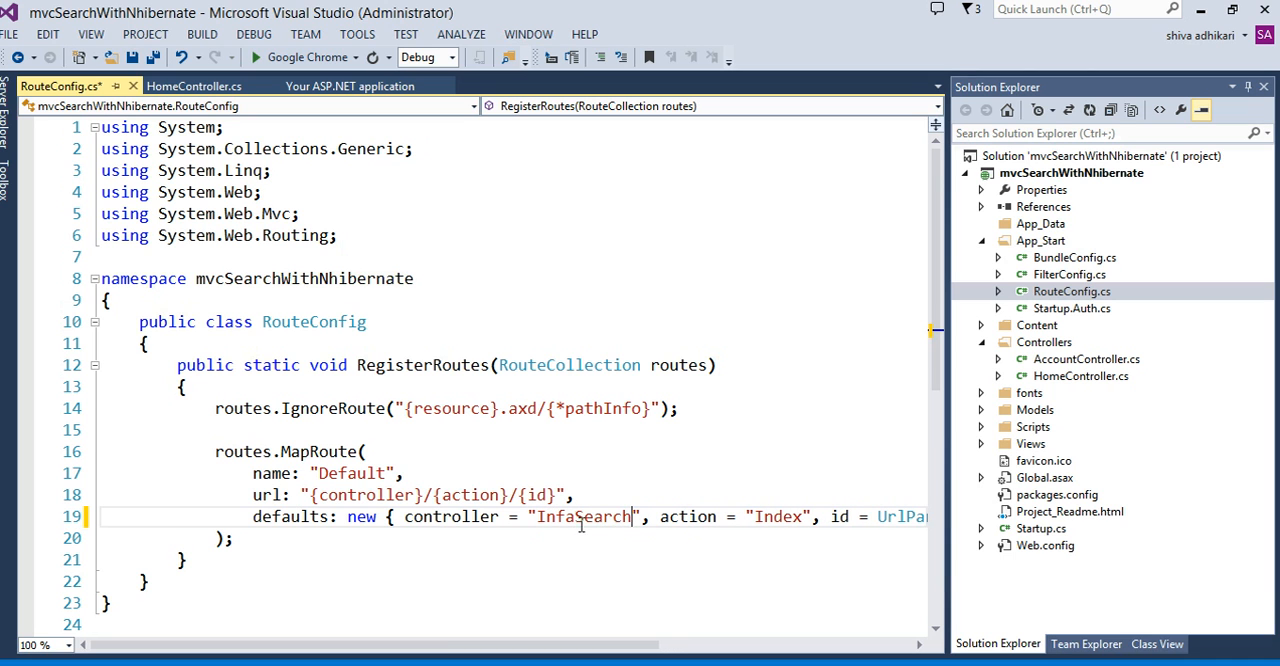
mouse_move(608, 567)
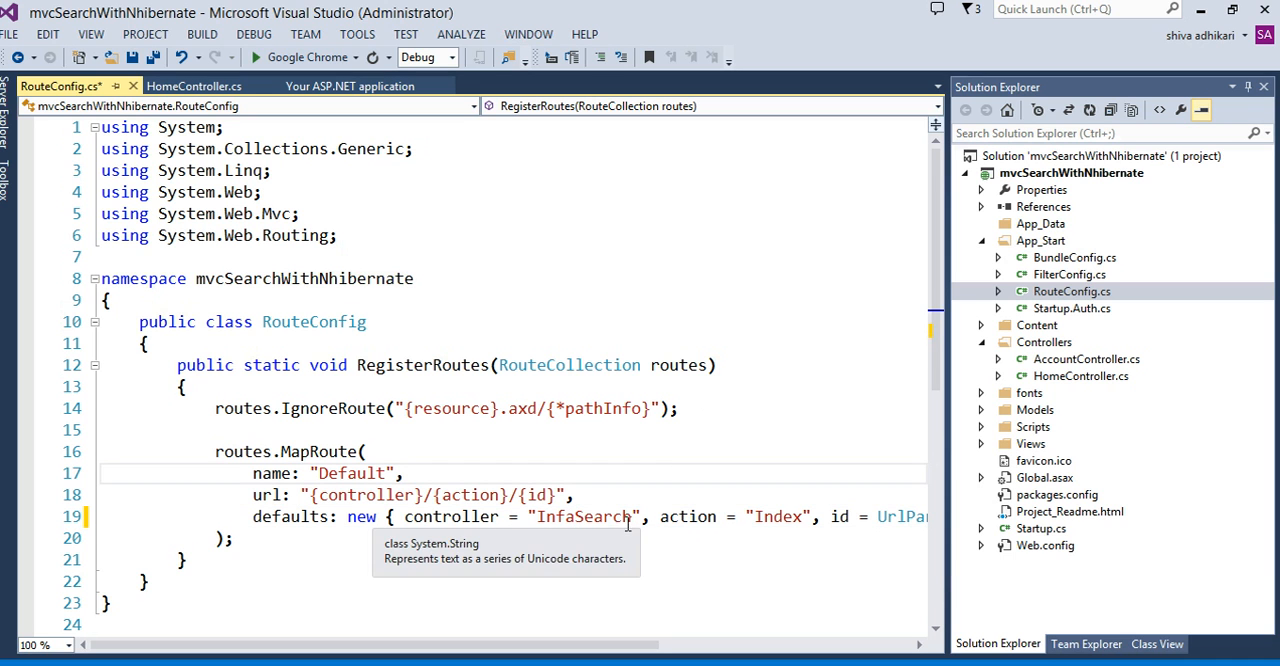
mouse_move(580, 521)
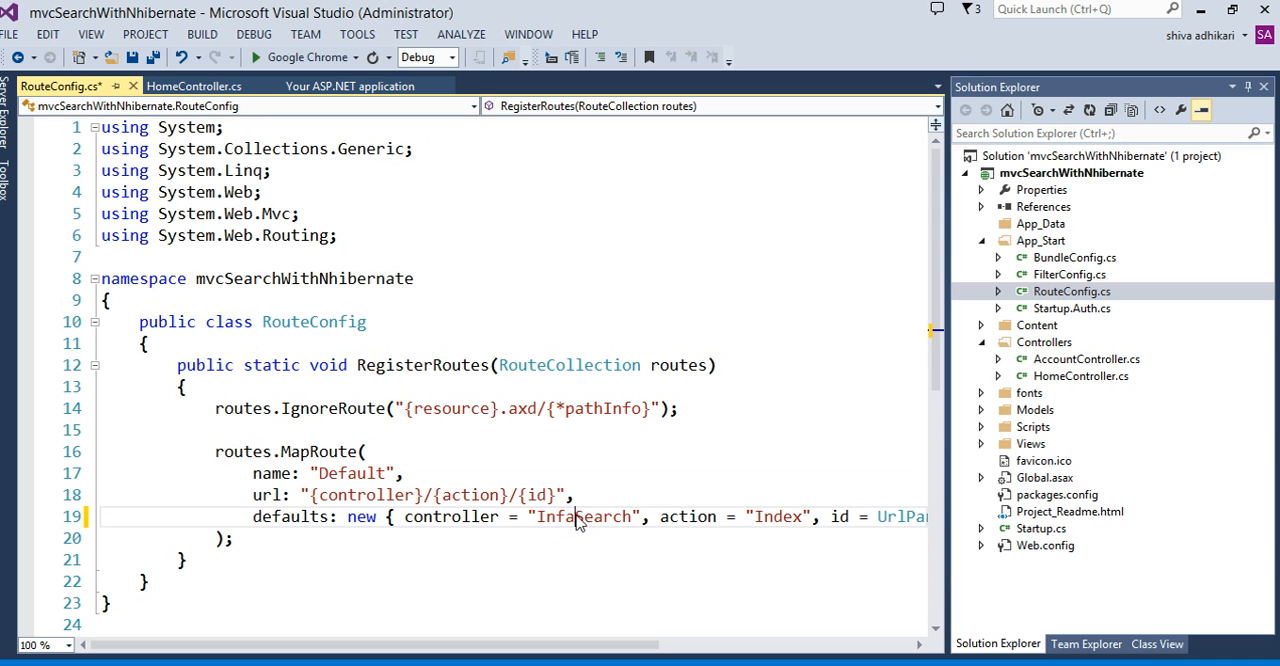
type("County")
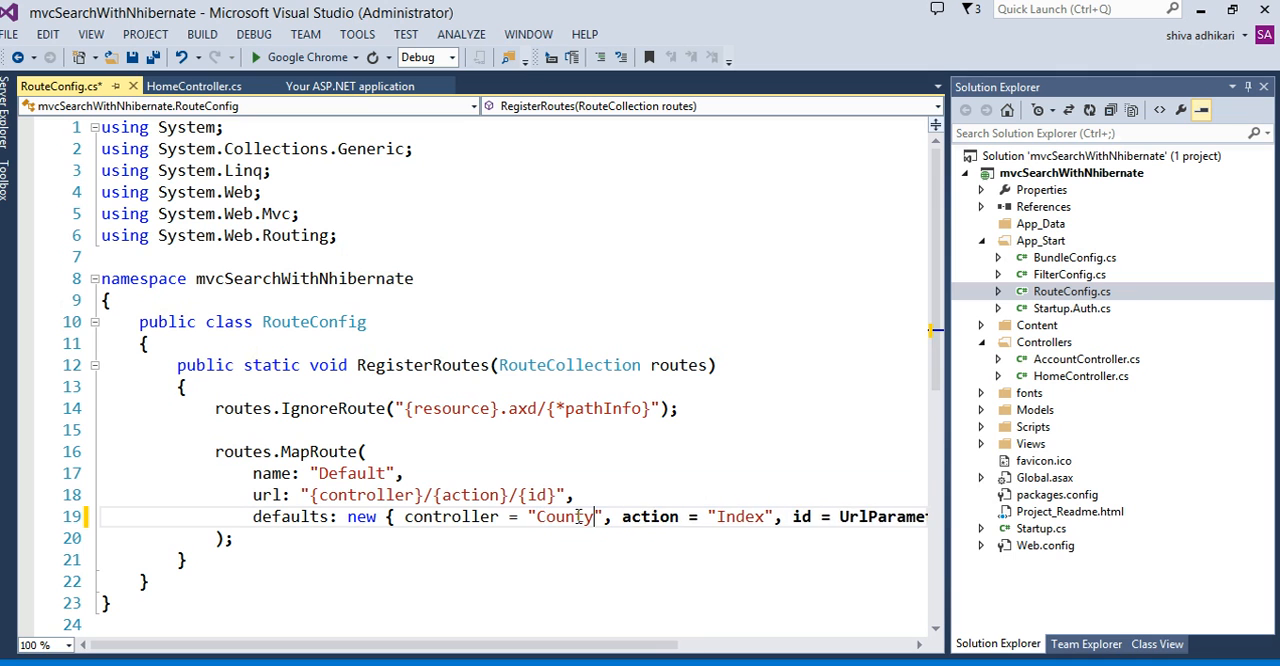
type("InfoSearch")
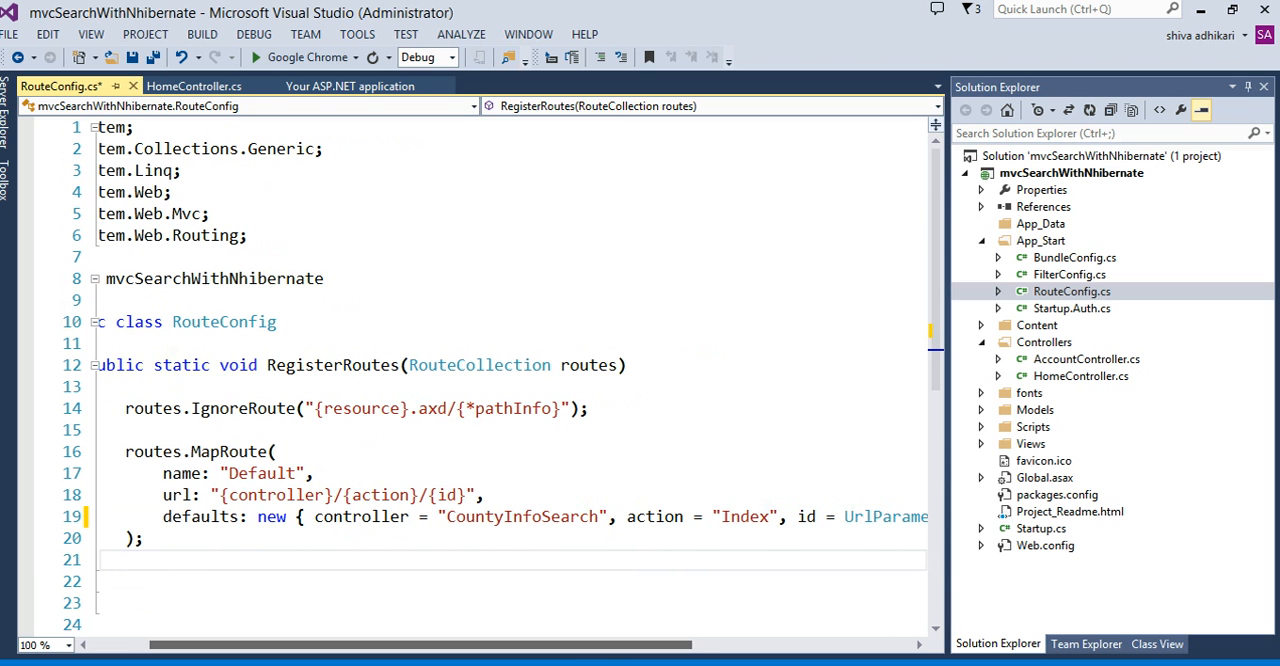
mouse_move(711, 619)
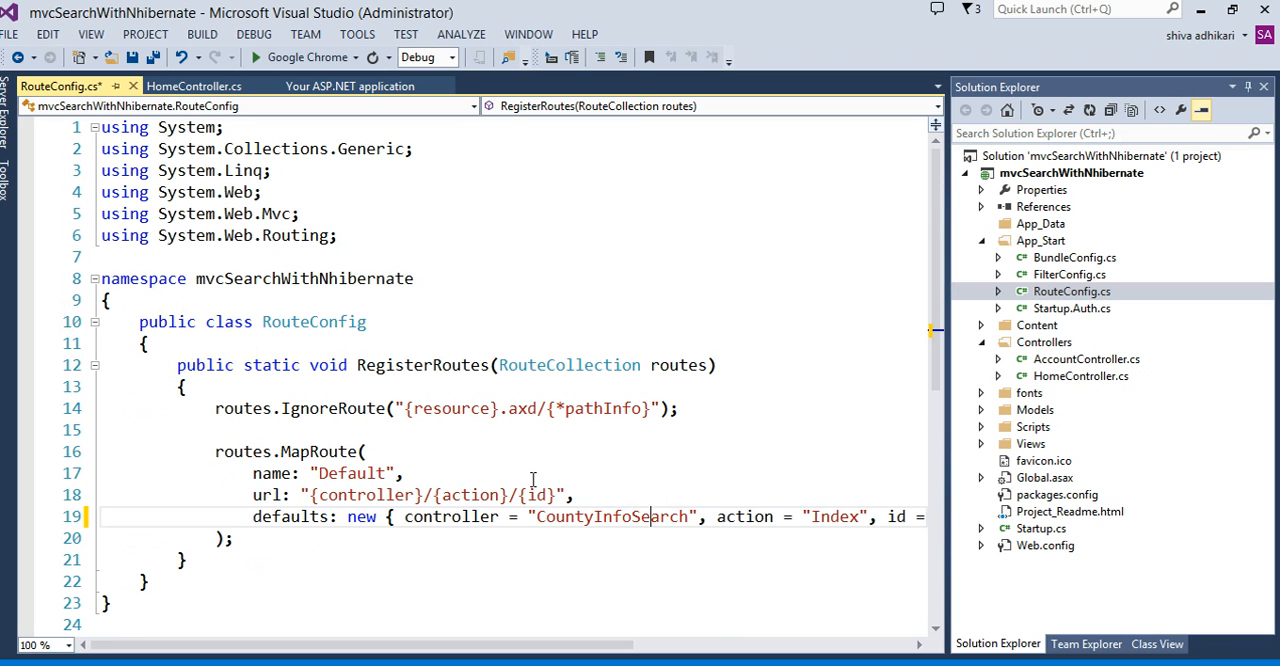
double_click(610, 517)
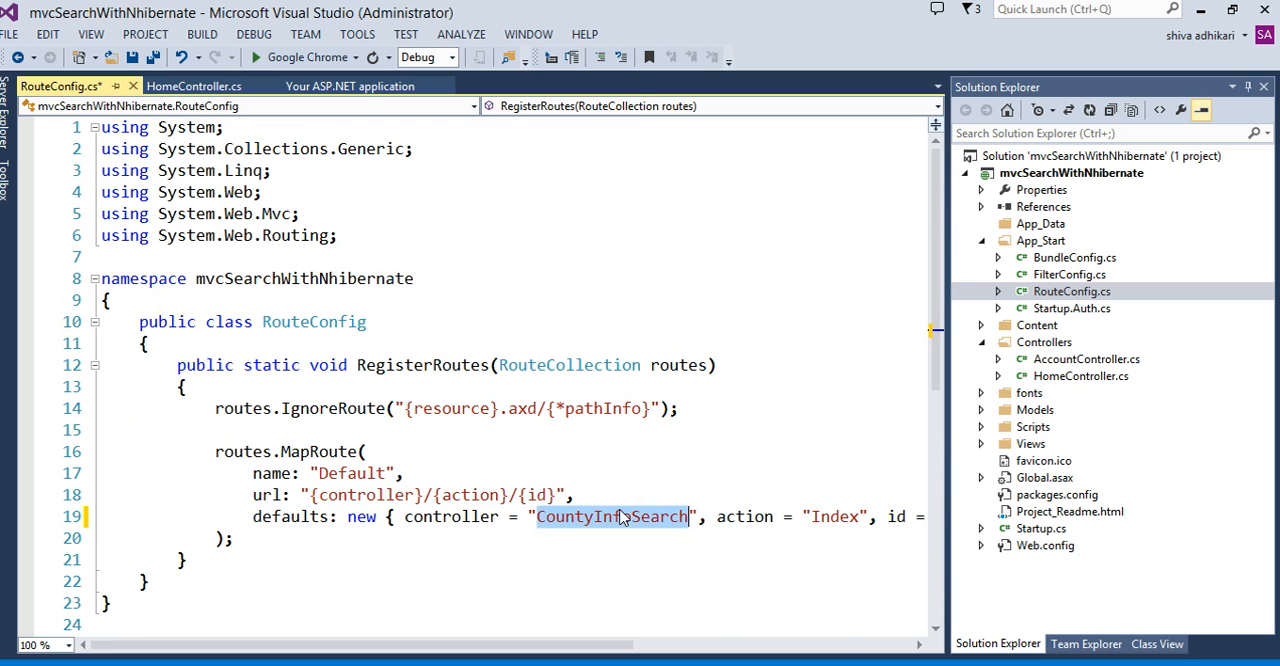
mouse_move(1028, 277)
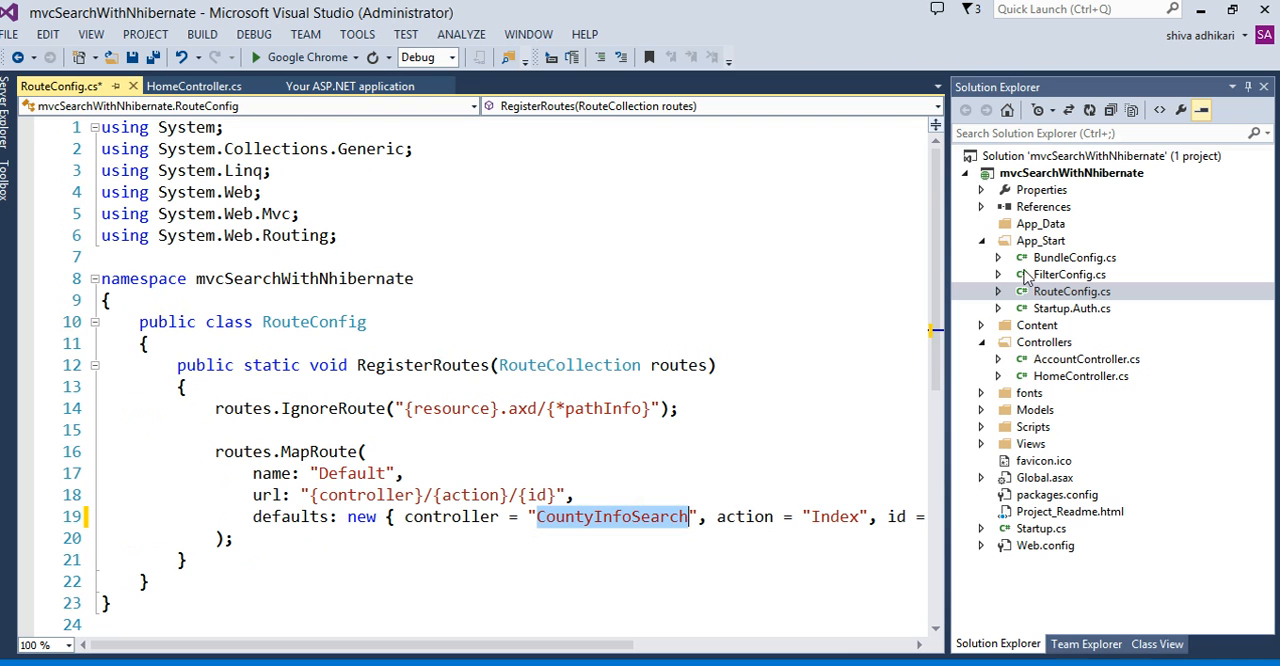
left_click(1044, 342)
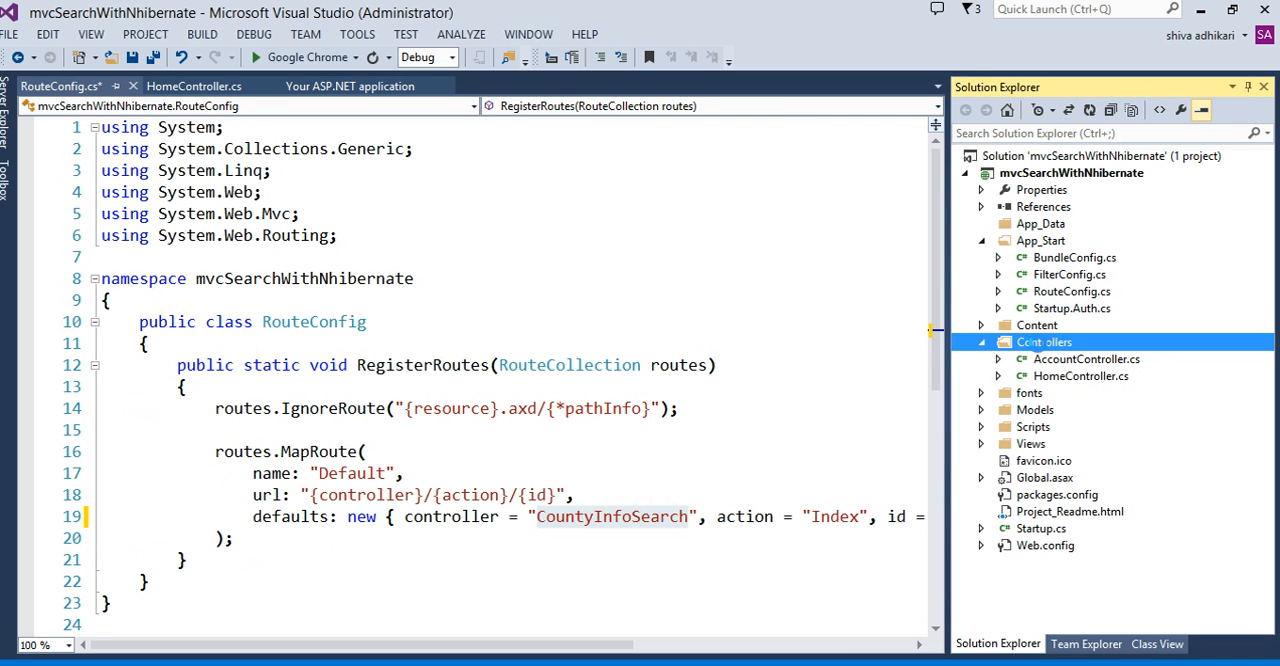
Add an empty MVC 5 controller named CountyInfoSearchController to the Controllers folder.
right_click(1045, 342)
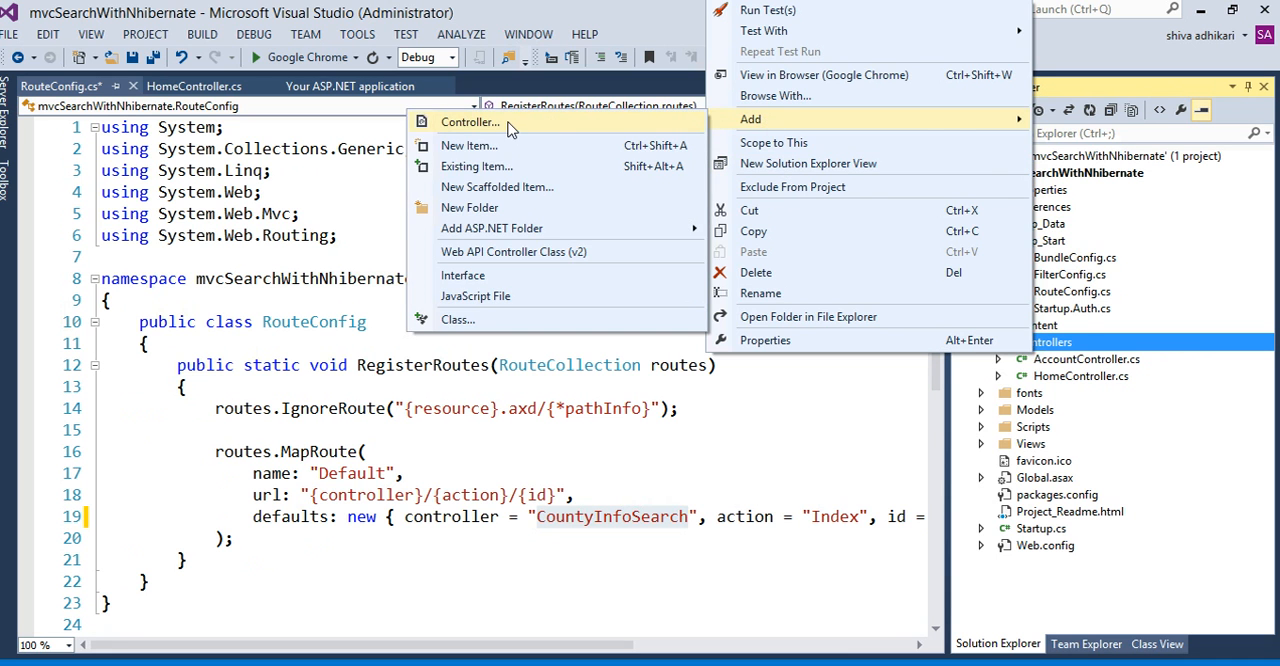
left_click(469, 121)
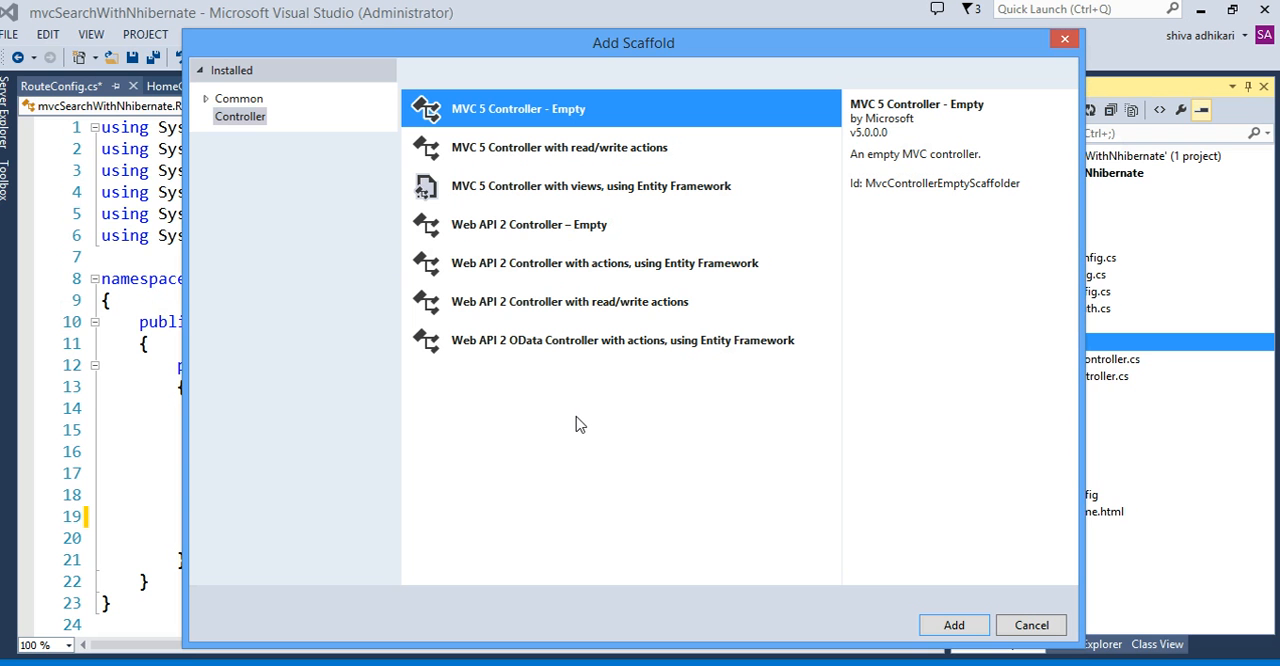
mouse_move(855, 647)
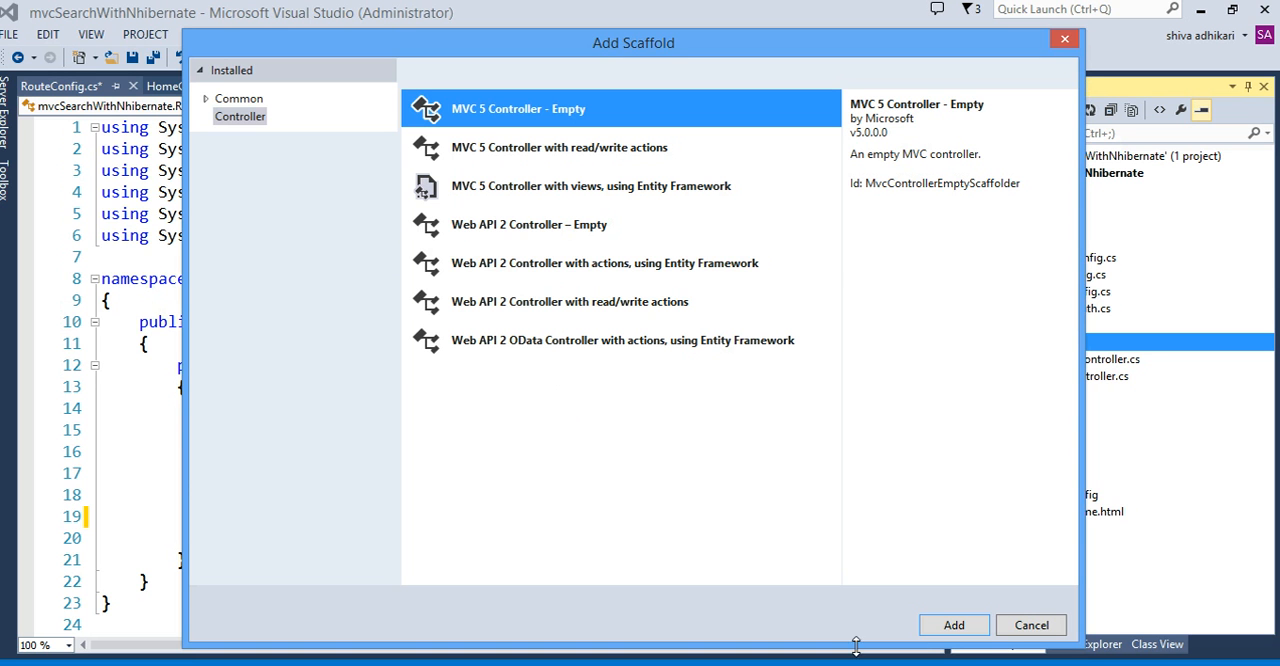
left_click(953, 624)
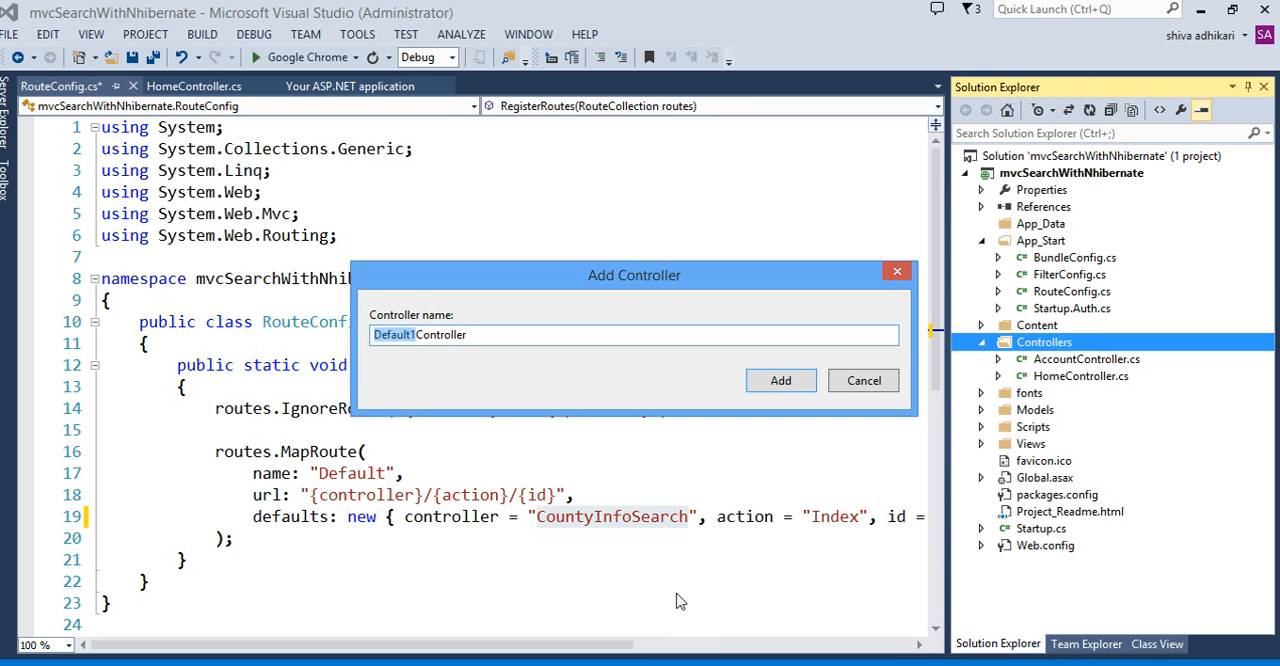
type("CountyInfo")
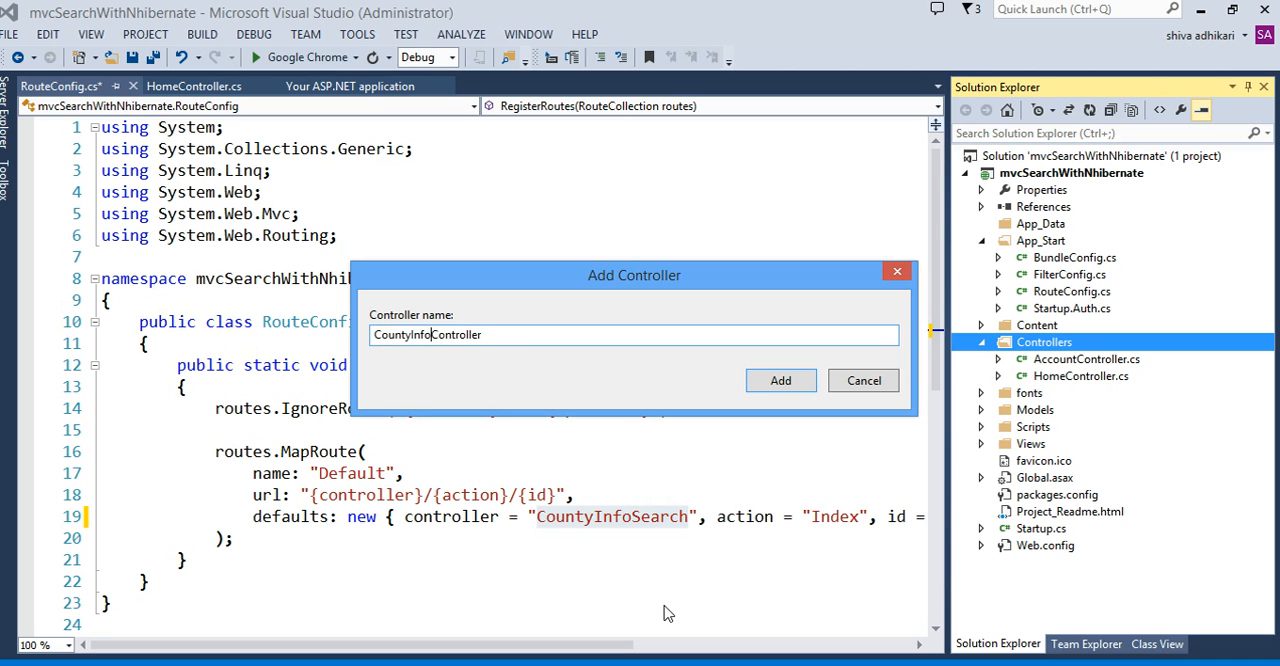
type("Search")
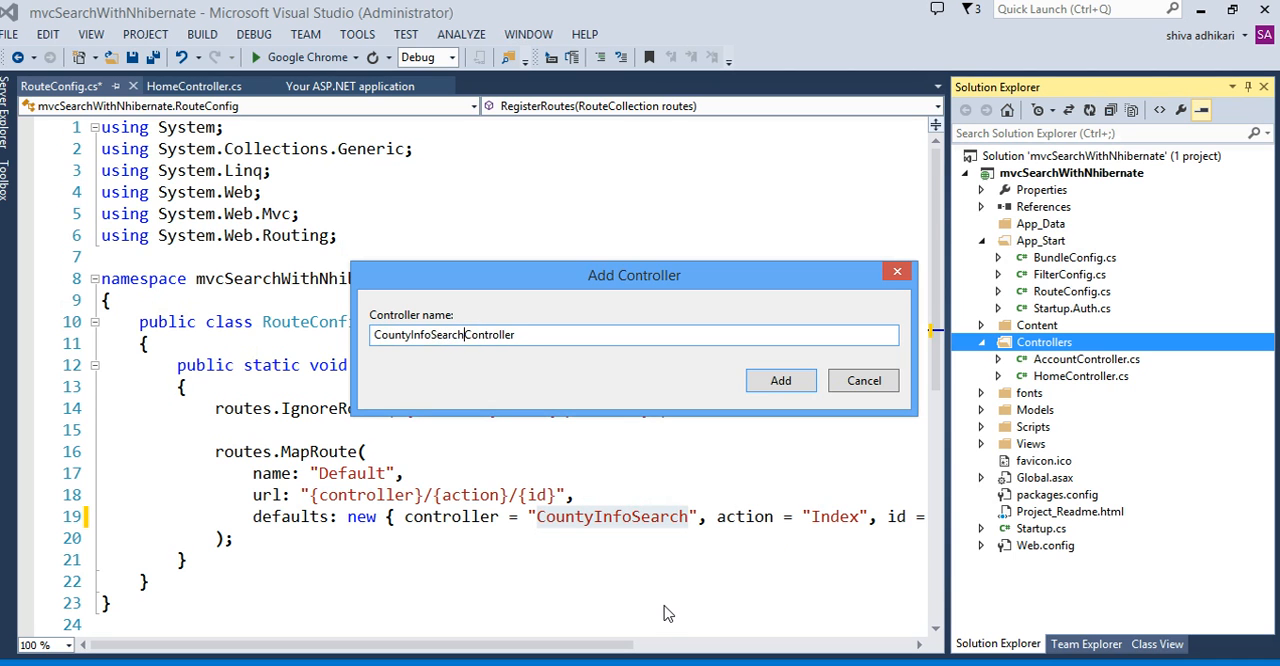
left_click(780, 380)
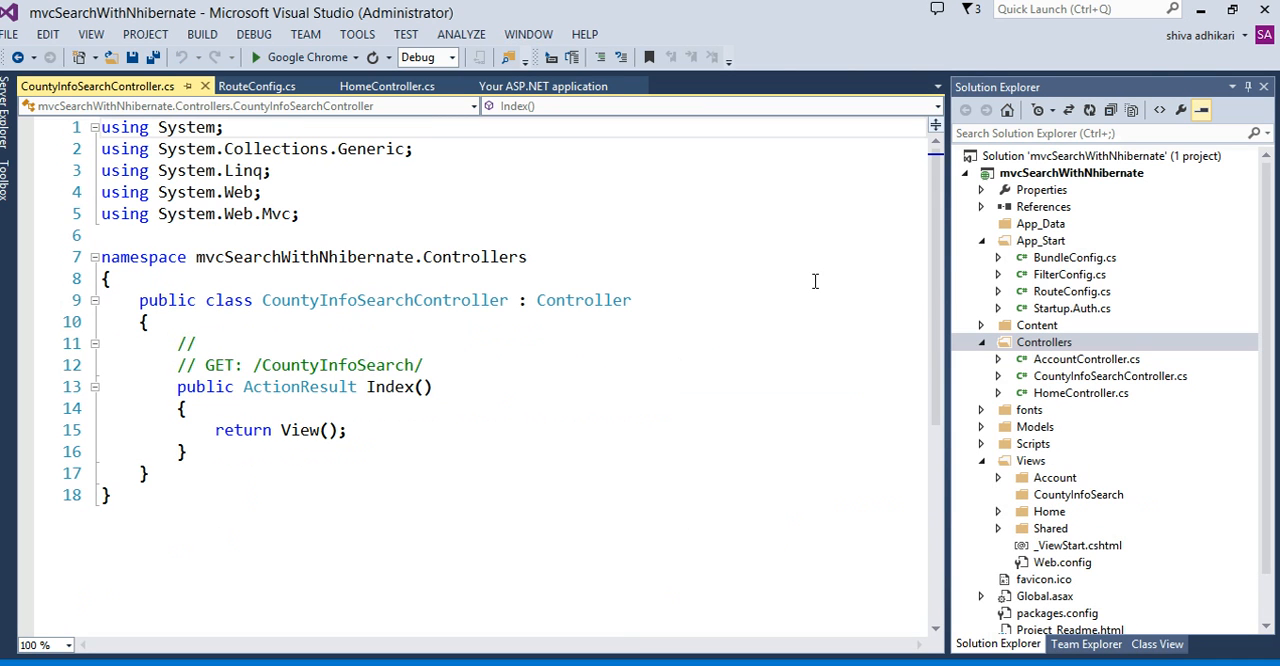
mouse_move(406, 355)
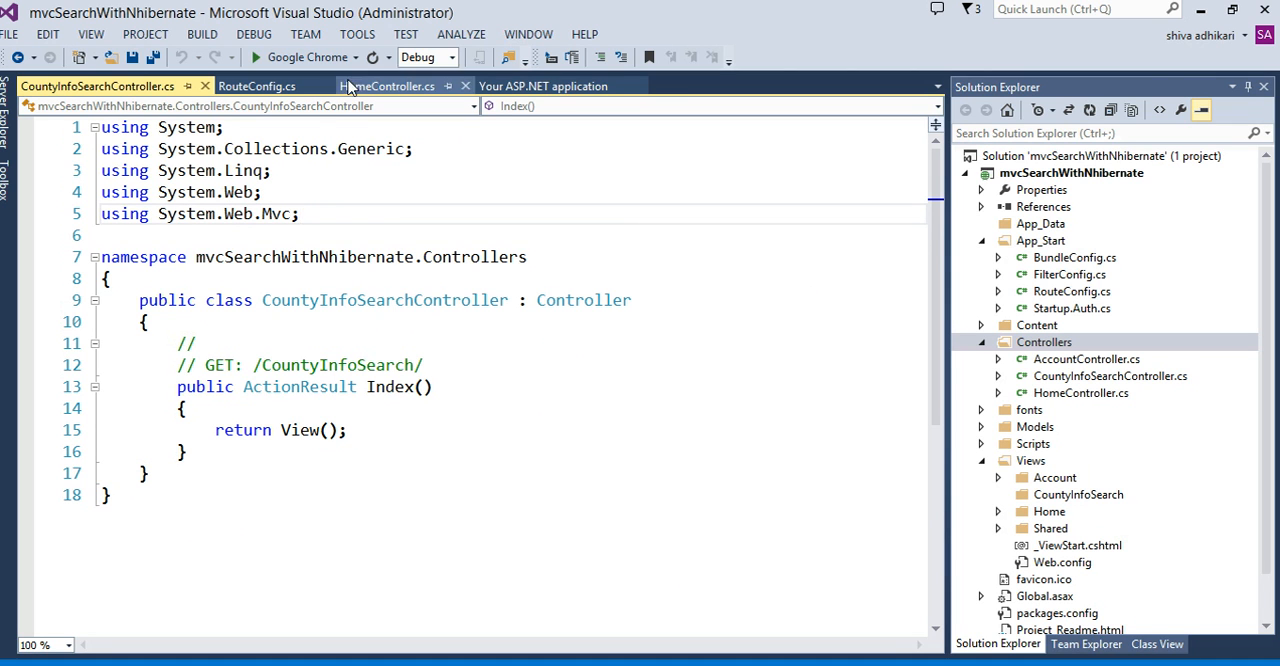
left_click(254, 57)
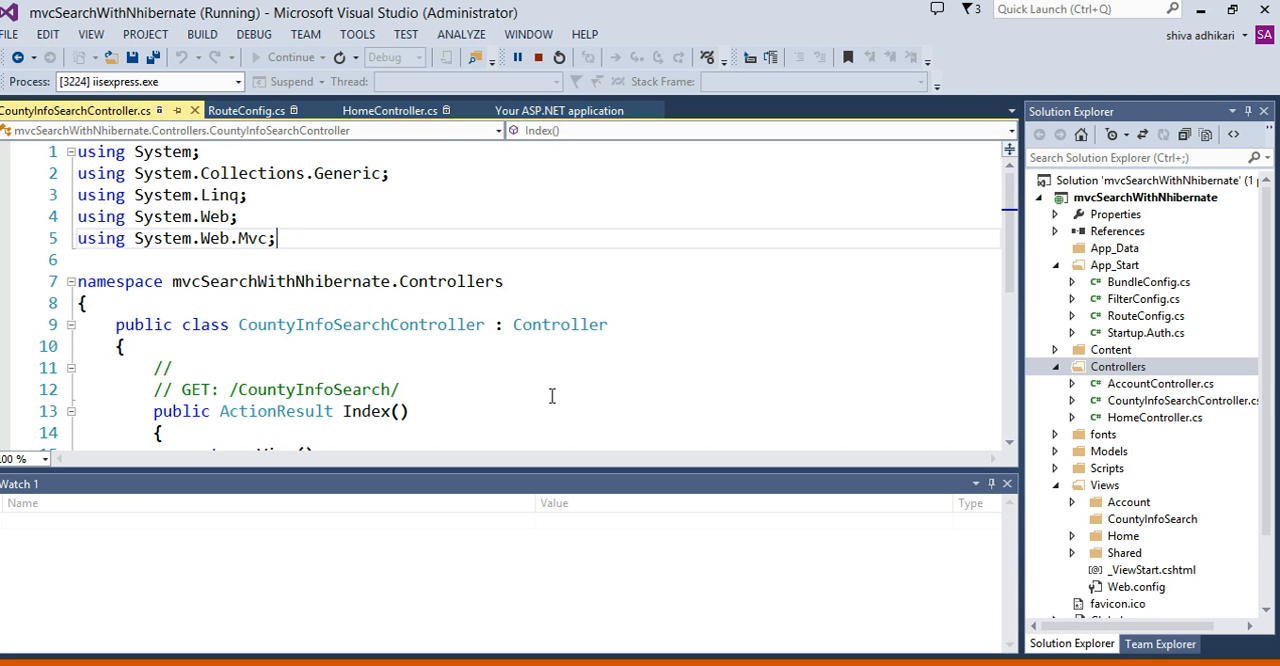
left_click(558, 57)
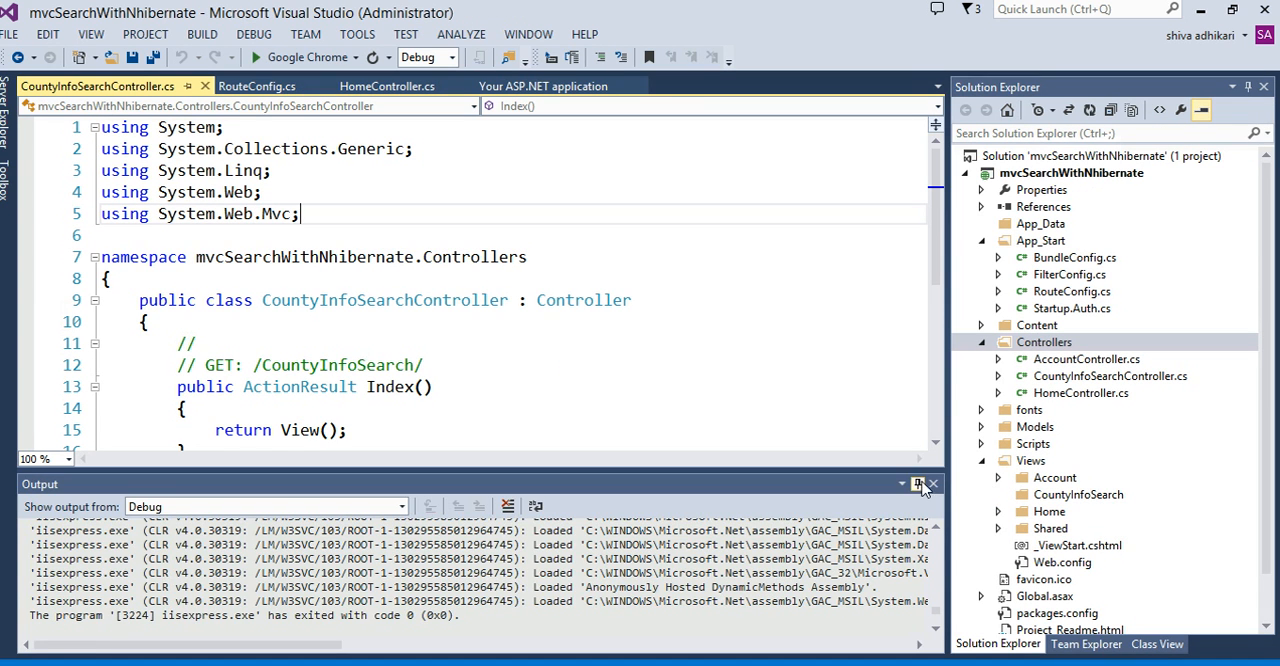
left_click(932, 484)
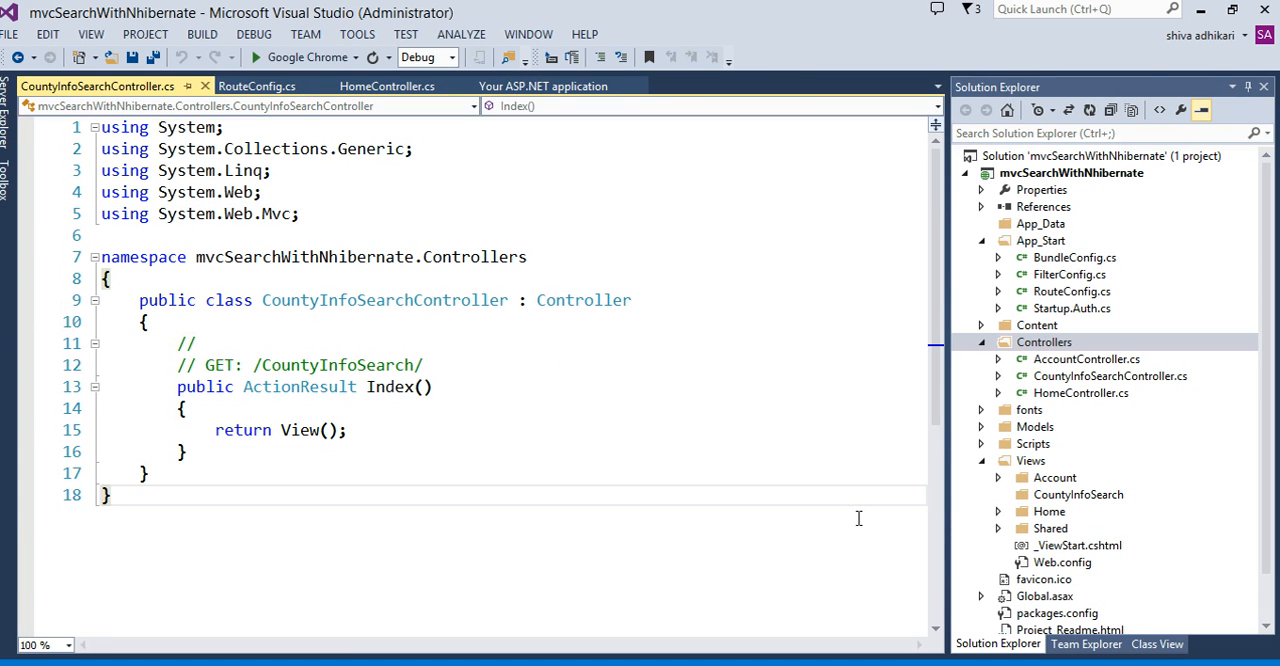
mouse_move(405, 401)
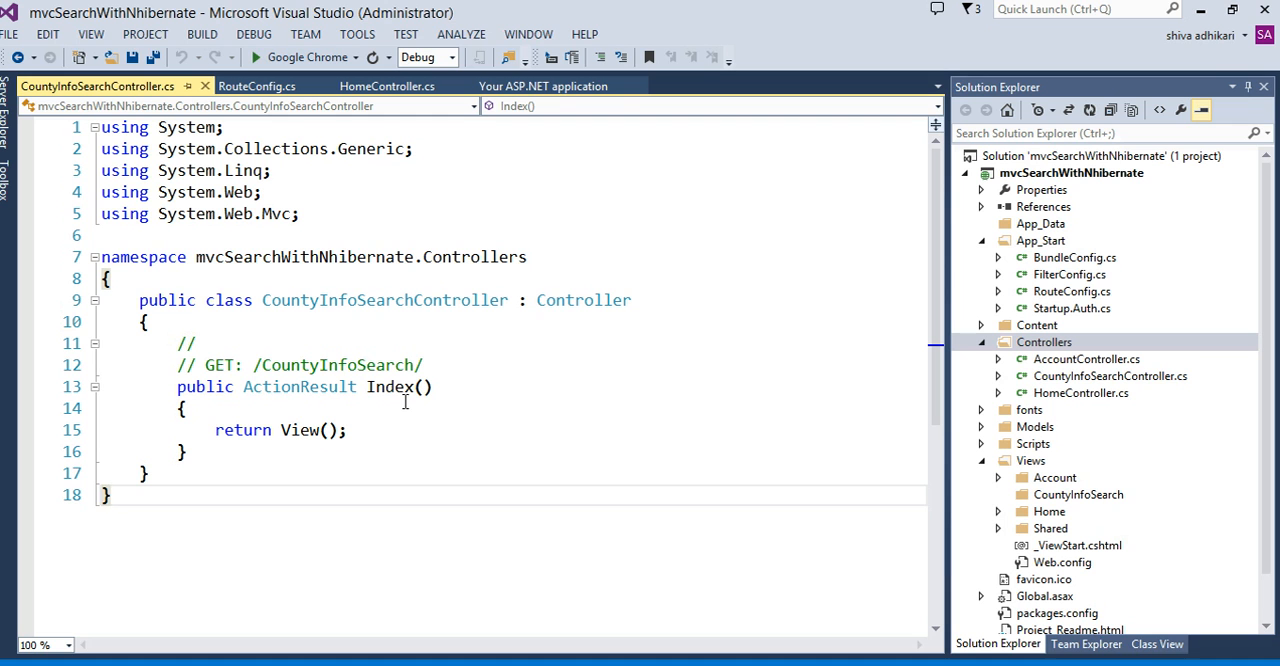
mouse_move(370, 386)
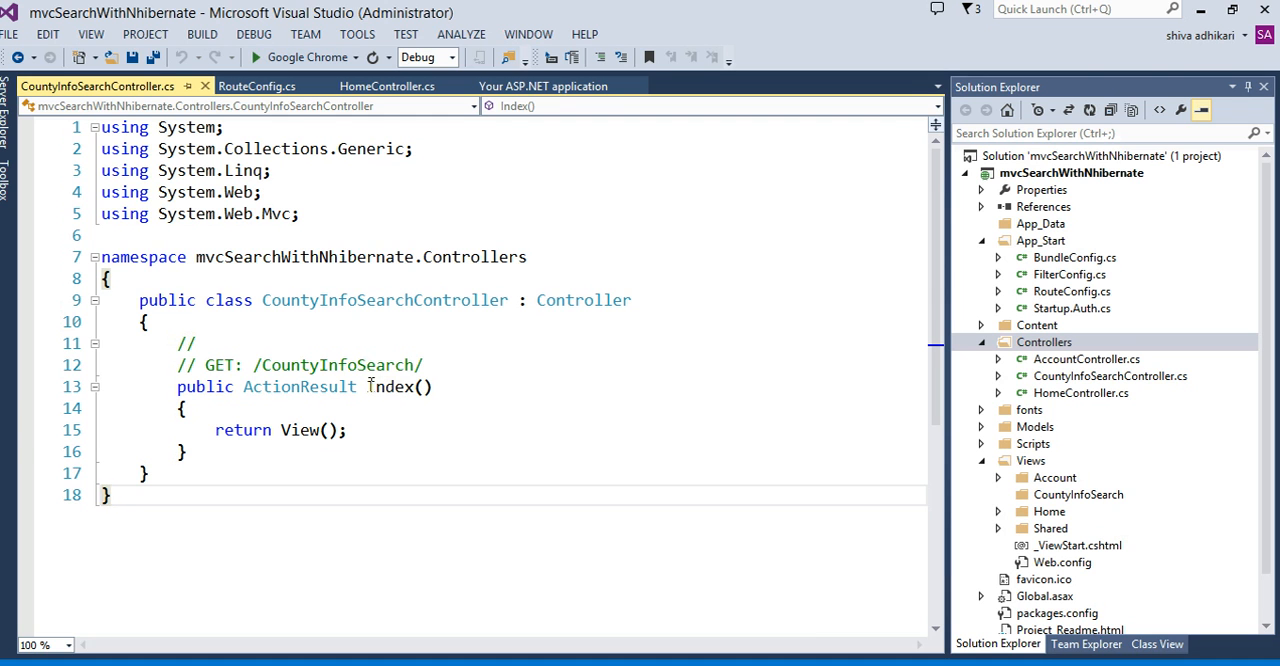
Add an empty Index view for the Index action, keeping the default name.
right_click(367, 387)
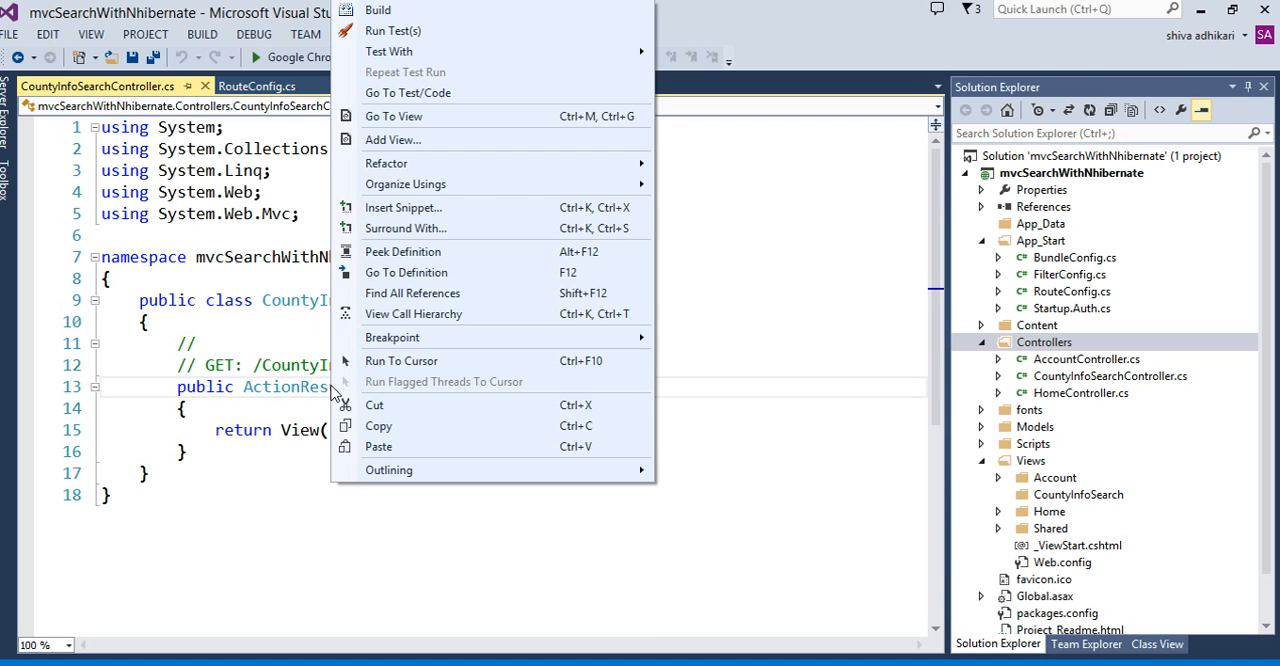
left_click(393, 139)
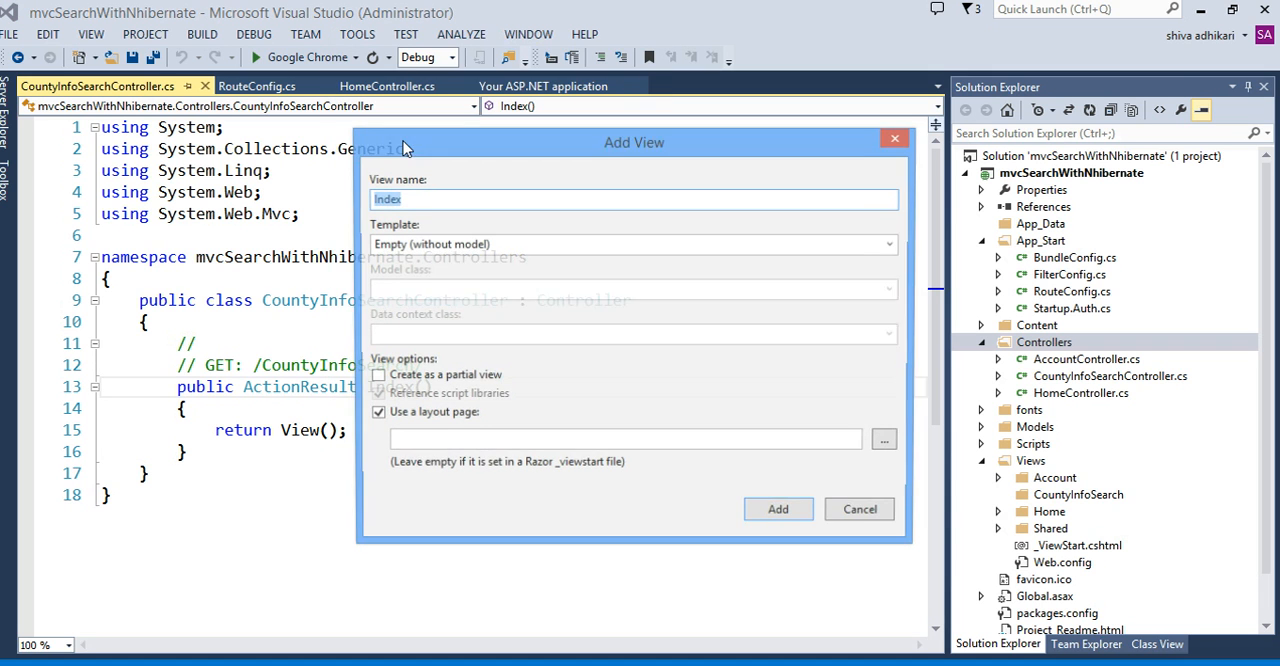
mouse_move(485, 290)
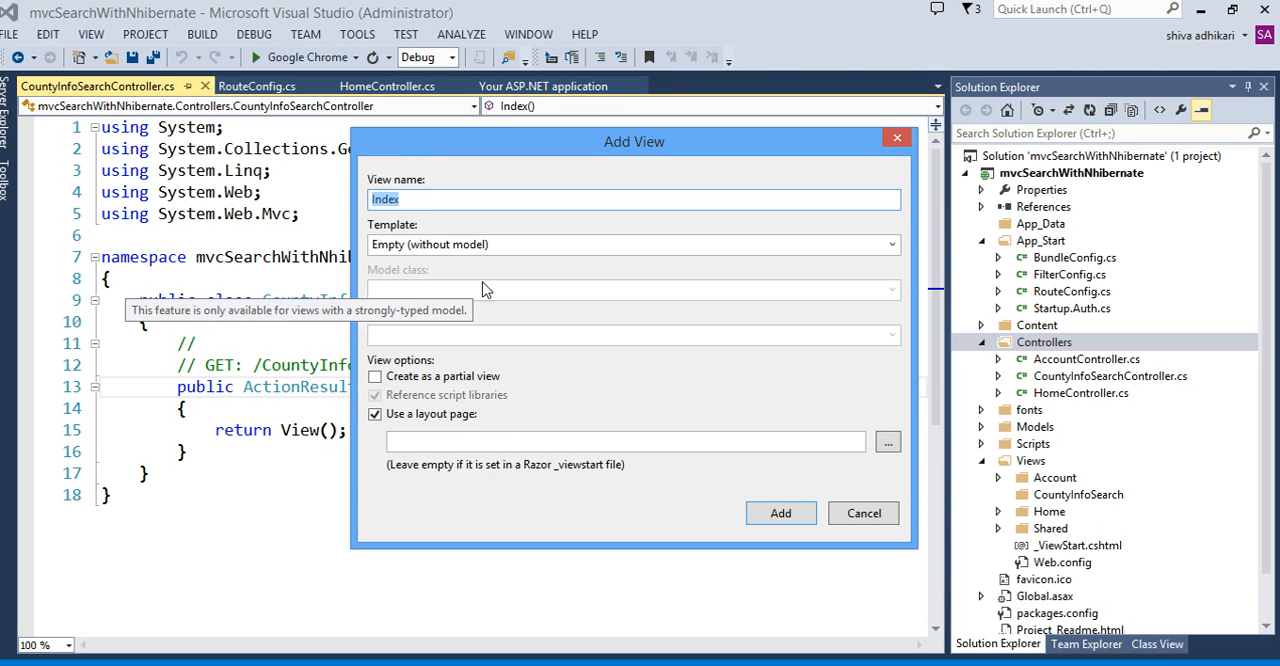
mouse_move(572, 245)
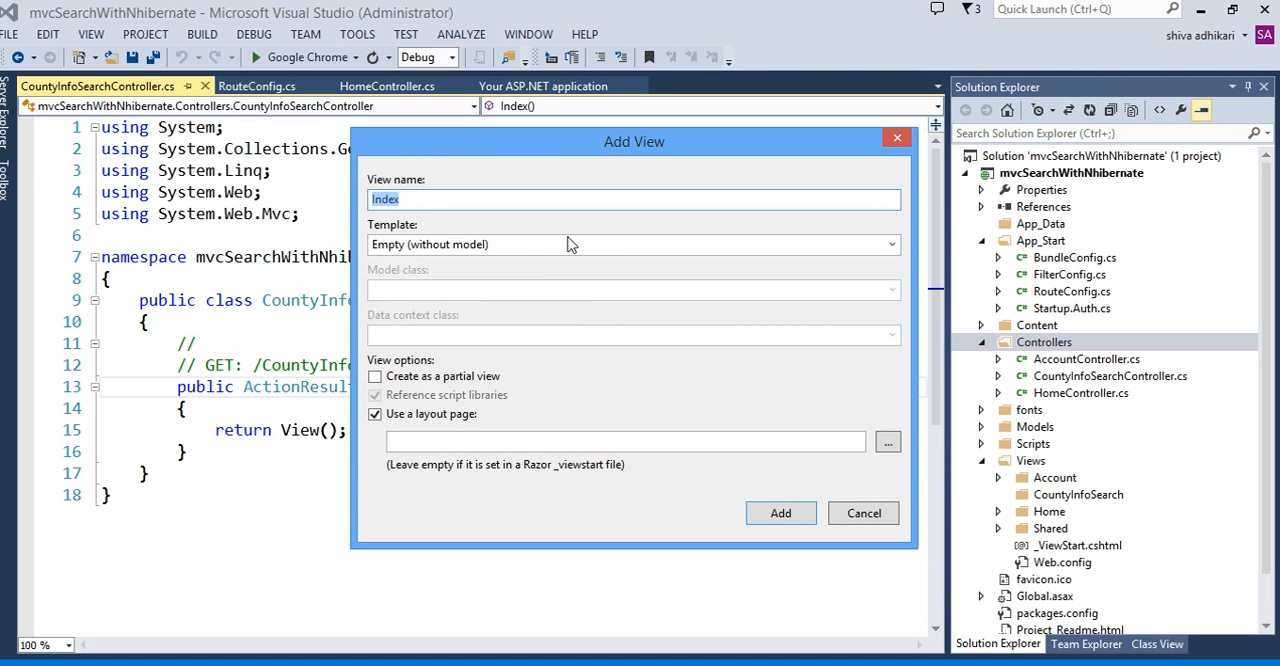
mouse_move(518, 233)
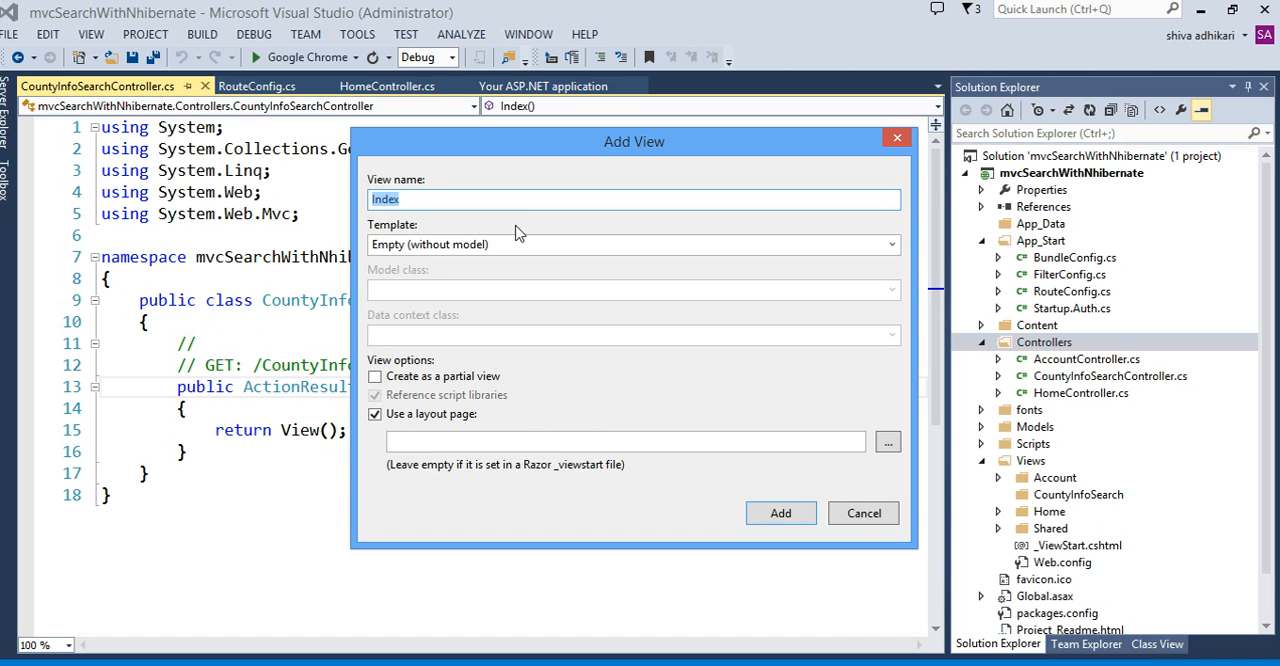
mouse_move(565, 345)
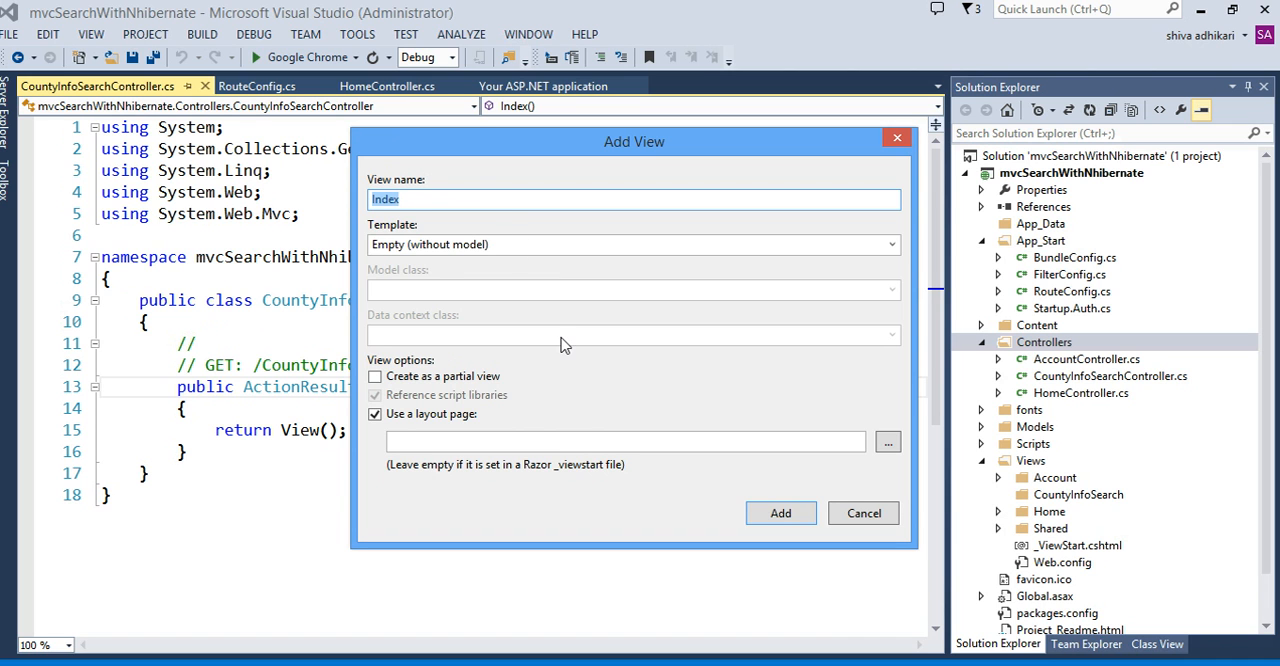
mouse_move(615, 375)
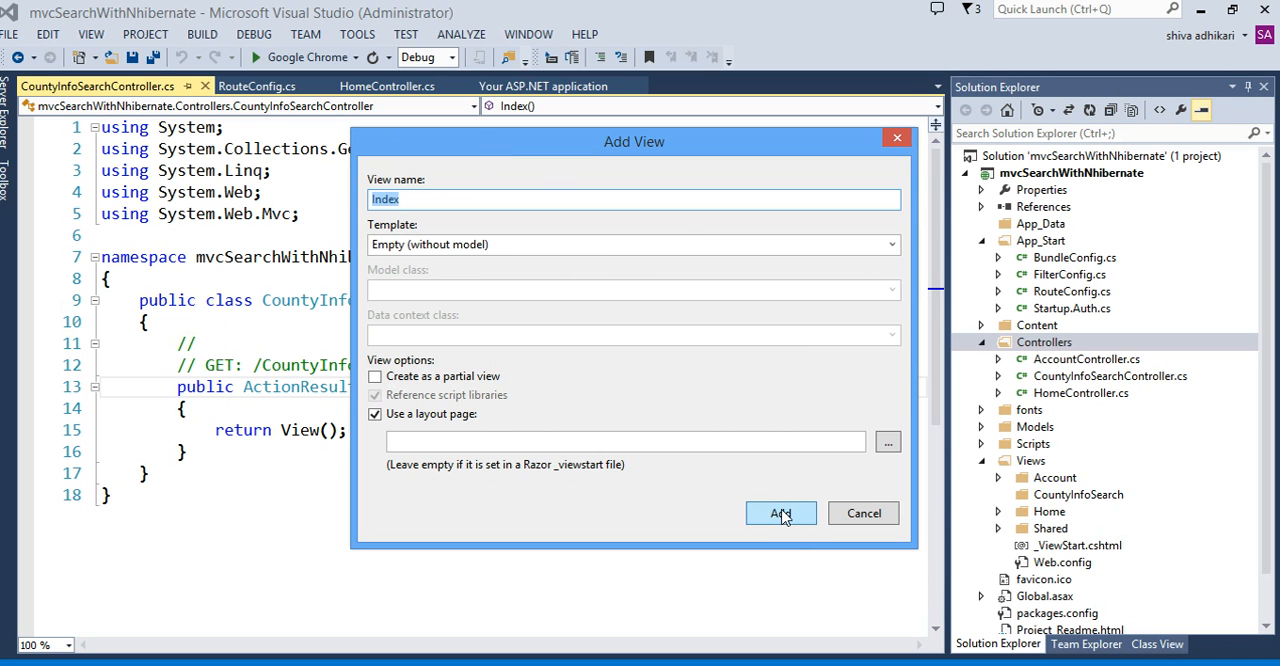
left_click(781, 513)
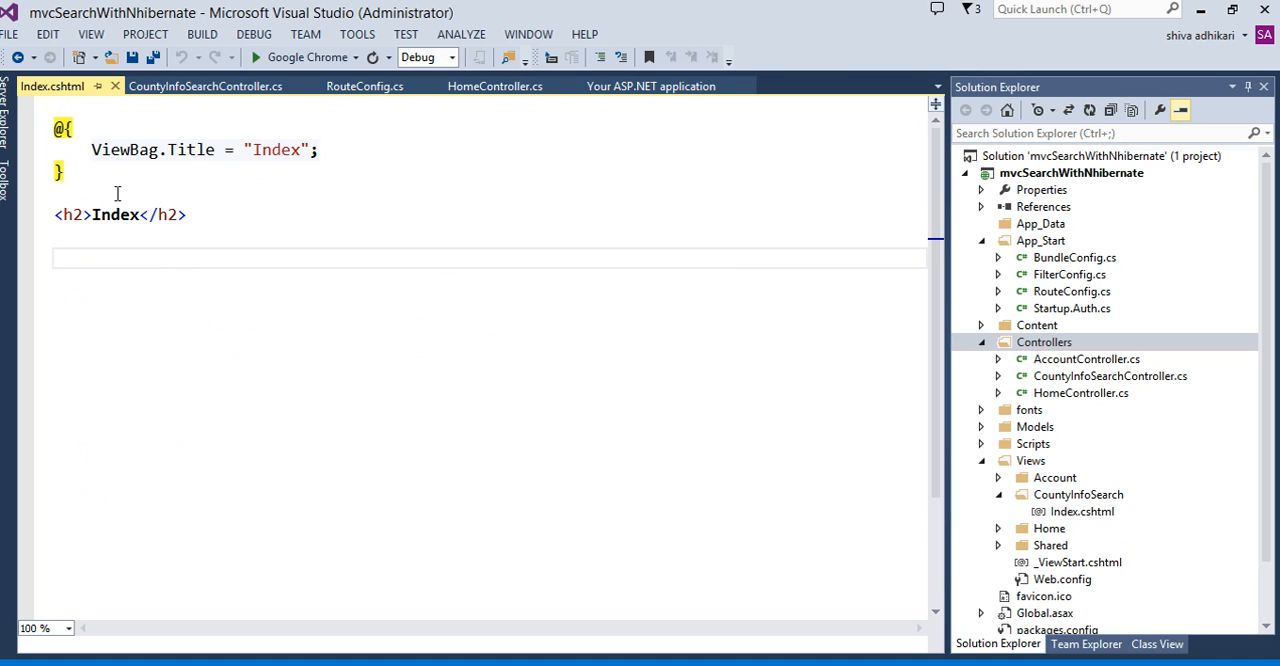
Change the h2 heading to 'This is County info search page' and save Index.cshtml.
type("This is")
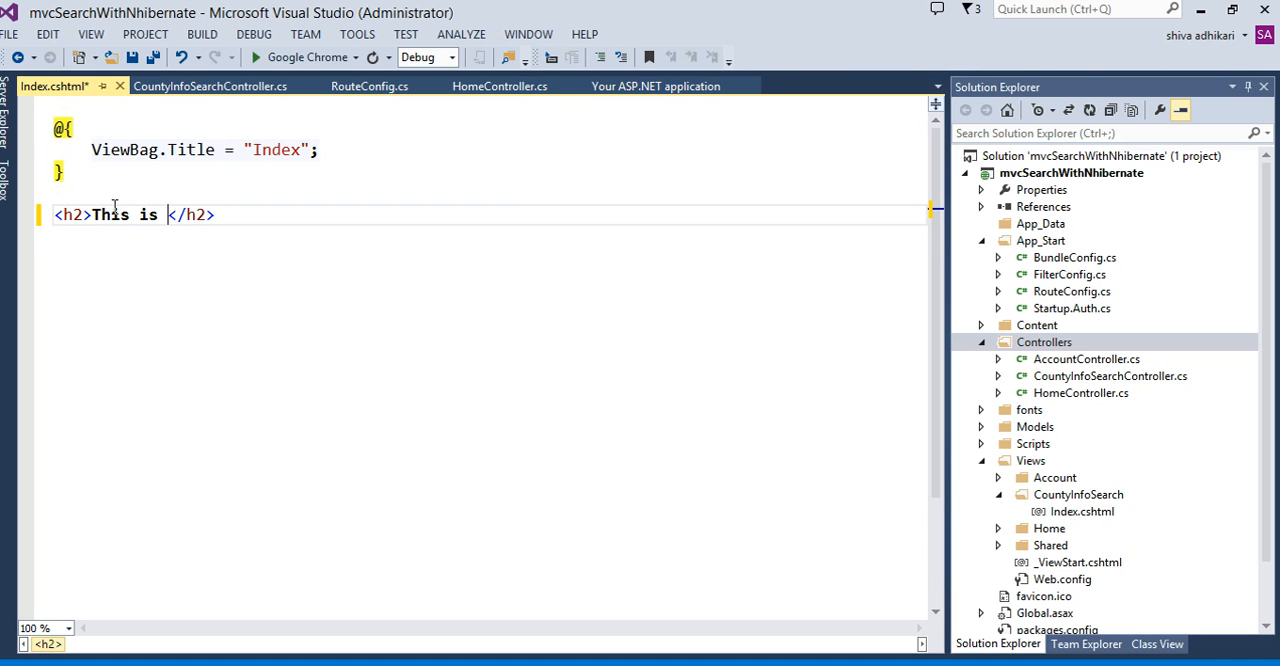
type("C")
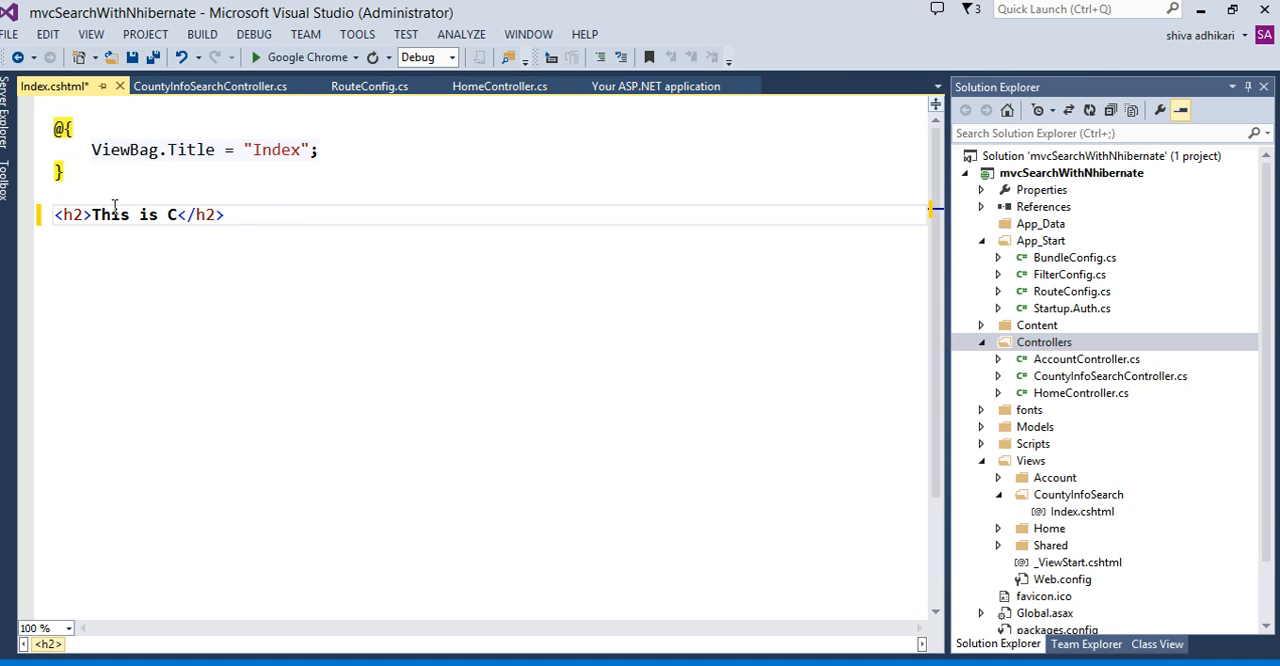
type("ount")
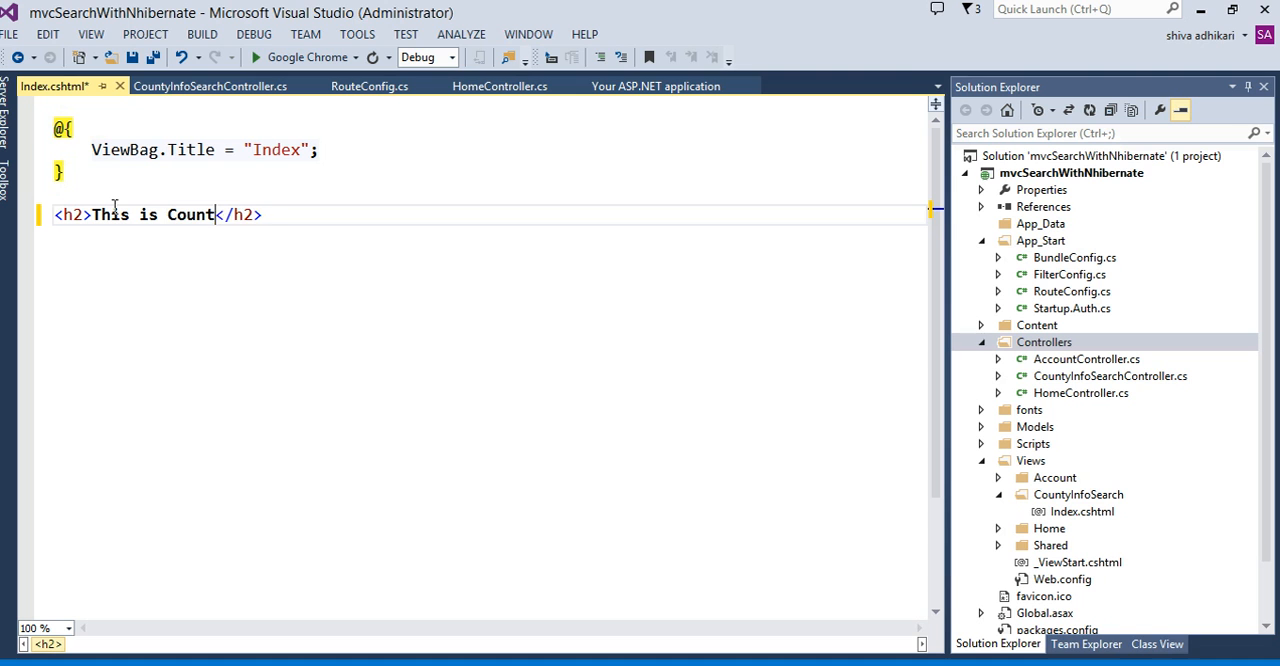
type("y in")
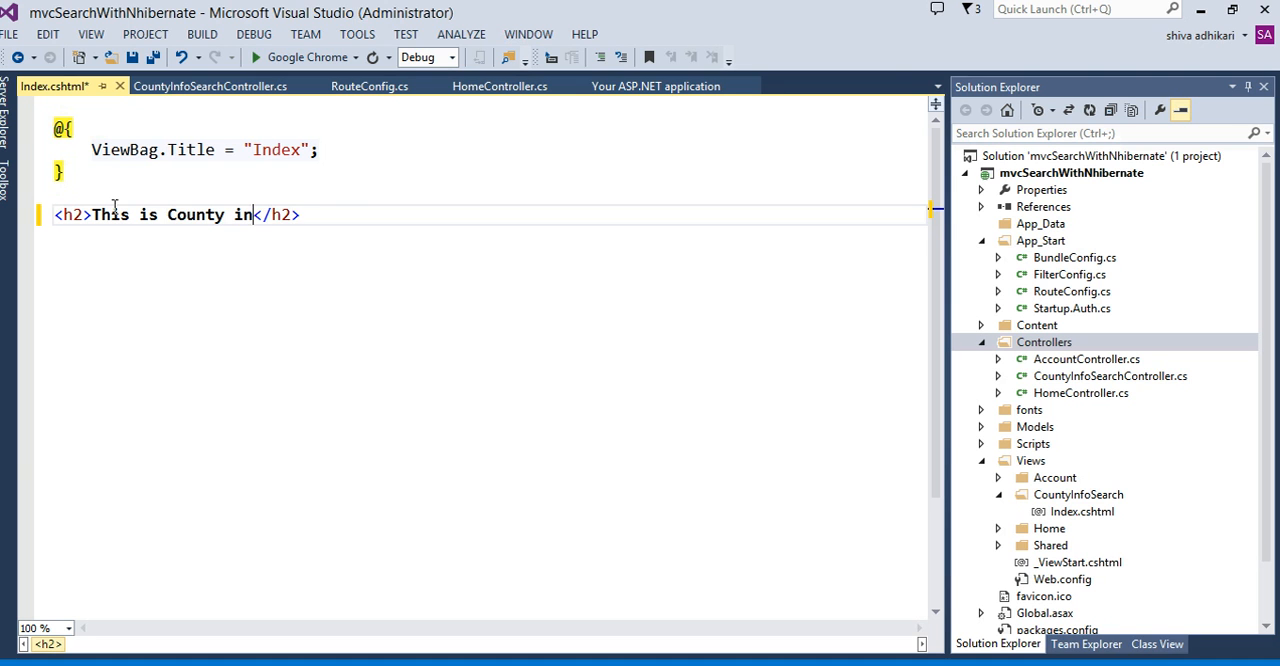
type("fo search pag")
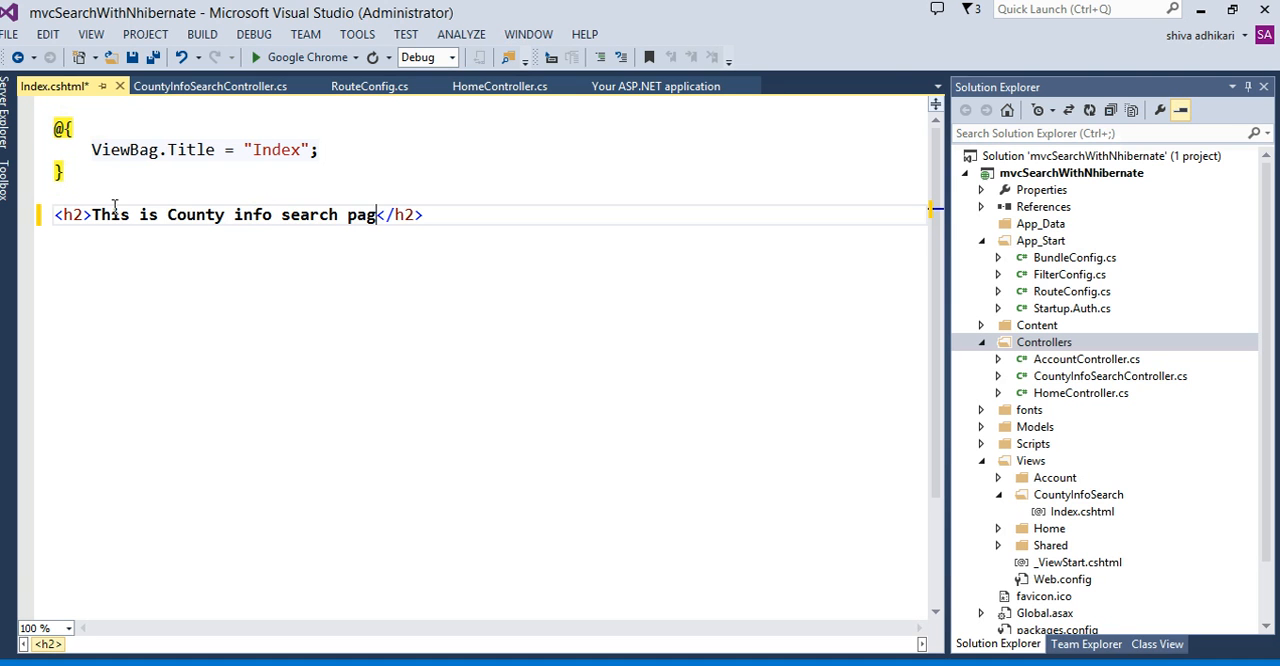
type("e")
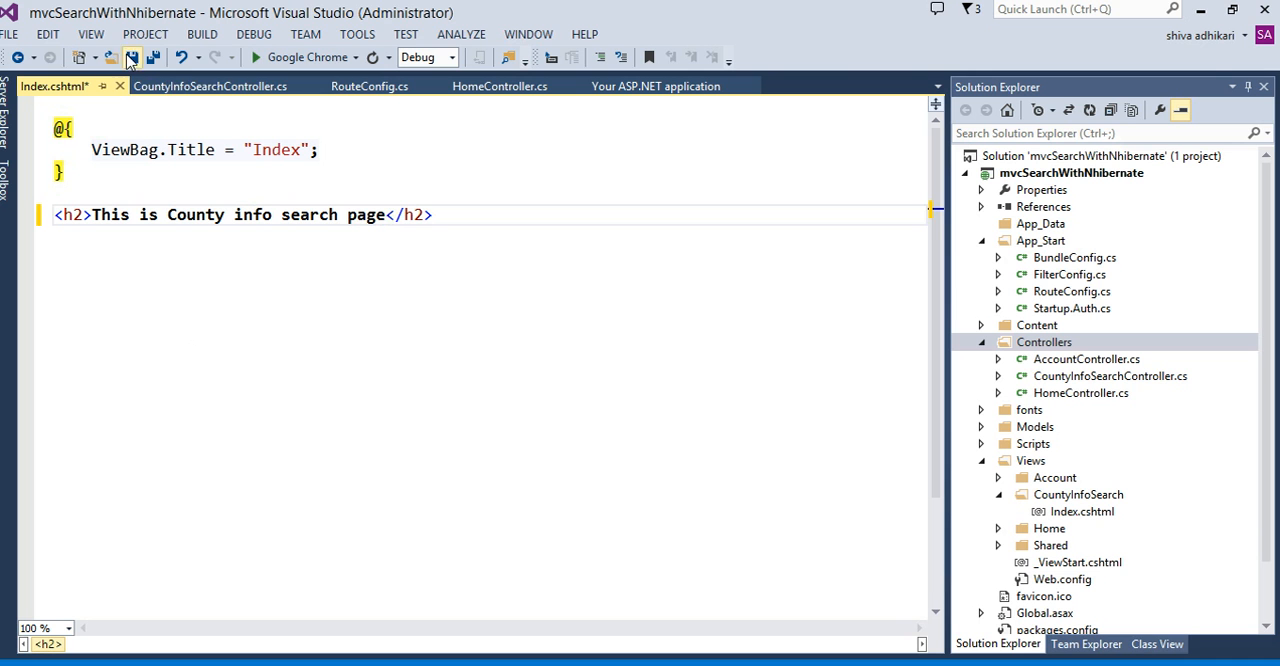
left_click(132, 57)
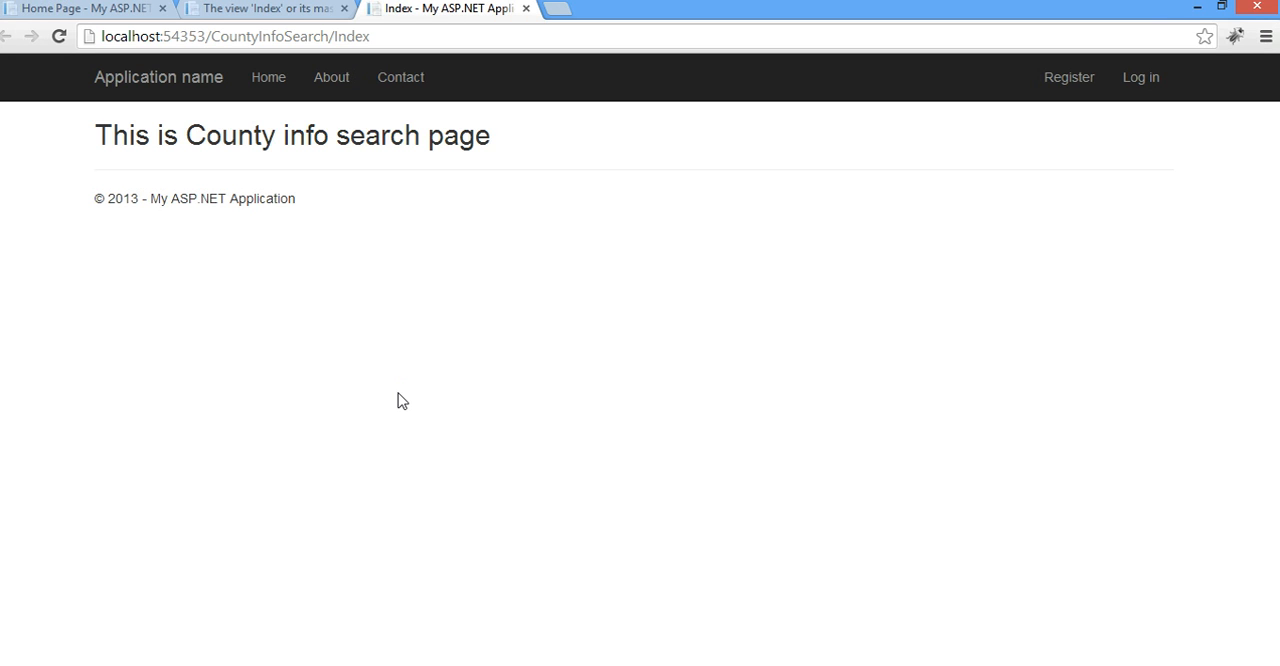
mouse_move(343, 36)
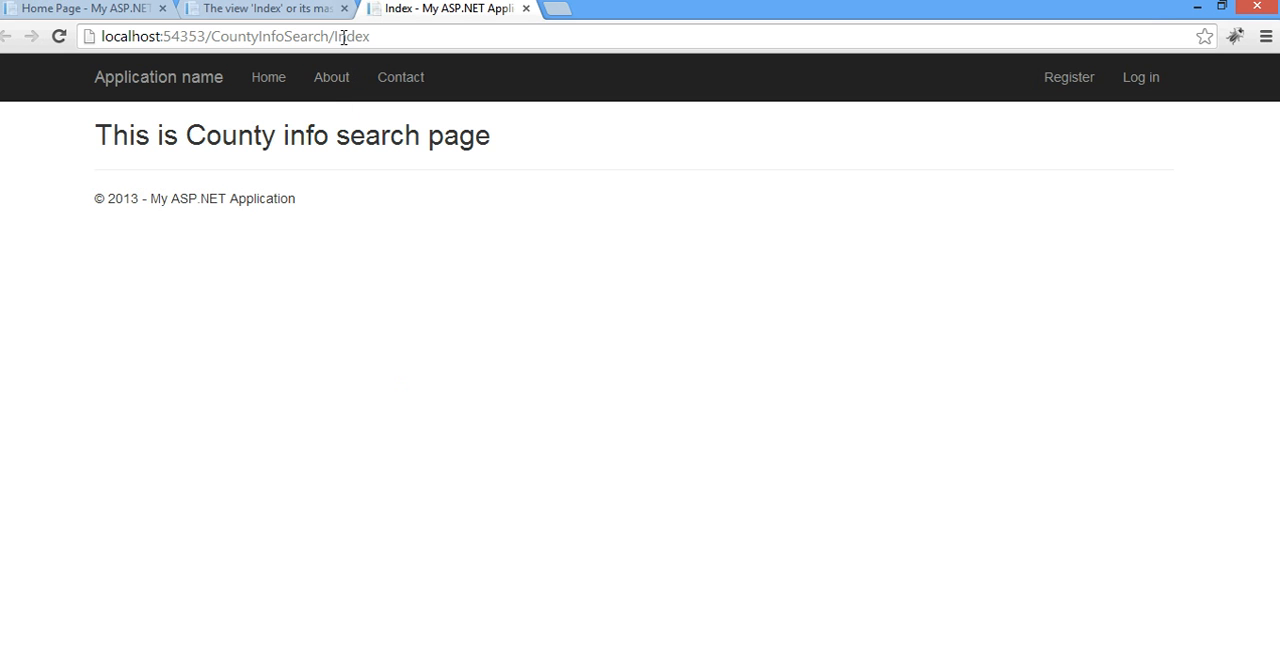
Return to Visual Studio after viewing the CountyInfoSearch/Index page in Chrome.
left_click(344, 8)
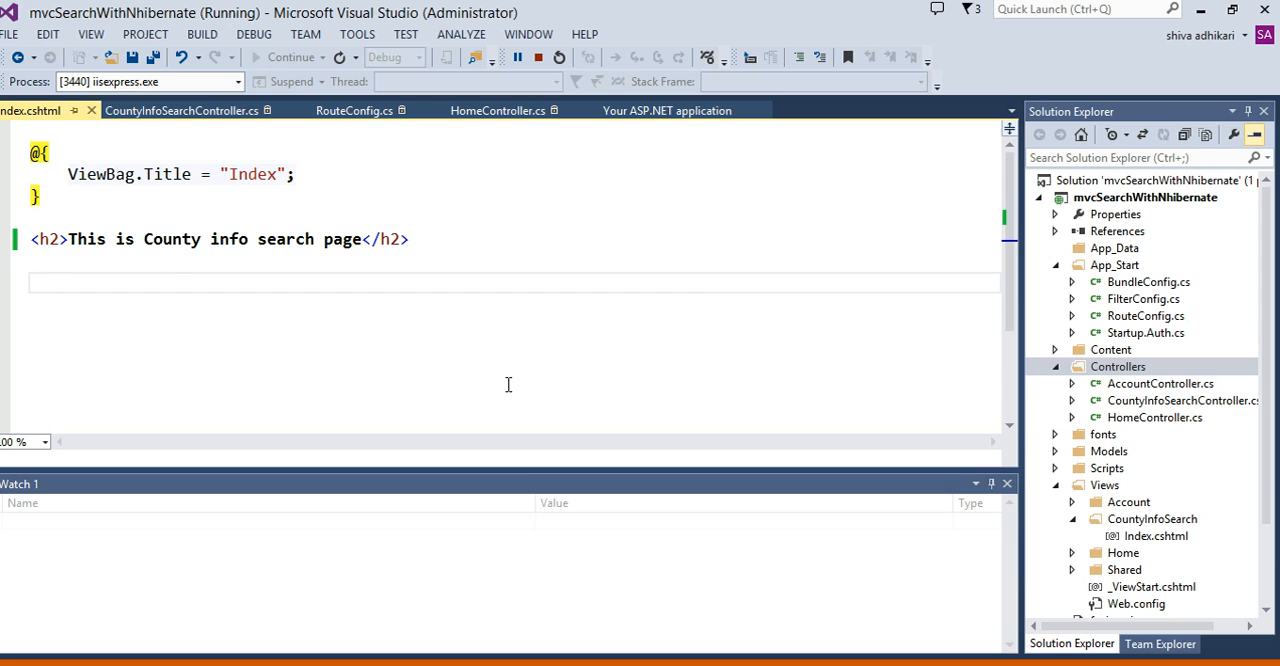
Stop debugging and select the mvcSearchWithNhibernate project node.
left_click(537, 57)
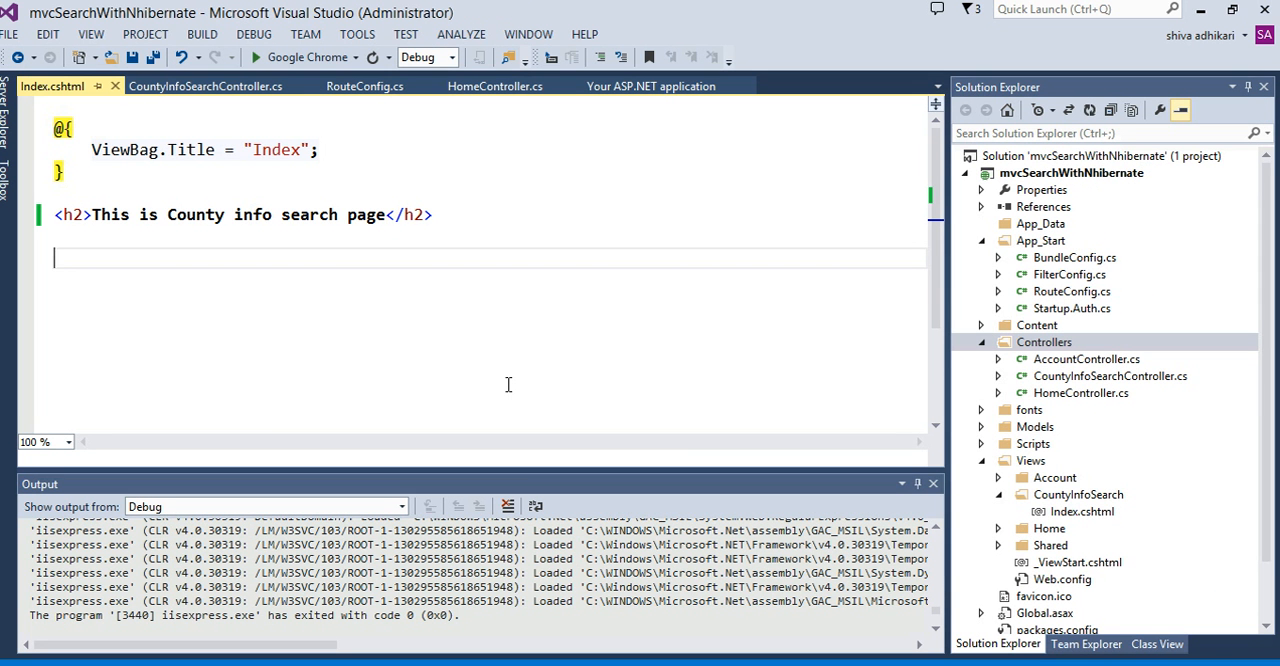
mouse_move(840, 512)
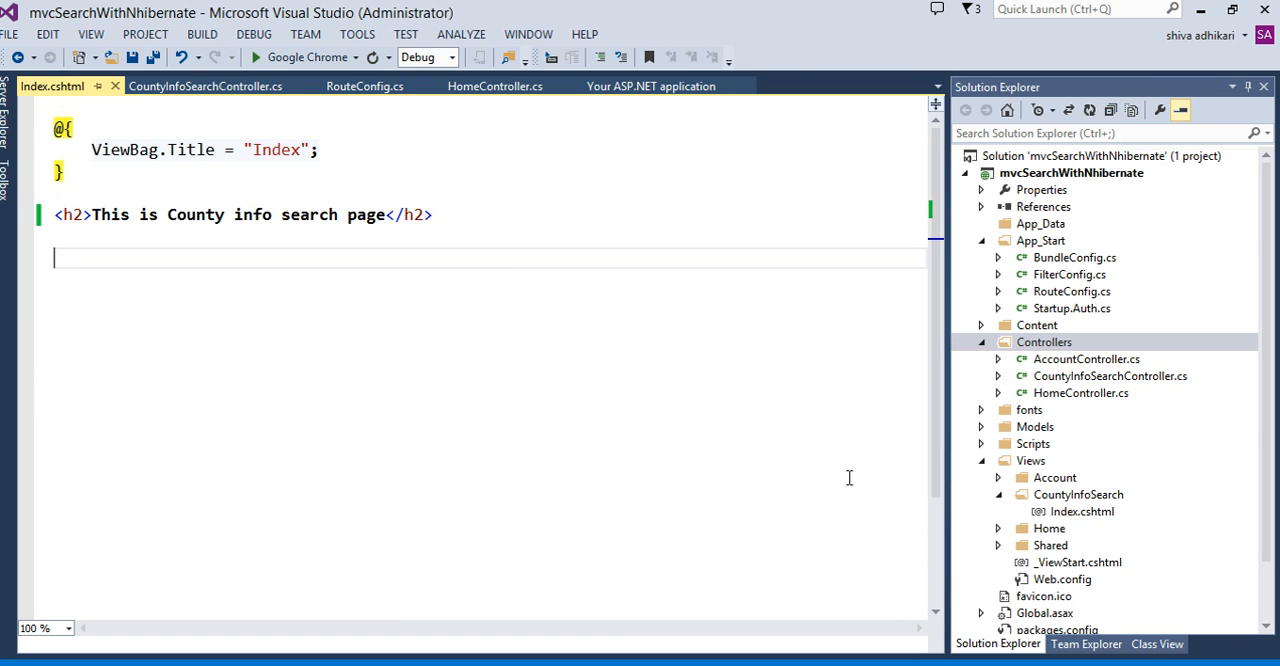
mouse_move(948, 325)
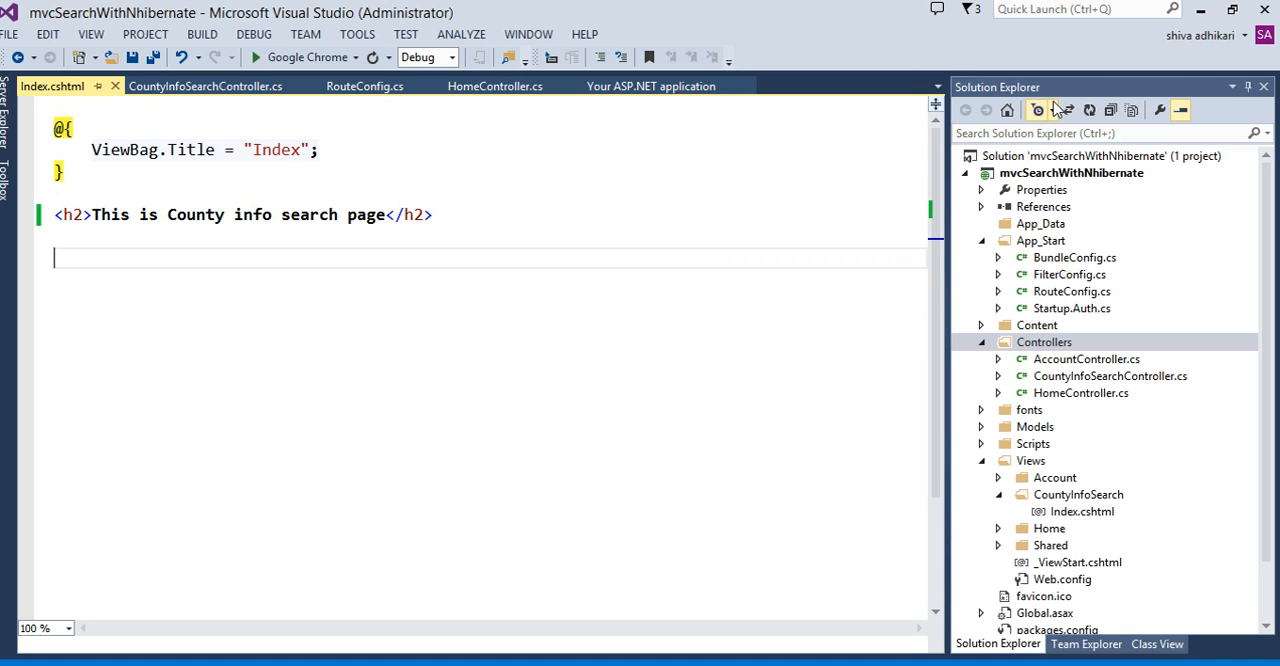
left_click(1071, 172)
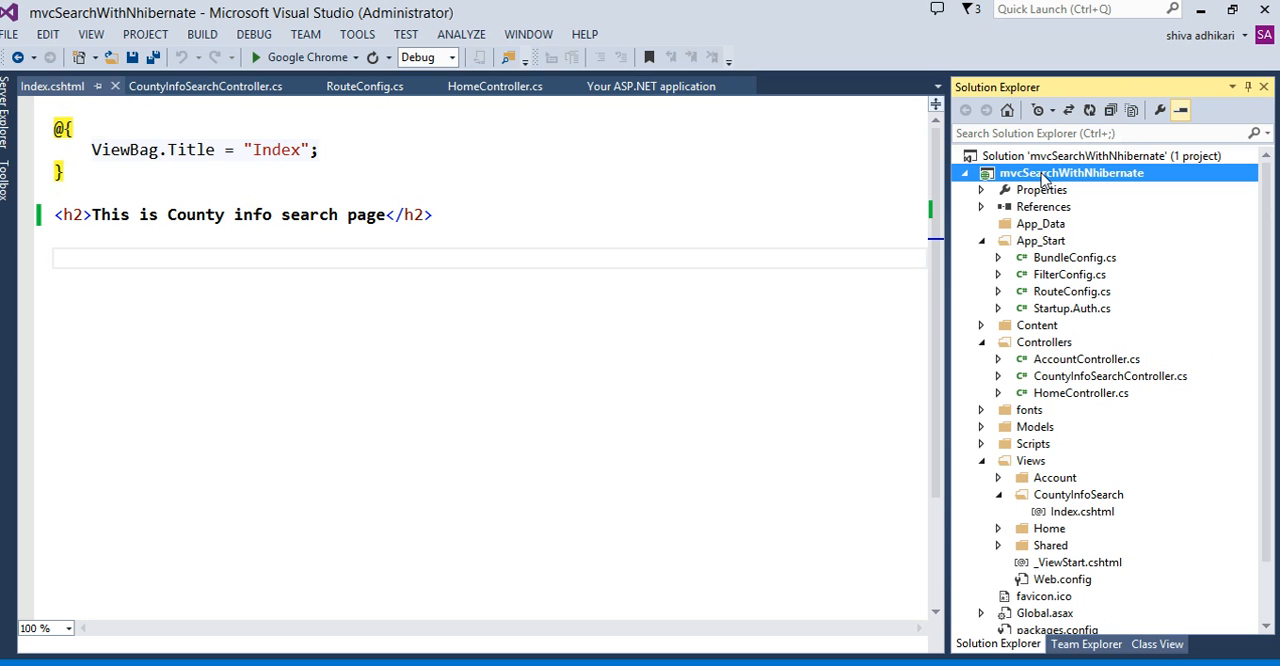
Install the NHibernate package via Manage NuGet Packages, searching 'Nhib' online, then close it.
right_click(1071, 172)
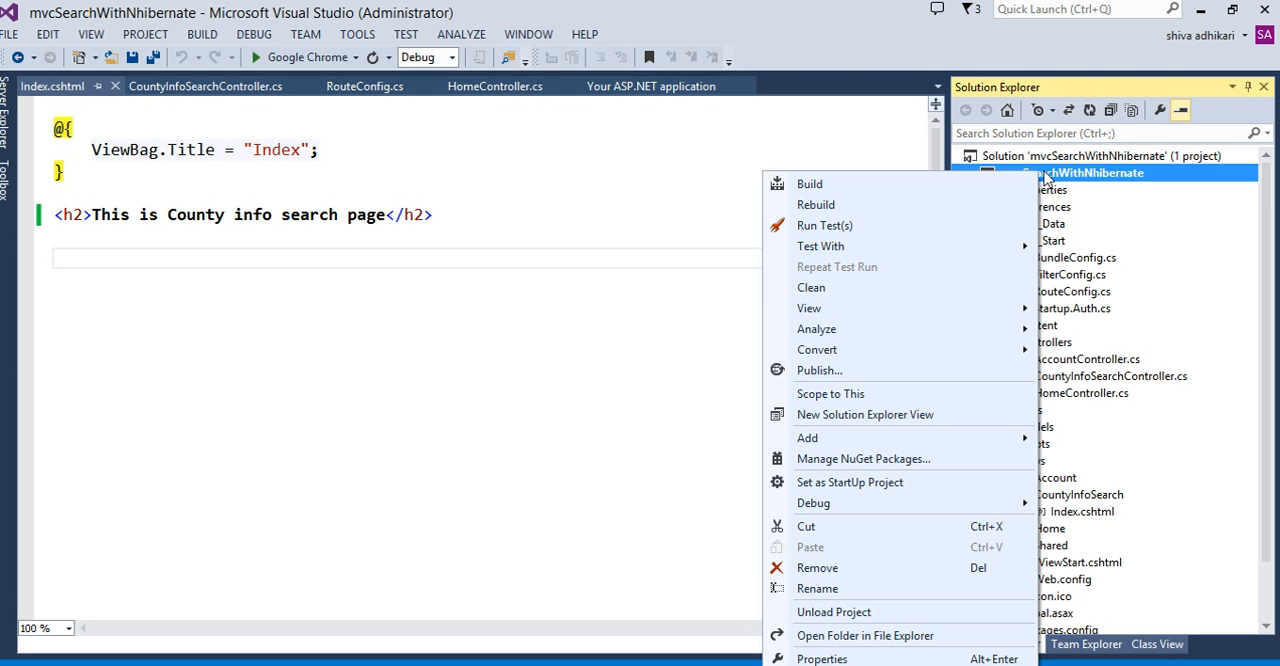
mouse_move(830, 458)
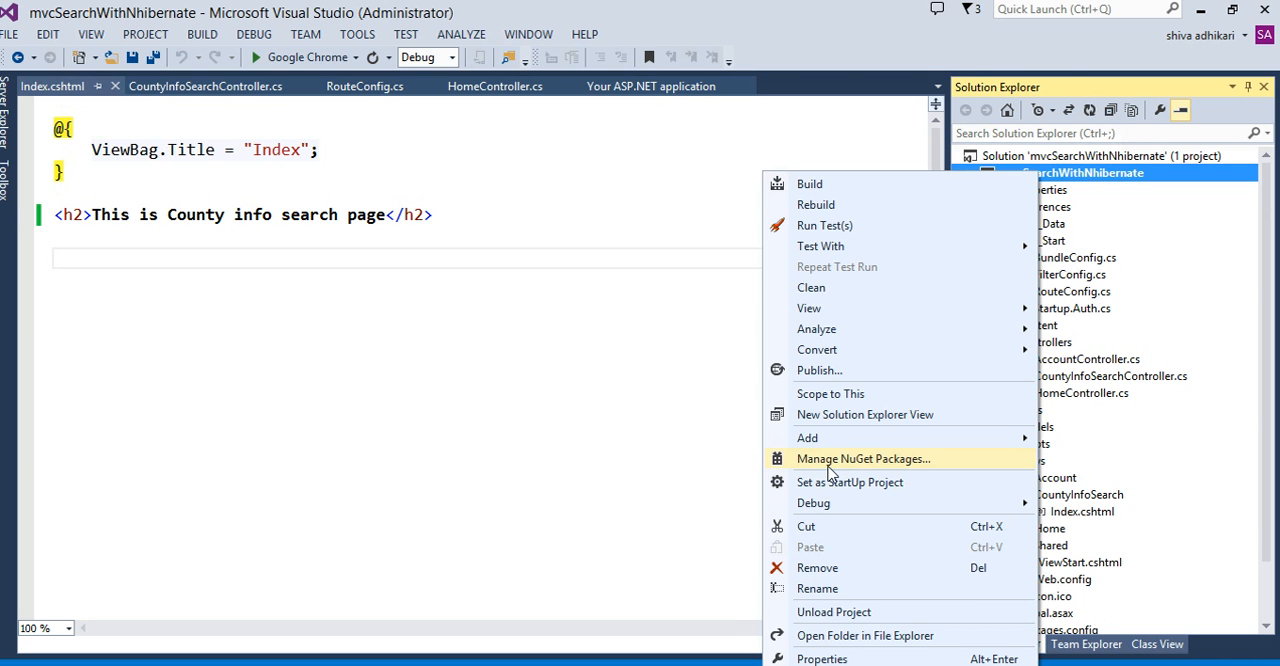
left_click(862, 458)
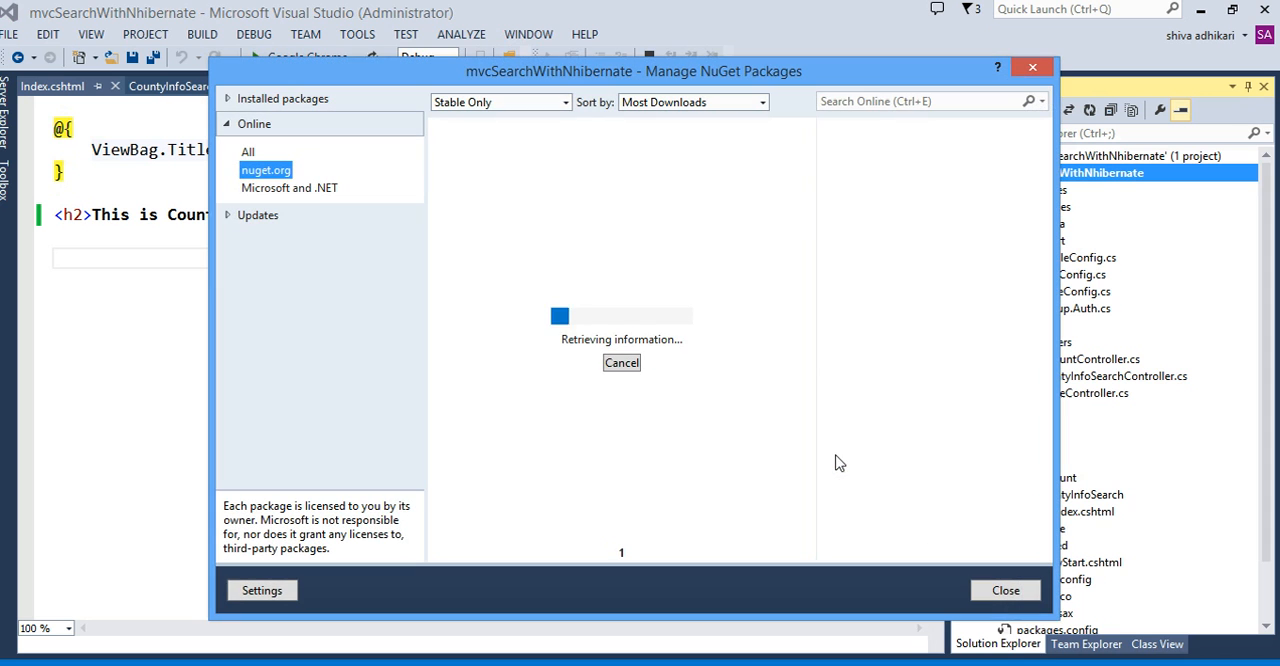
left_click(920, 101)
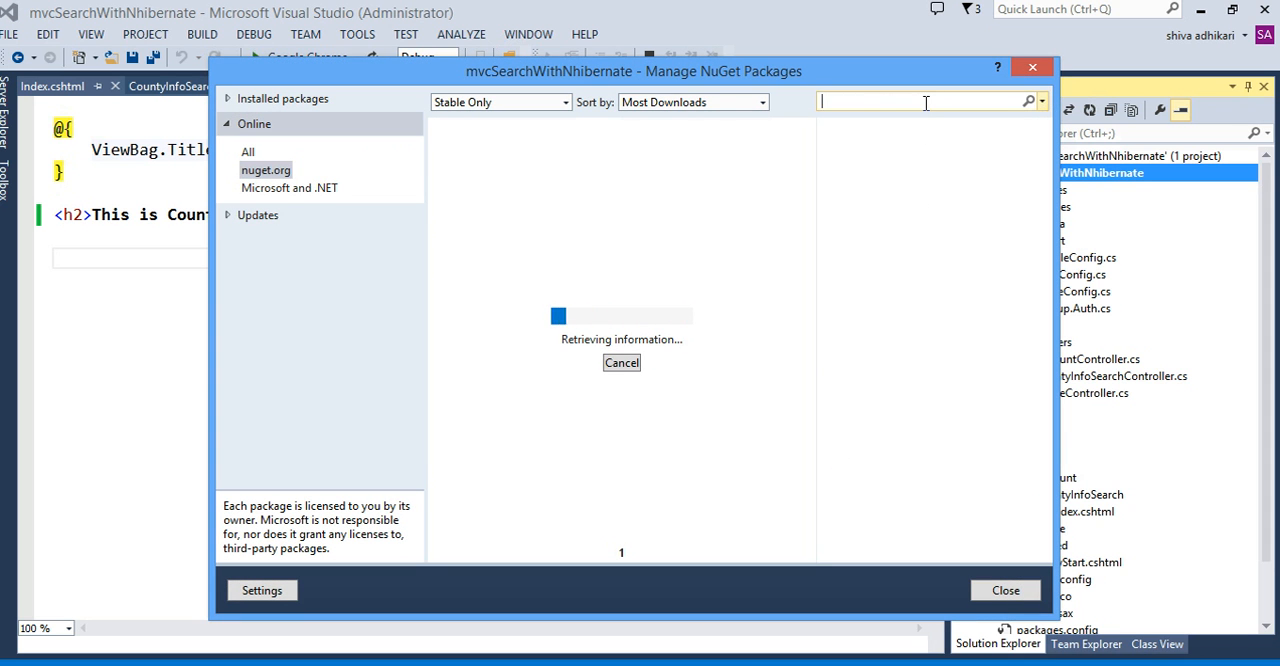
type("N")
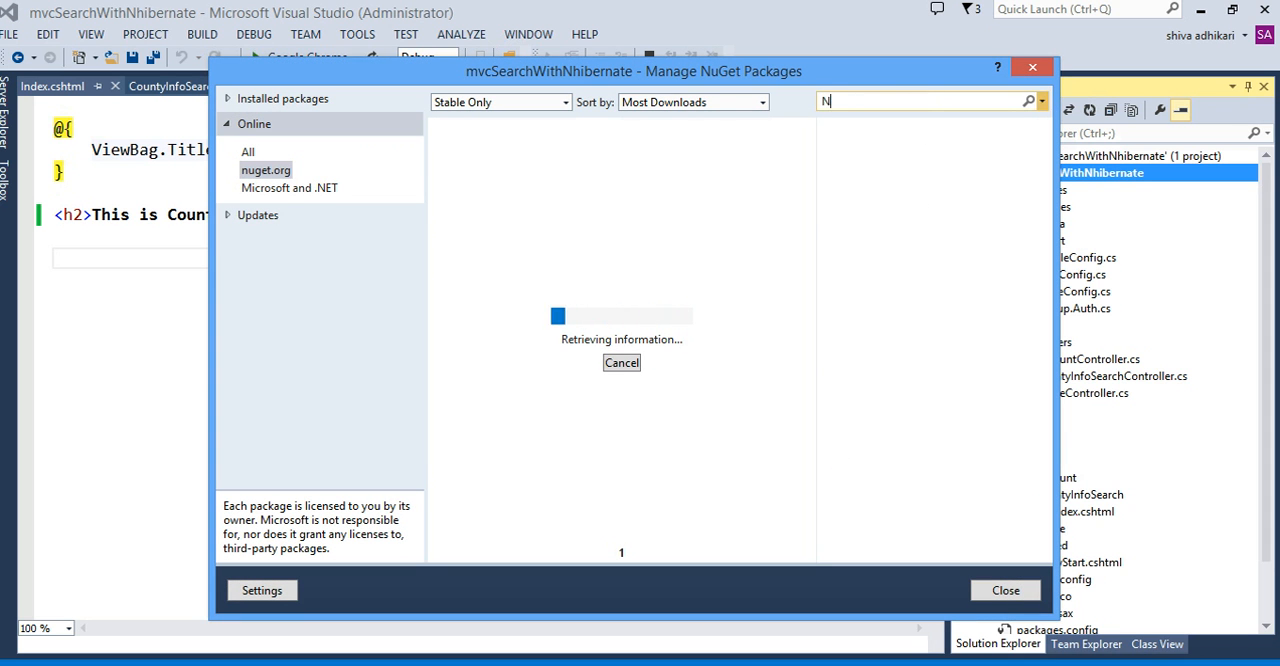
type("hib")
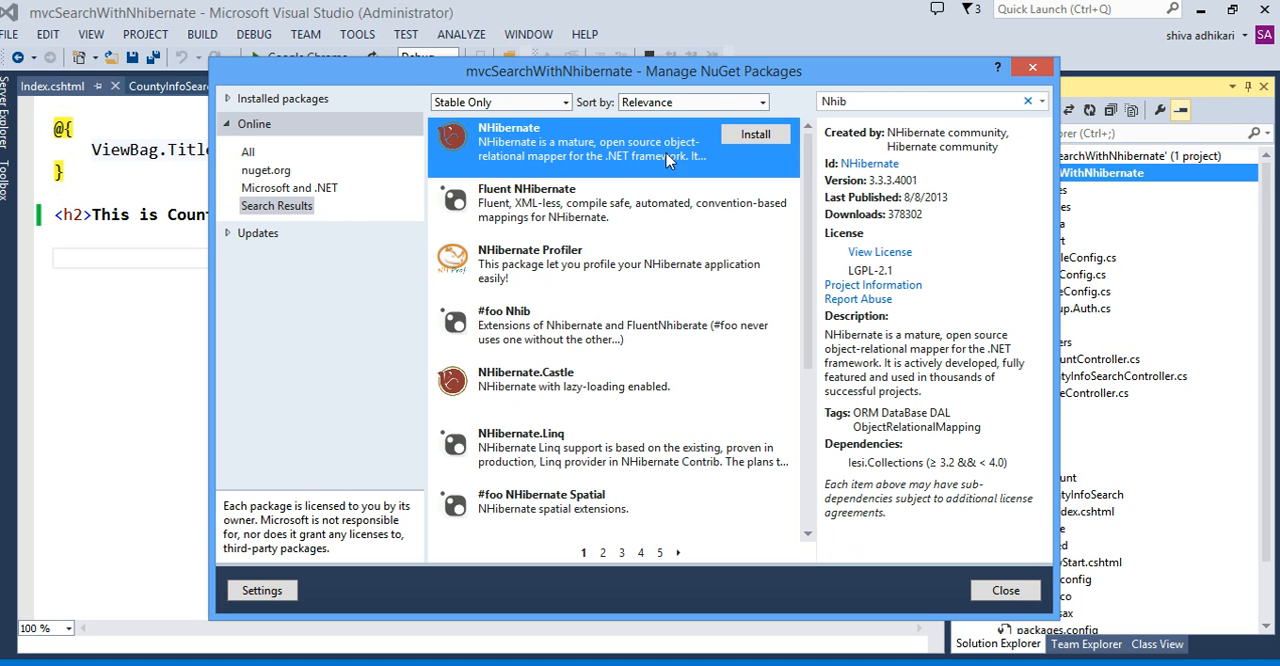
left_click(755, 134)
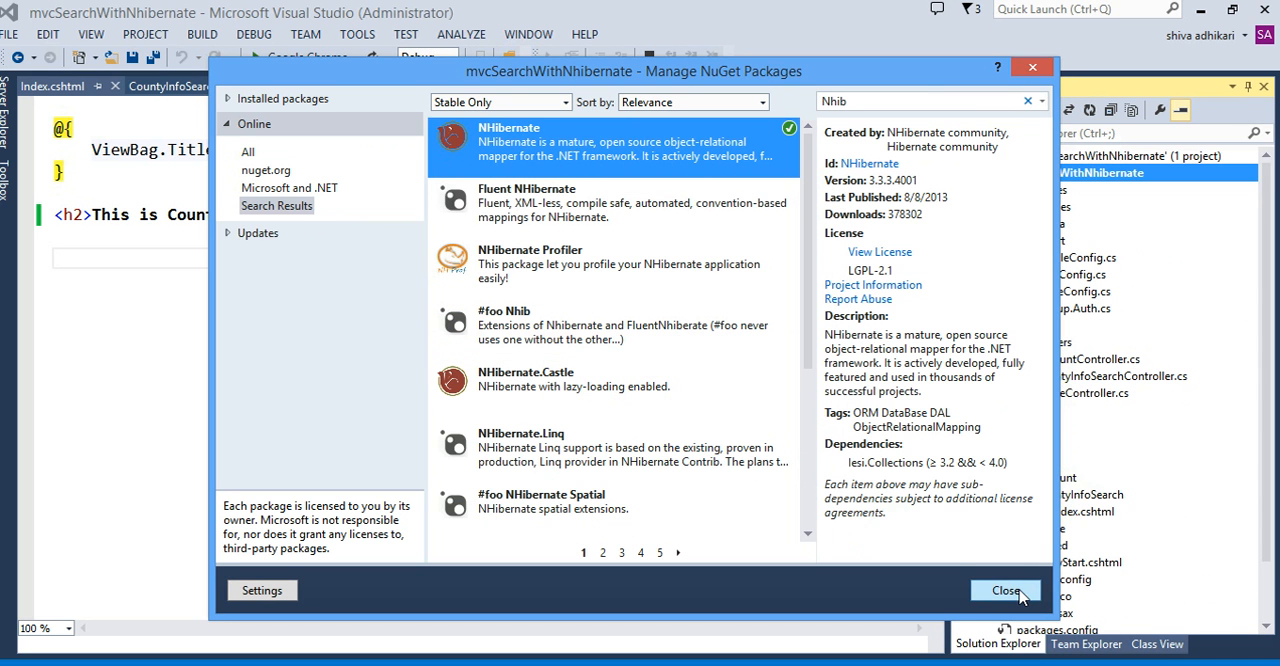
left_click(1005, 590)
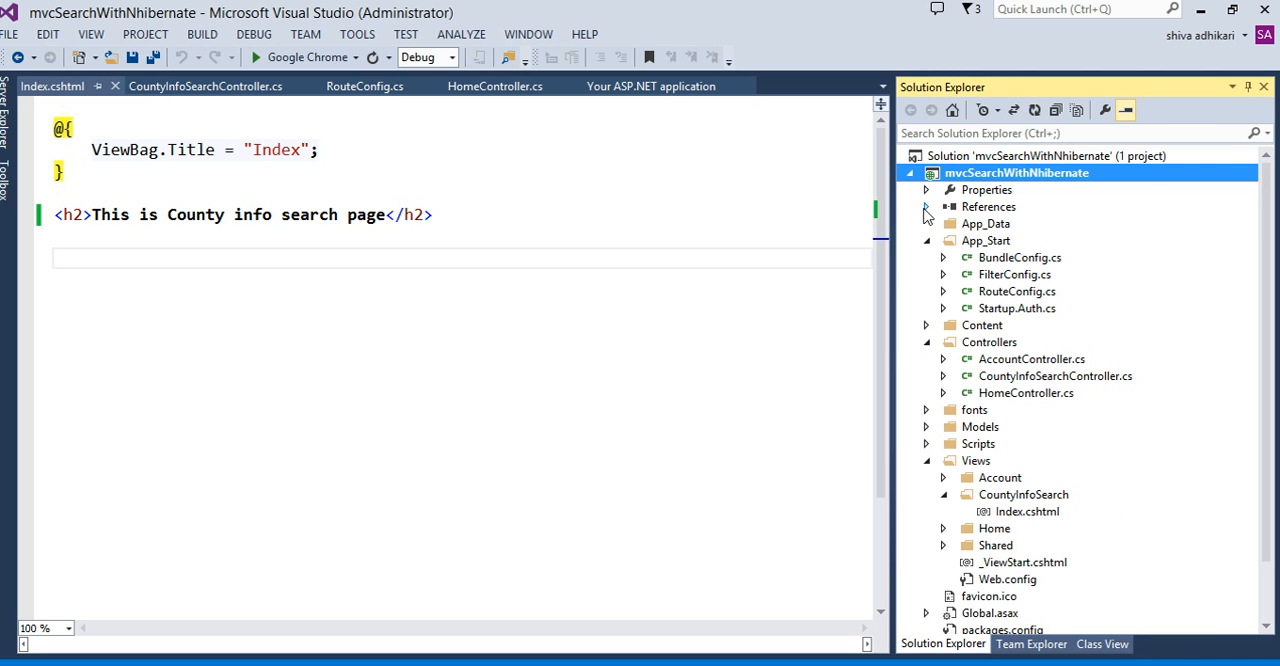
Inspect NHibernate, Newtonsoft.Json, Iesi.Collections and Antlr3.Runtime among the project references.
left_click(925, 206)
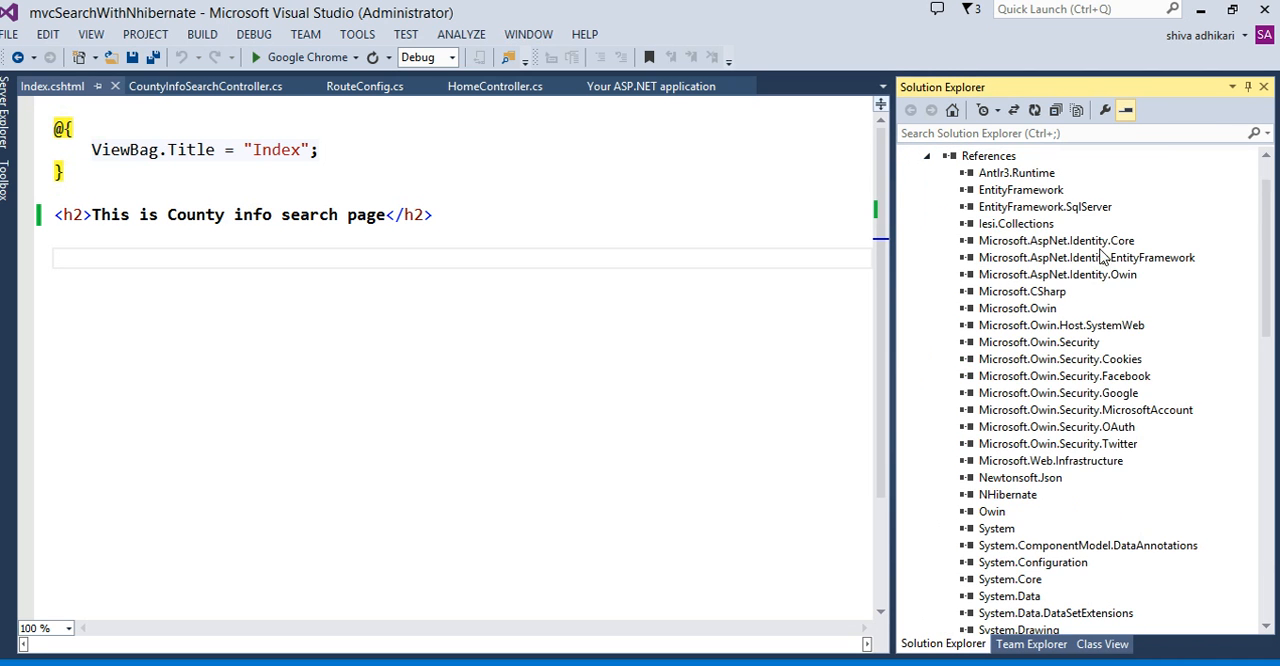
mouse_move(1127, 438)
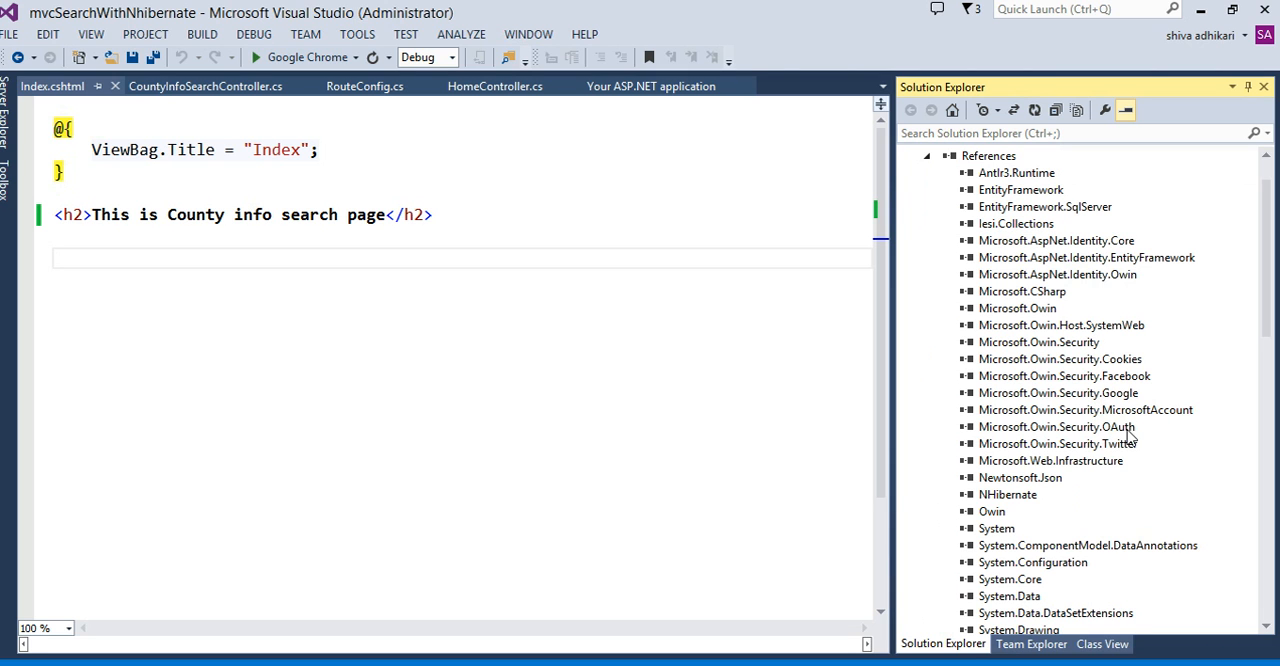
left_click(1007, 494)
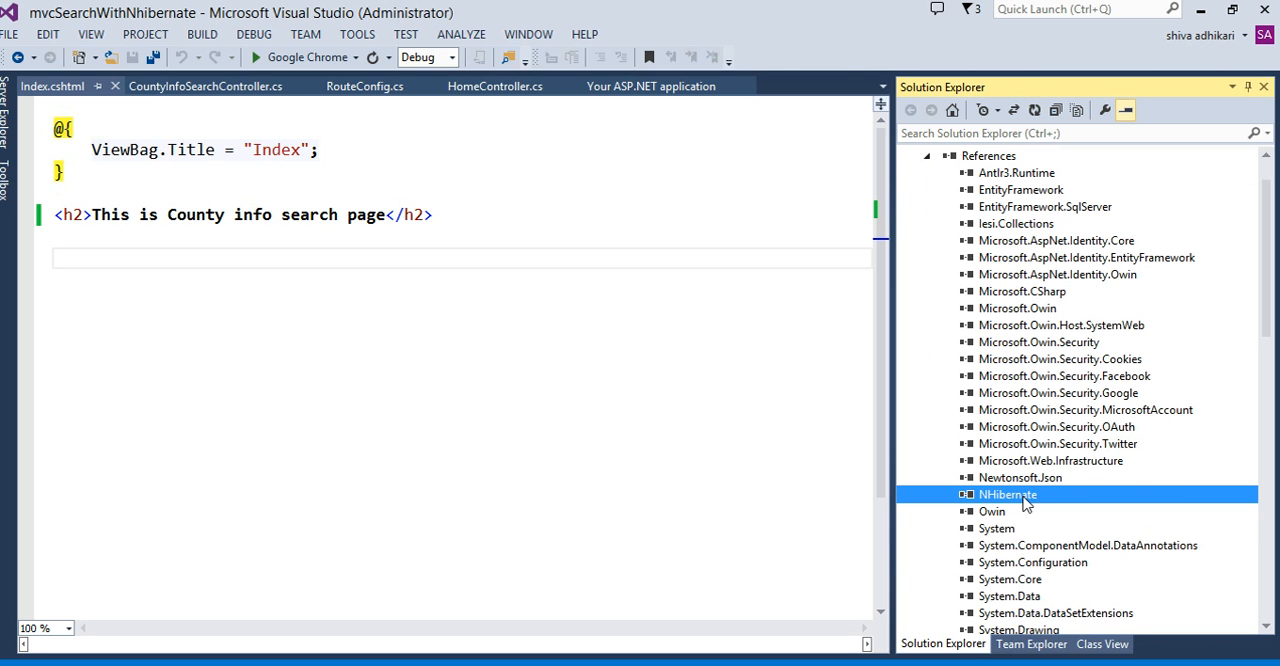
mouse_move(1031, 508)
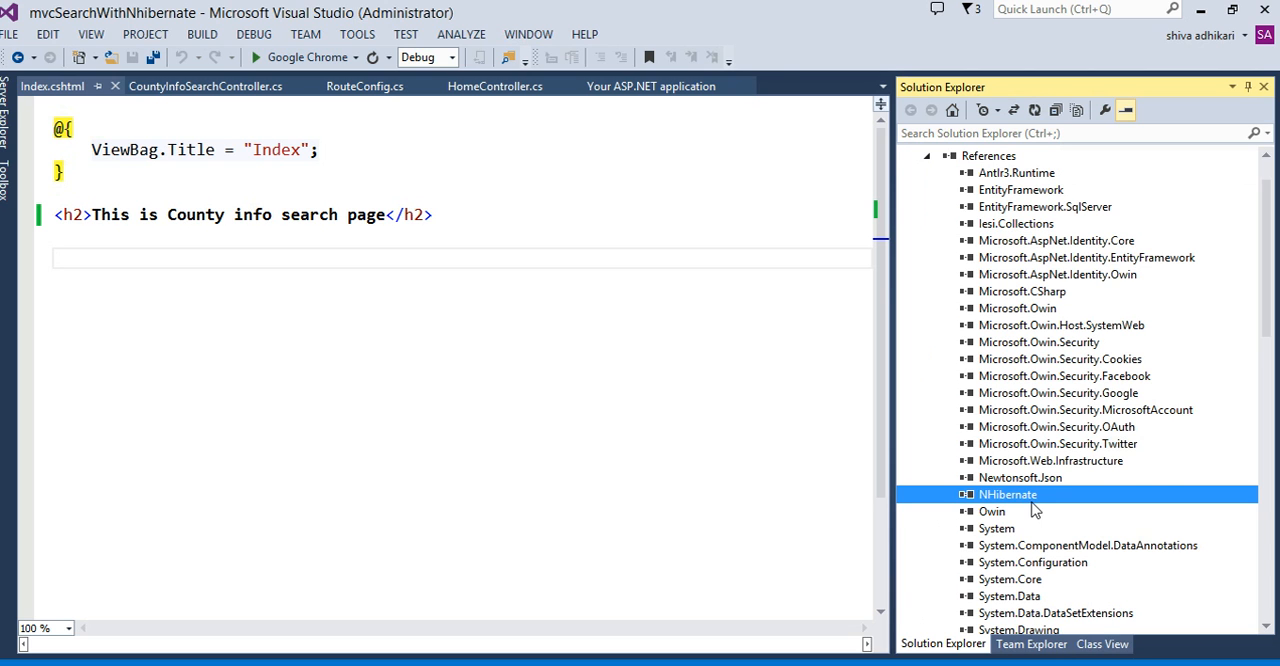
left_click(1020, 477)
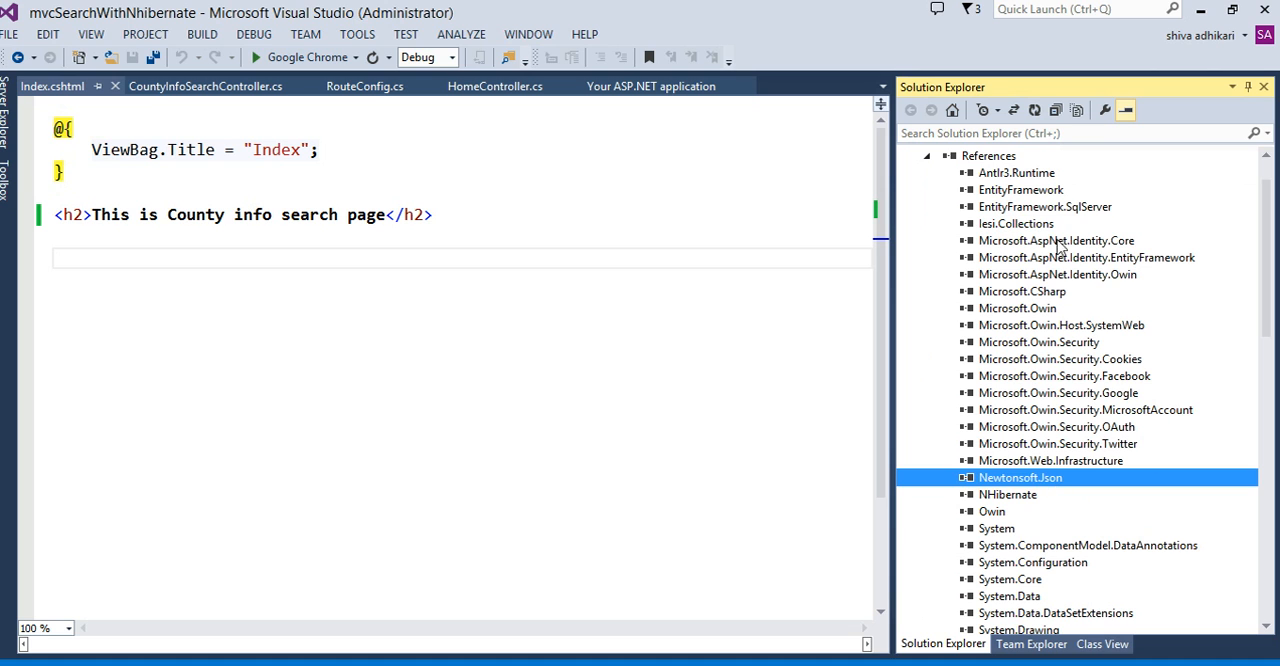
left_click(1015, 223)
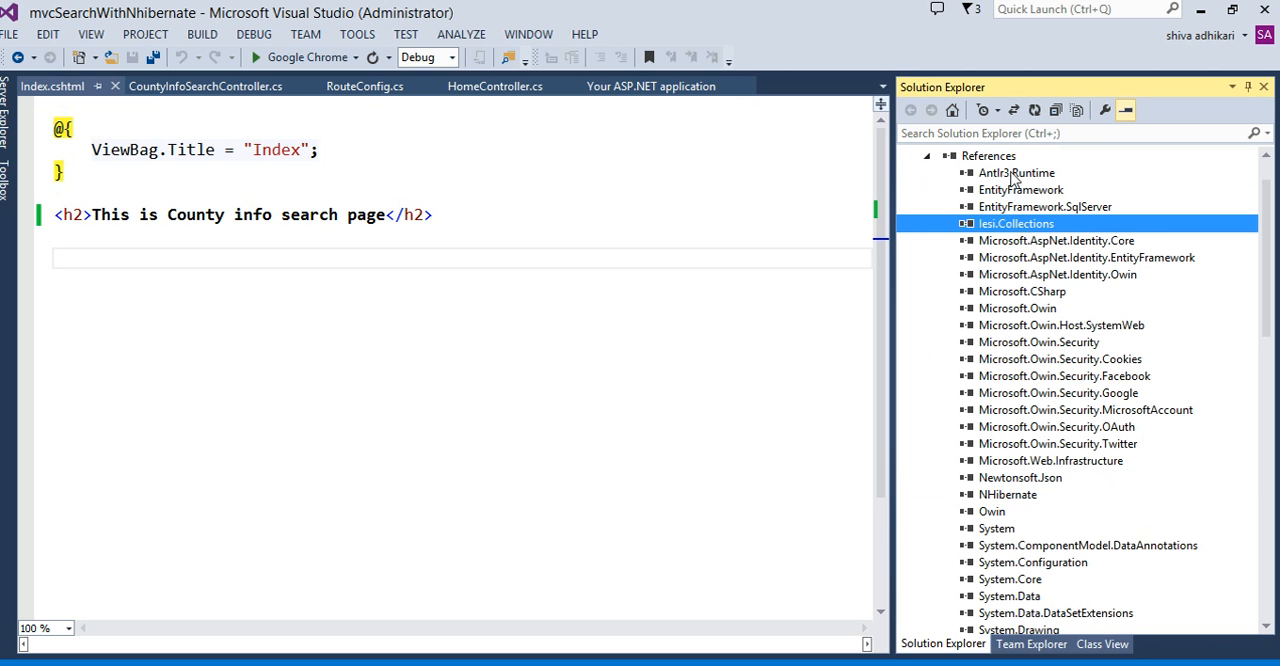
left_click(1016, 172)
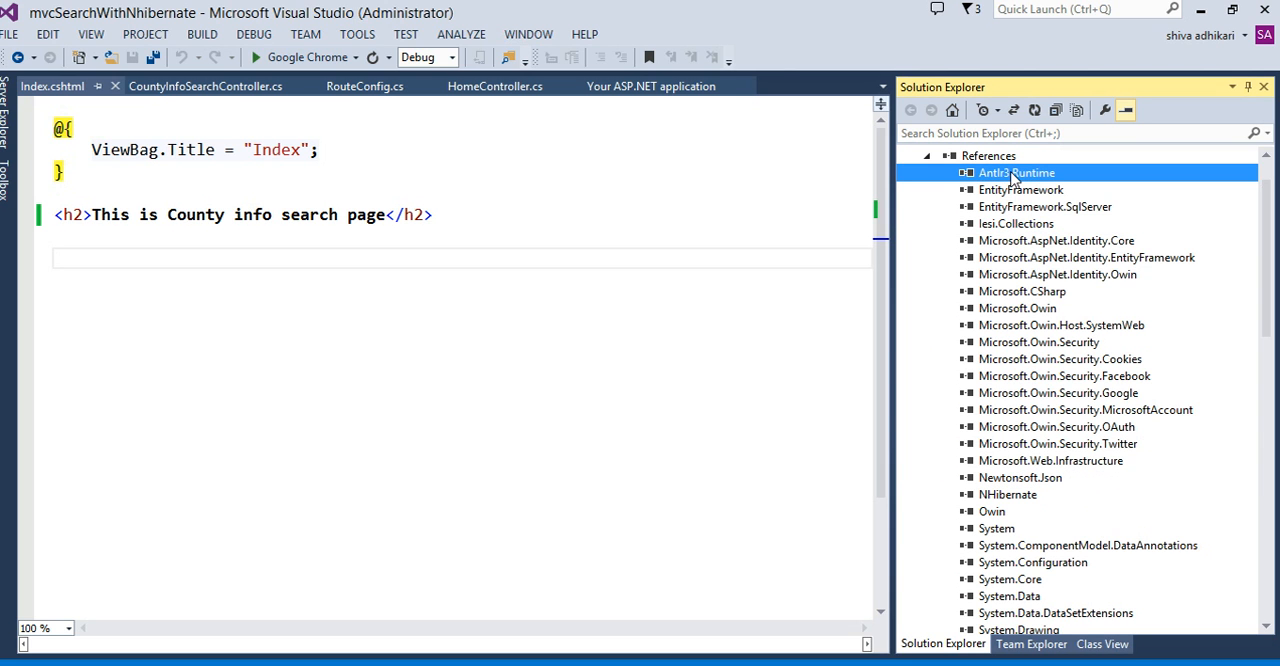
mouse_move(826, 383)
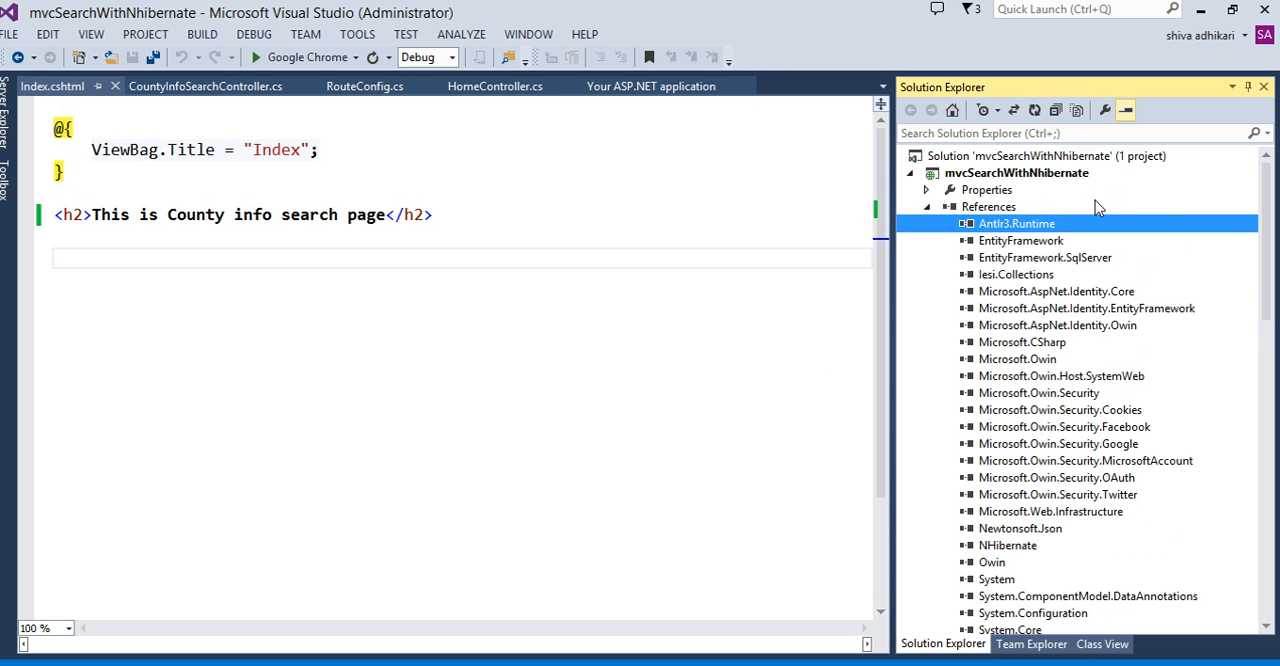
Collapse the References, Controllers and Views nodes, leaving the project tree tidy.
left_click(925, 206)
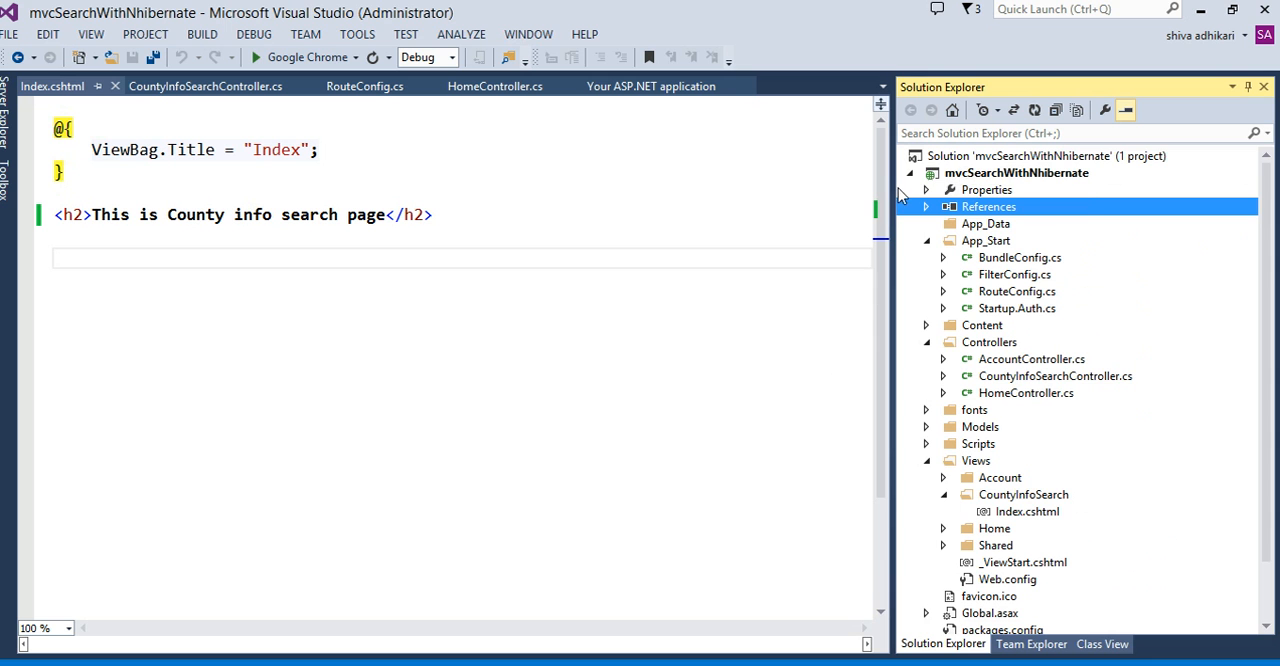
left_click(910, 173)
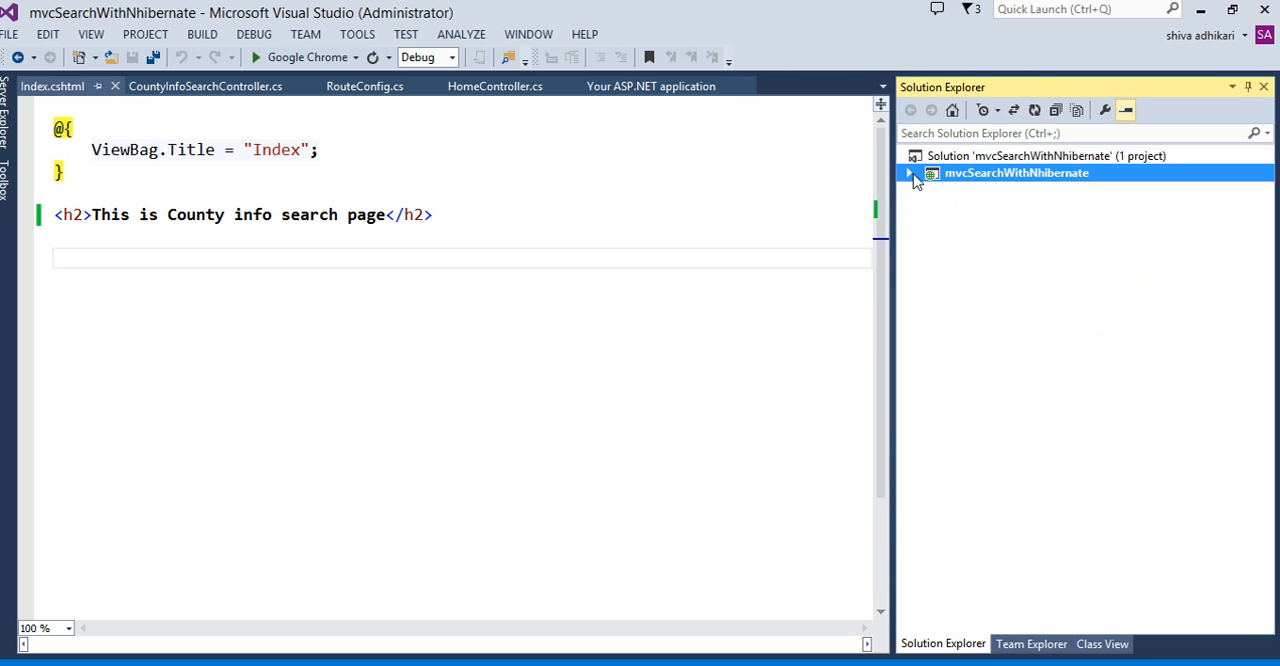
left_click(909, 173)
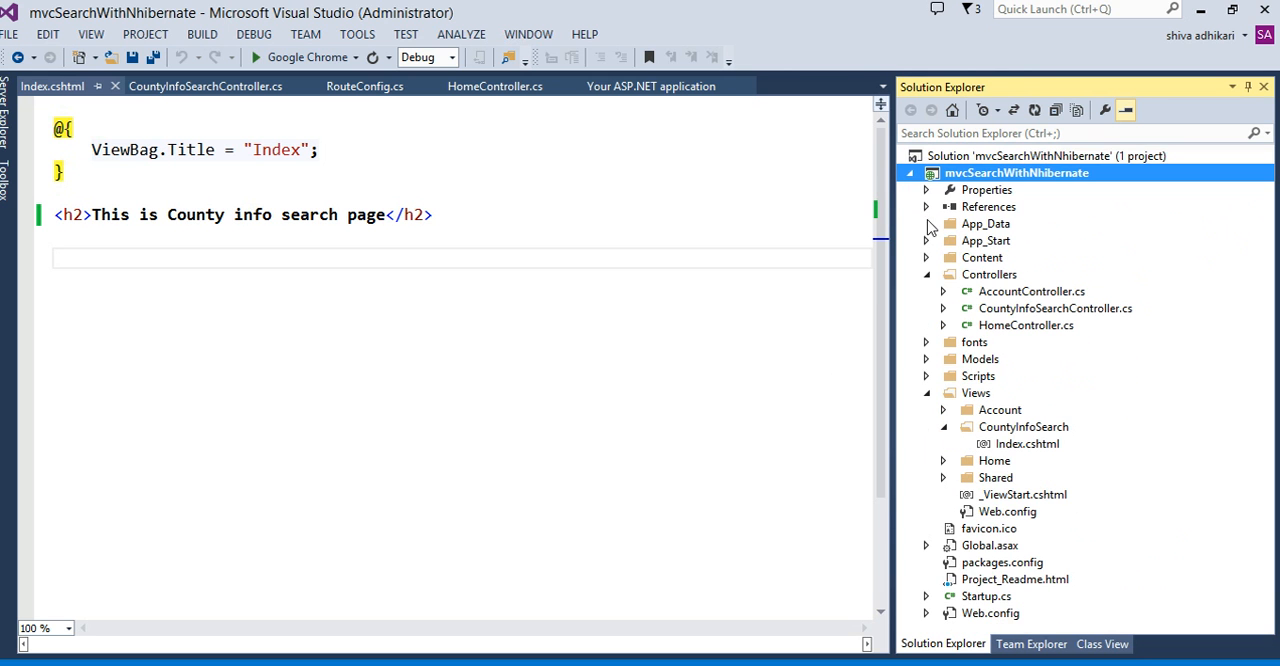
left_click(926, 207)
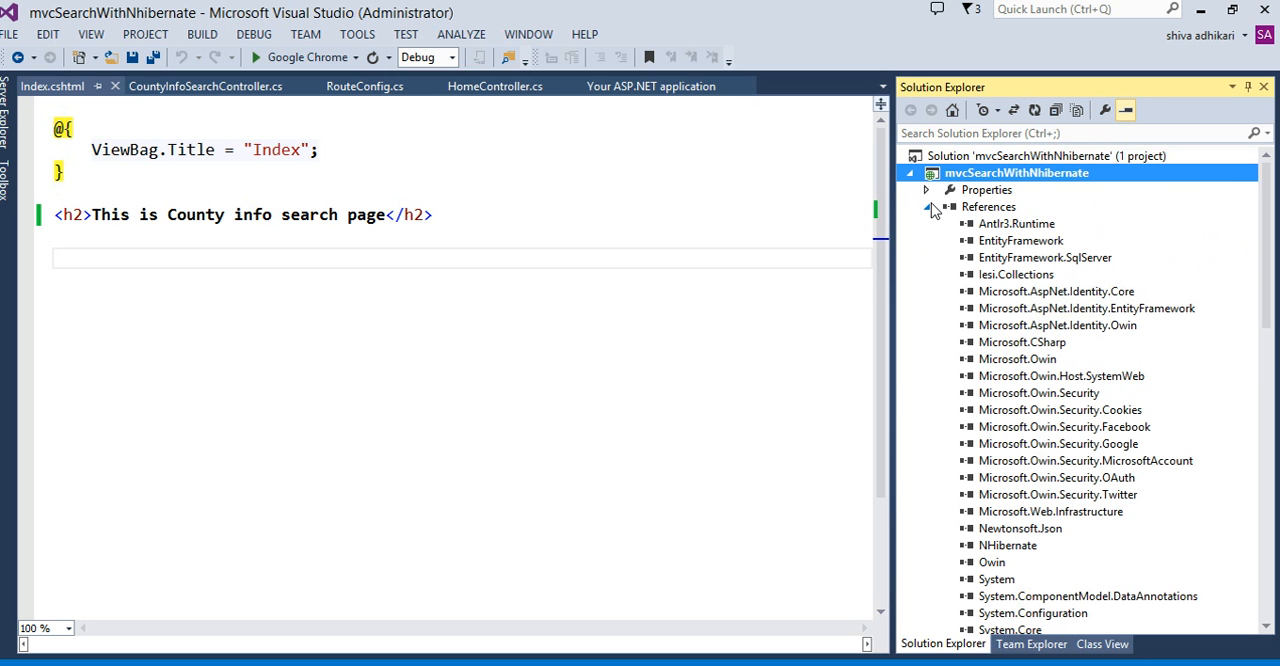
left_click(926, 207)
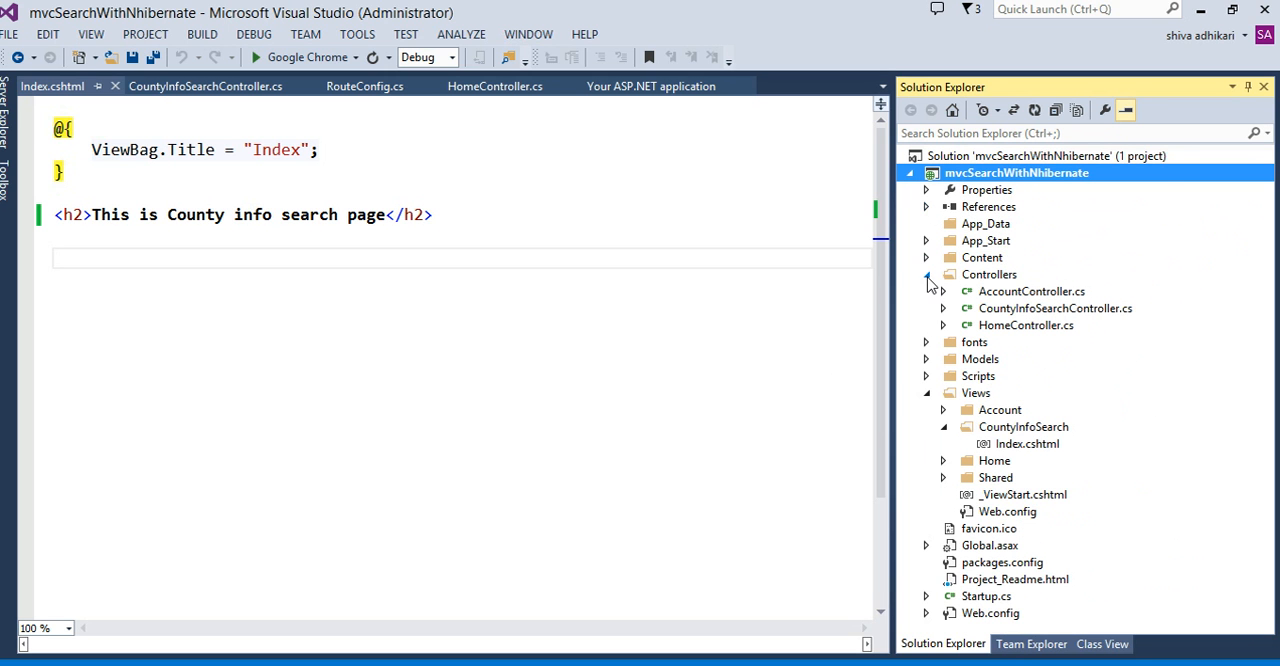
left_click(926, 274)
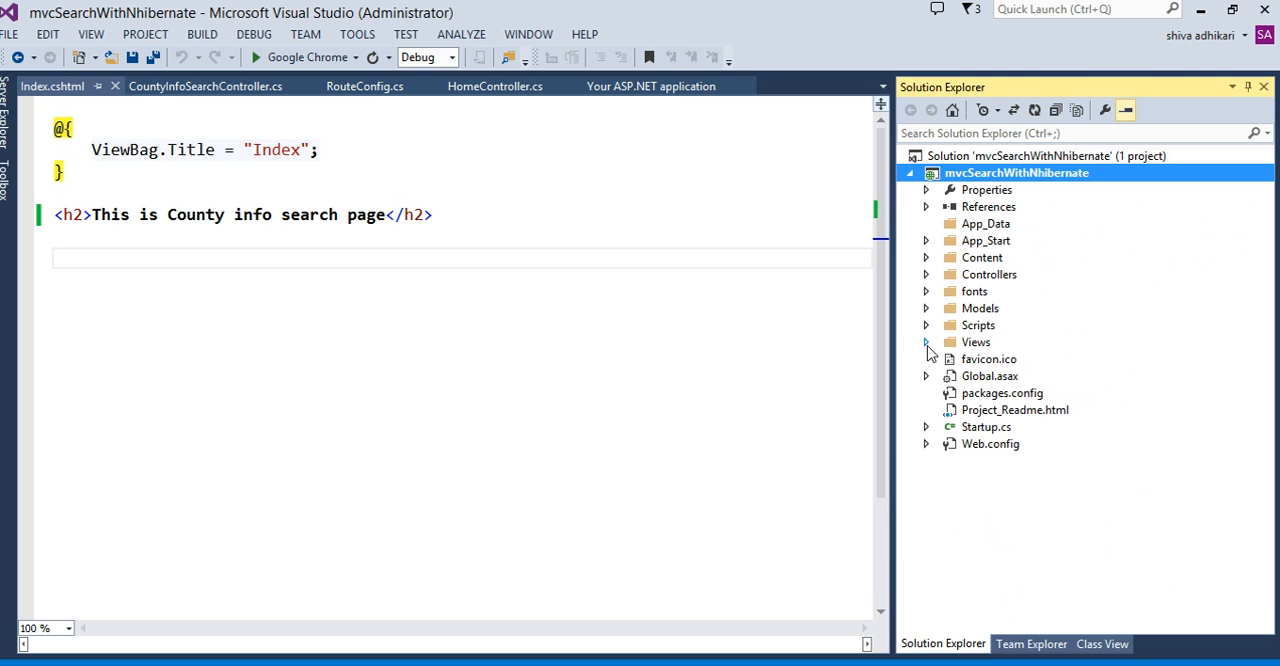
mouse_move(993, 182)
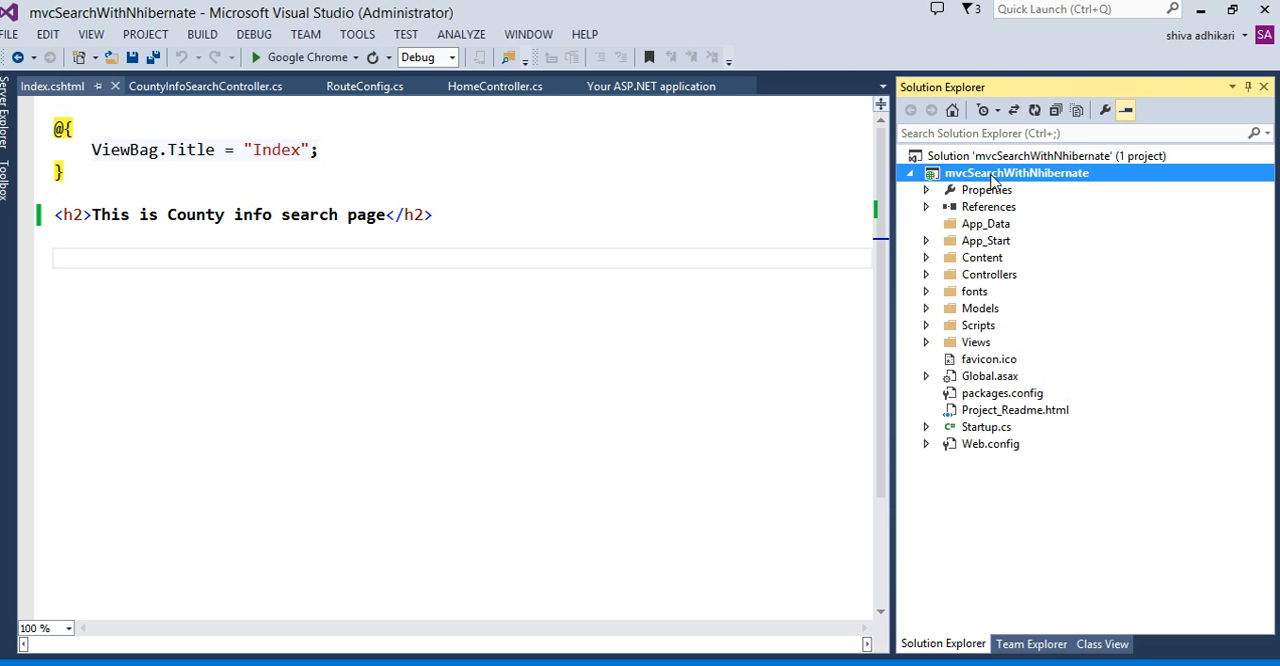
Add a new project folder named NhibernateMappingFiles via Add > New Folder.
right_click(1016, 172)
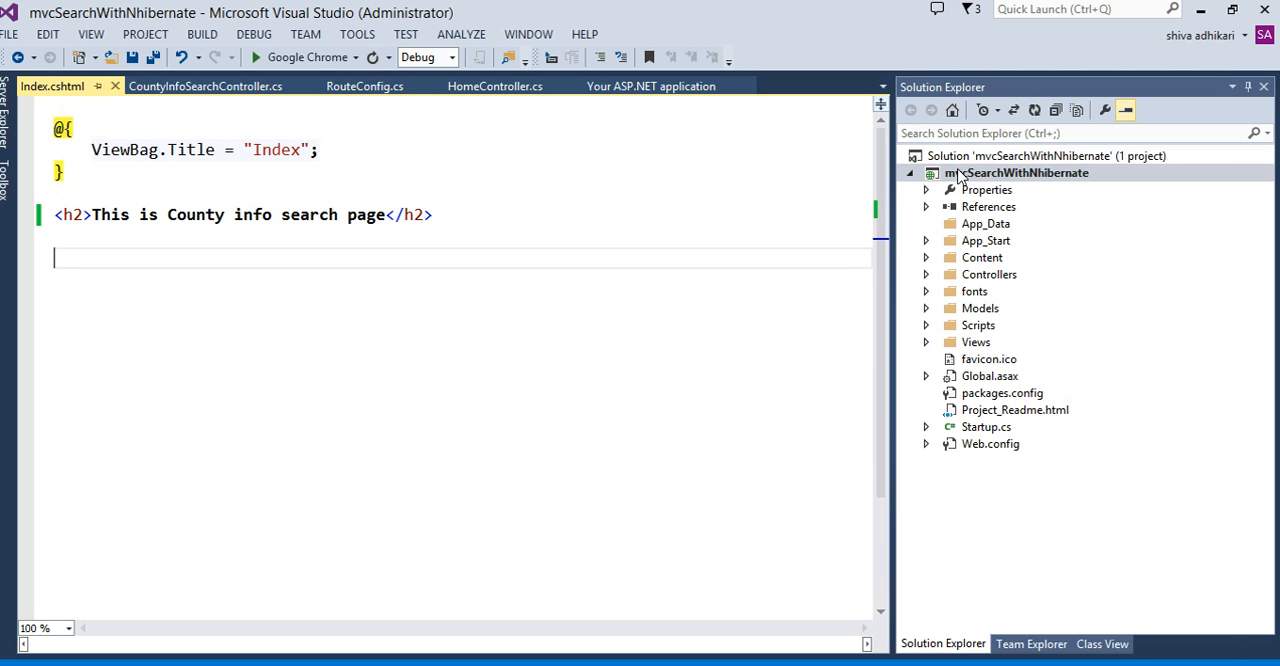
right_click(1017, 172)
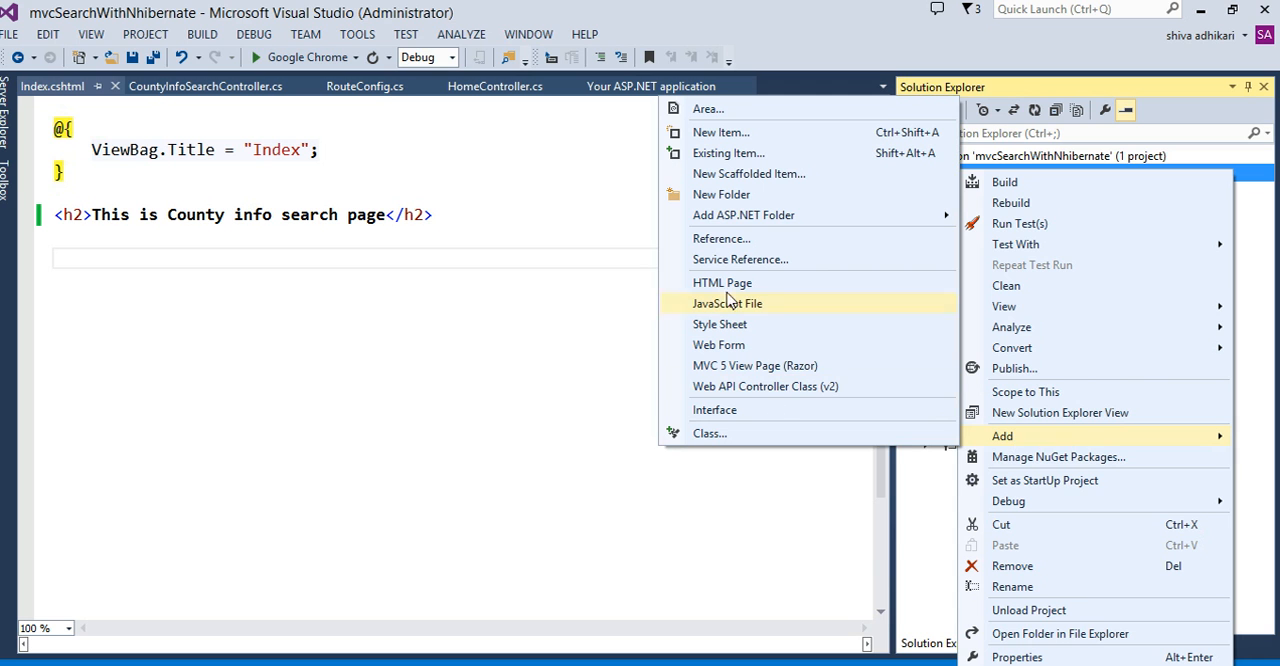
mouse_move(749, 173)
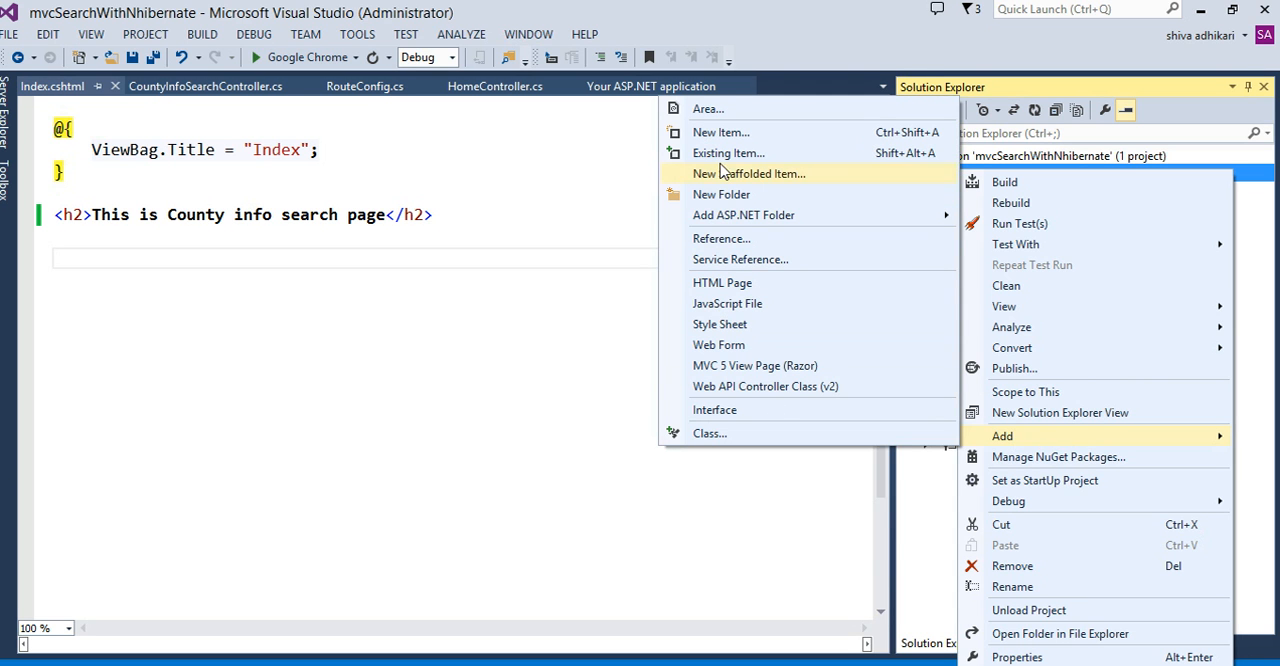
left_click(721, 194)
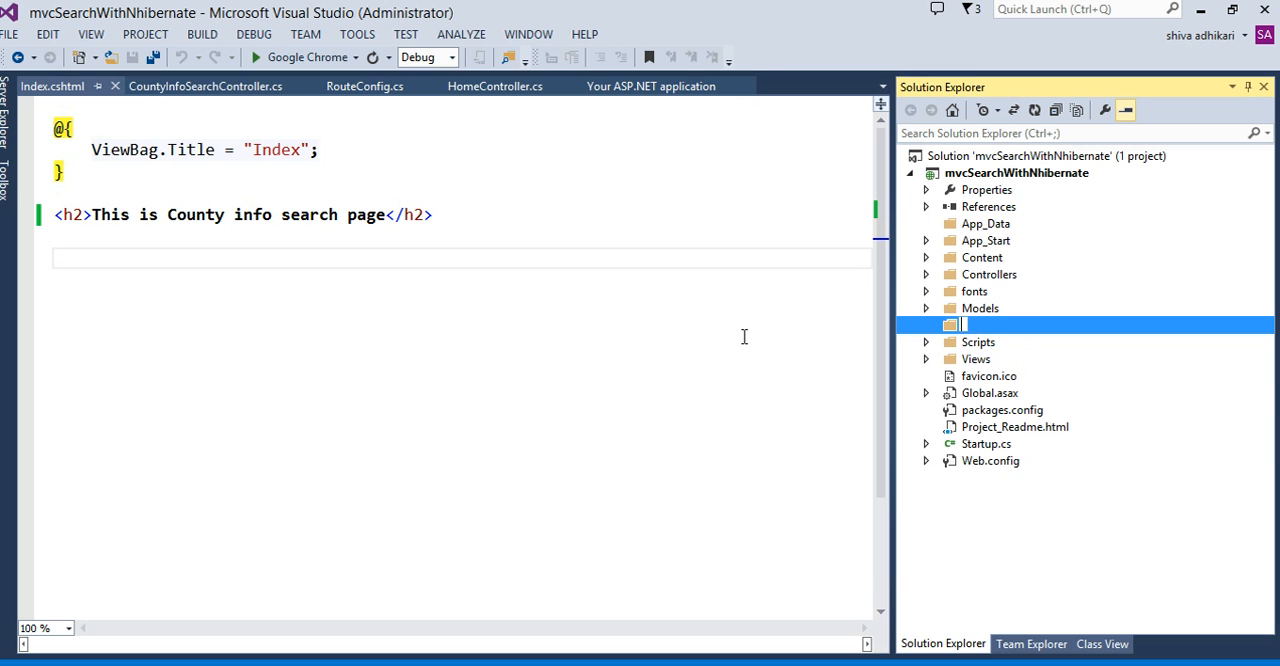
type("Mapping")
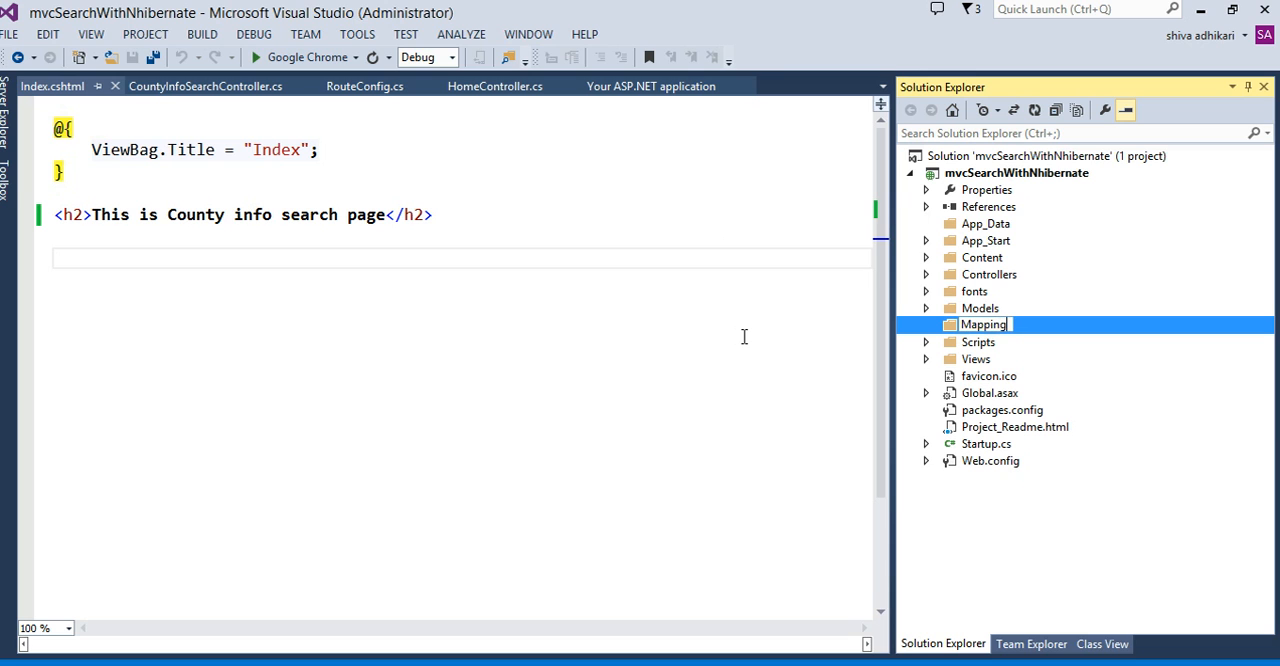
type("File")
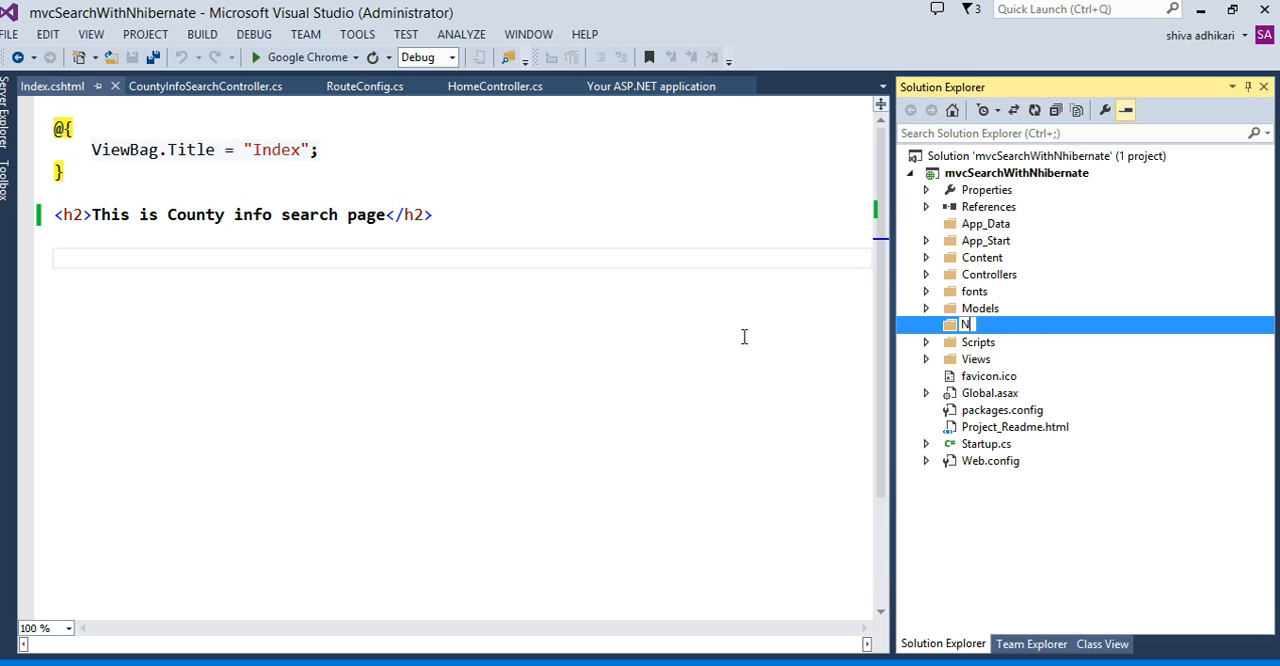
type("hibernateM")
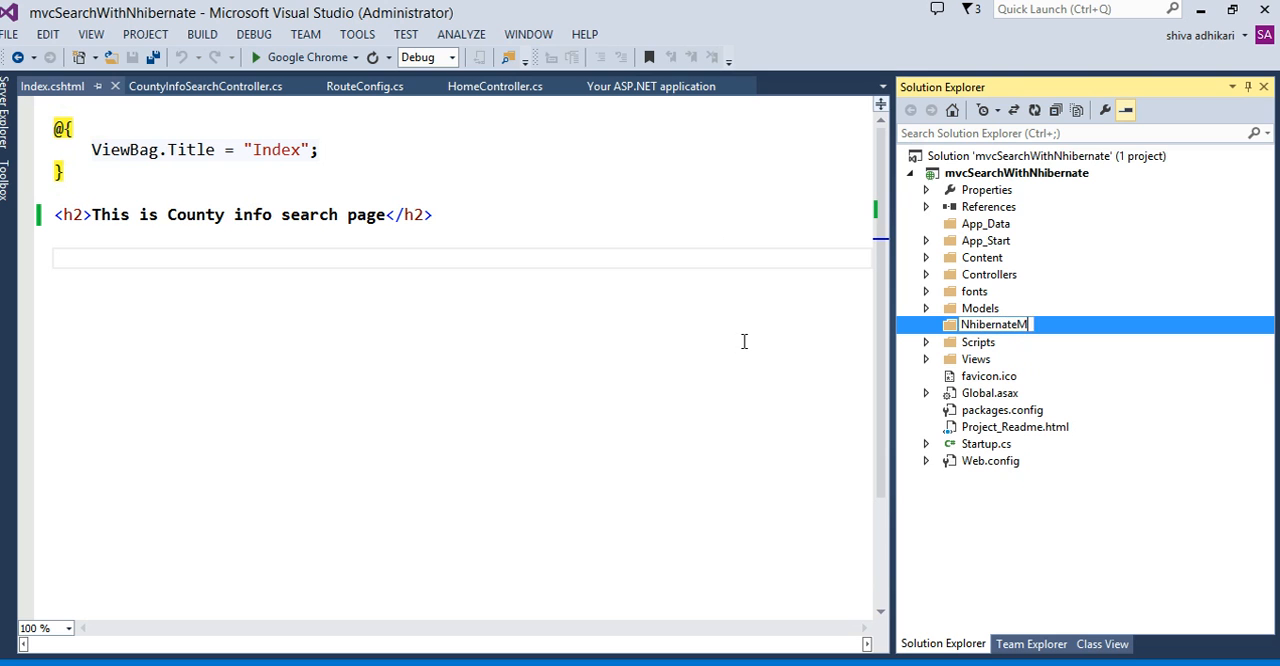
type("appingFiles")
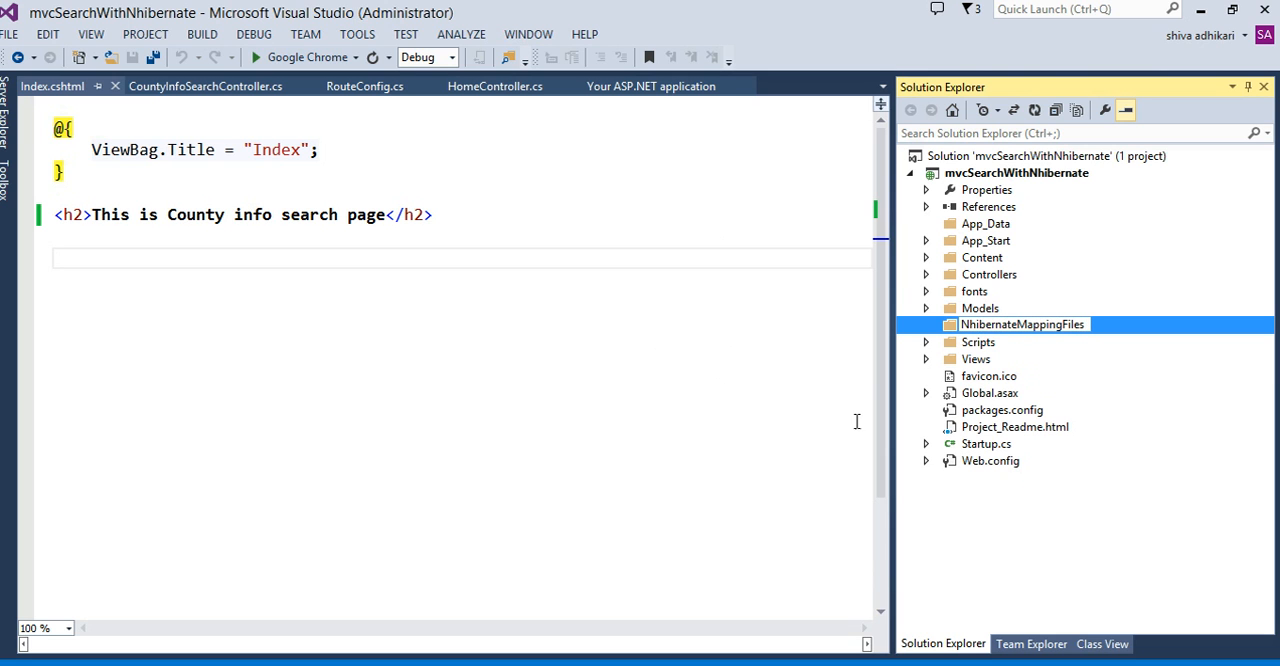
mouse_move(900, 487)
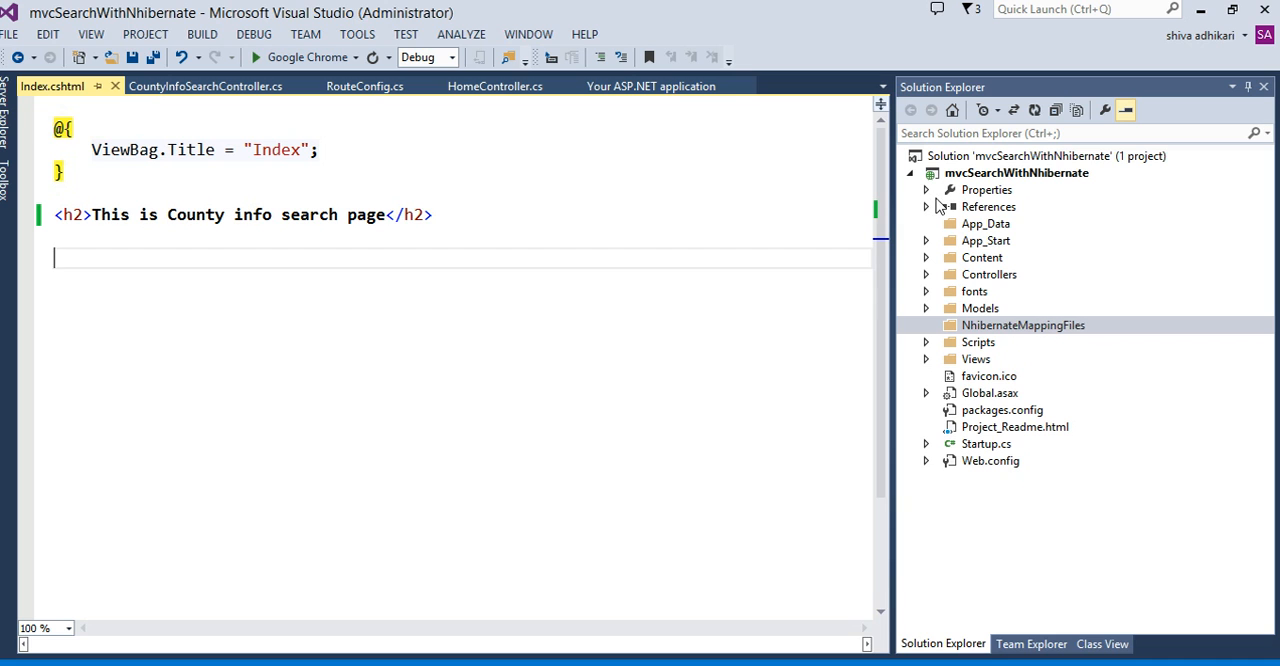
mouse_move(982, 181)
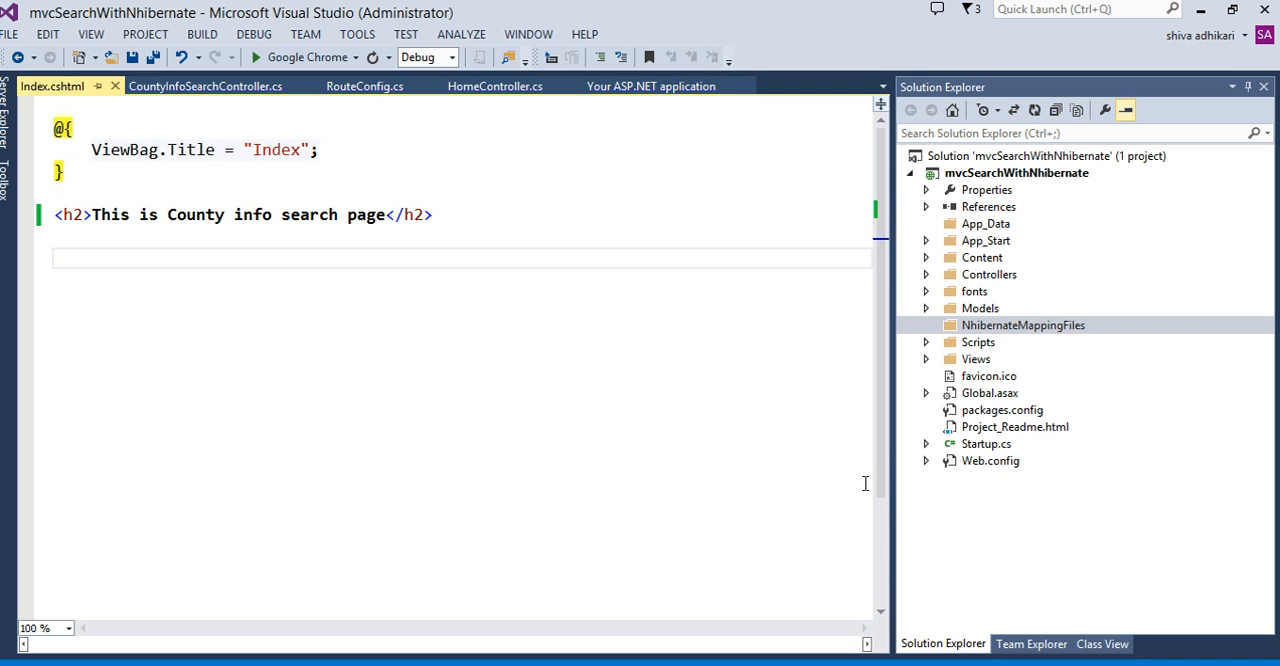
left_click(57, 258)
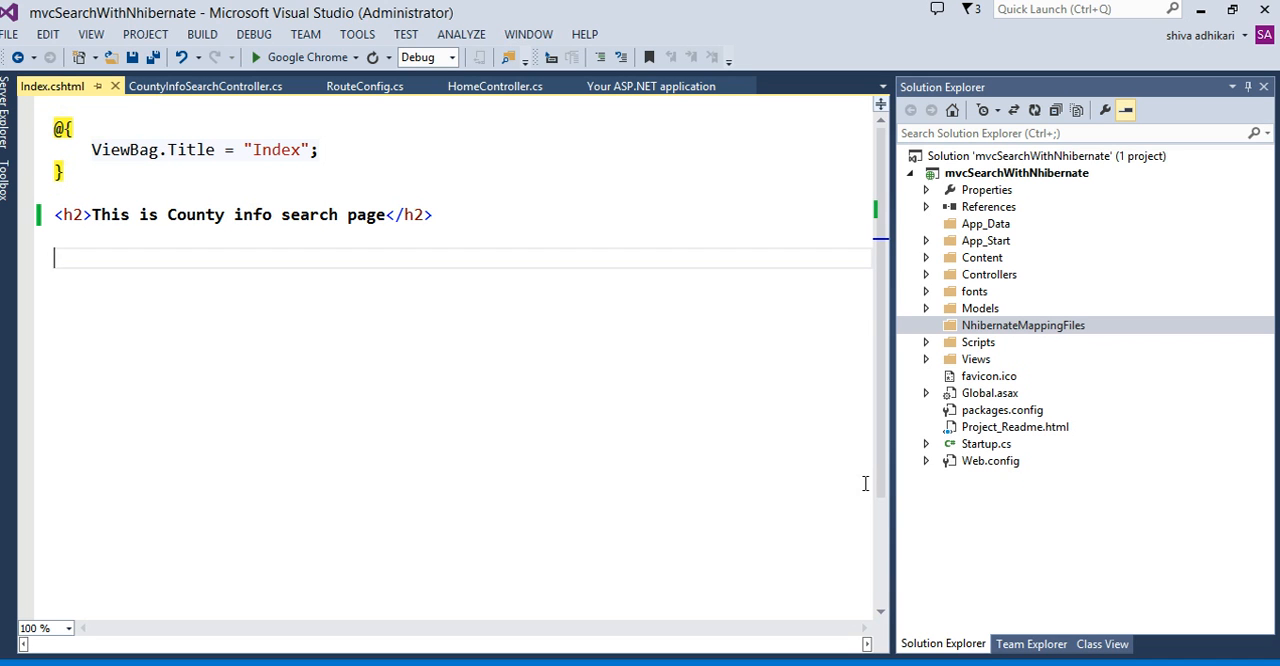